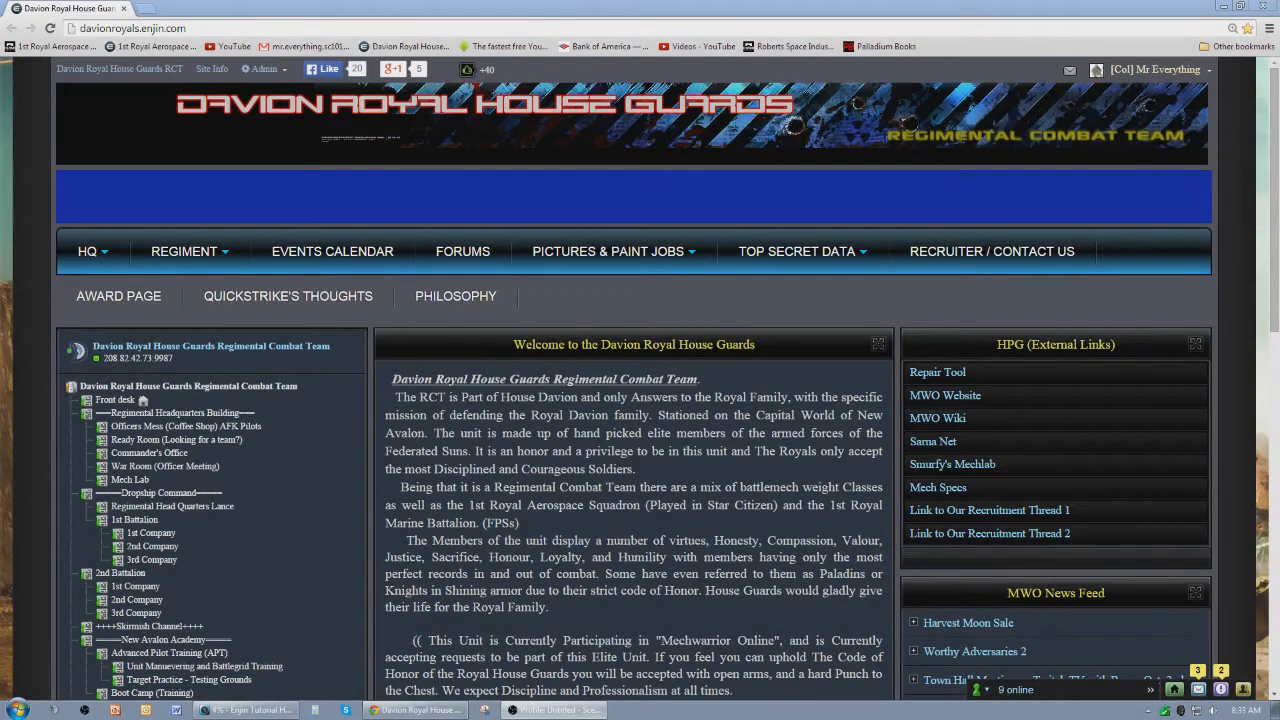
mouse_move(475, 354)
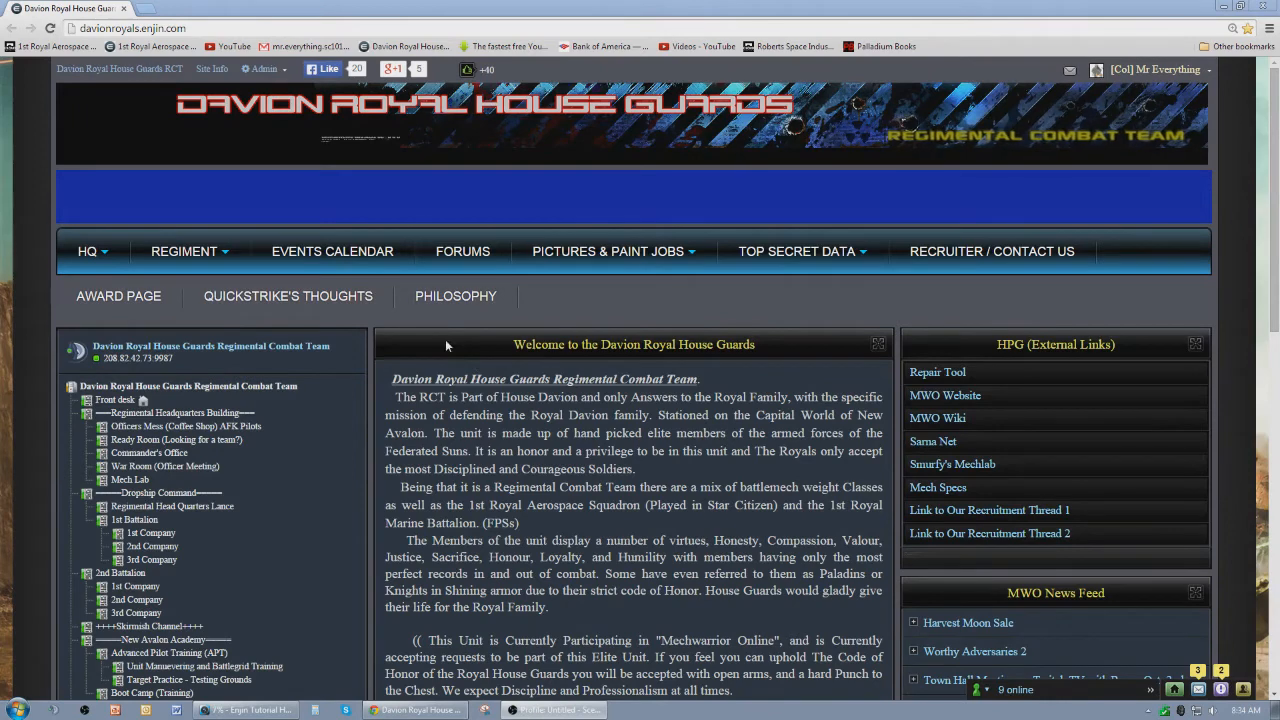
mouse_move(463, 357)
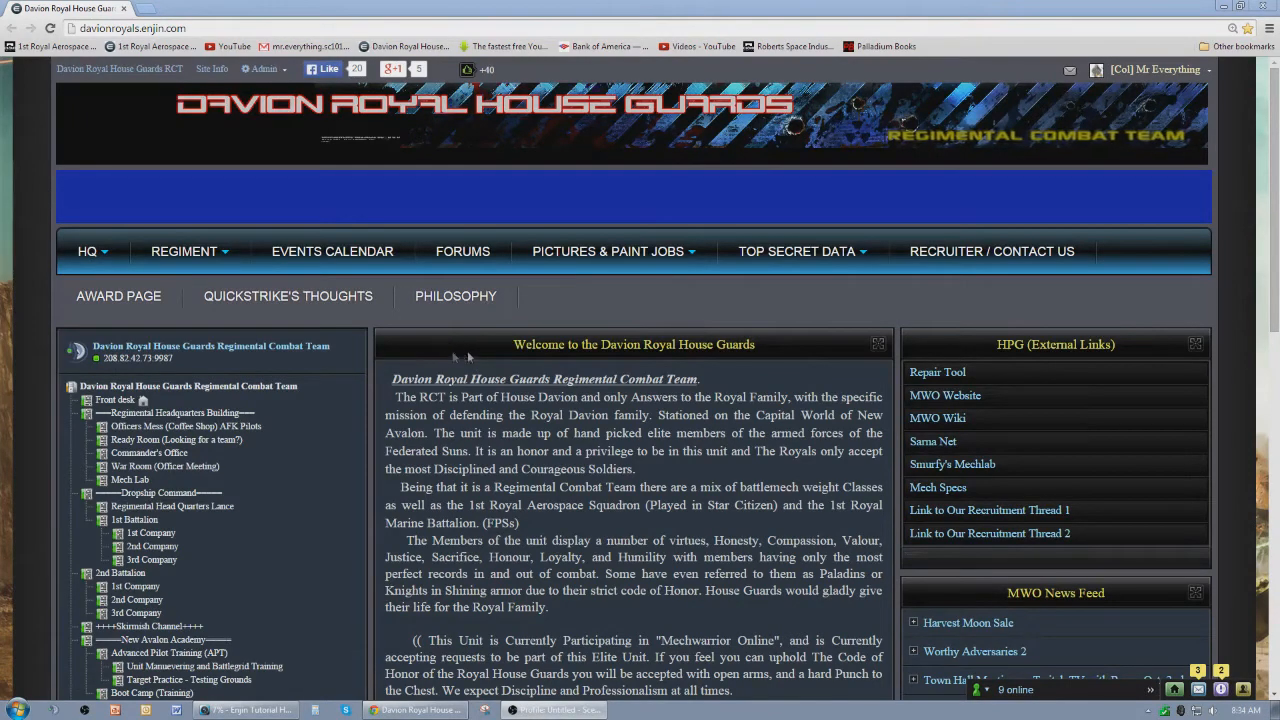
mouse_move(550, 327)
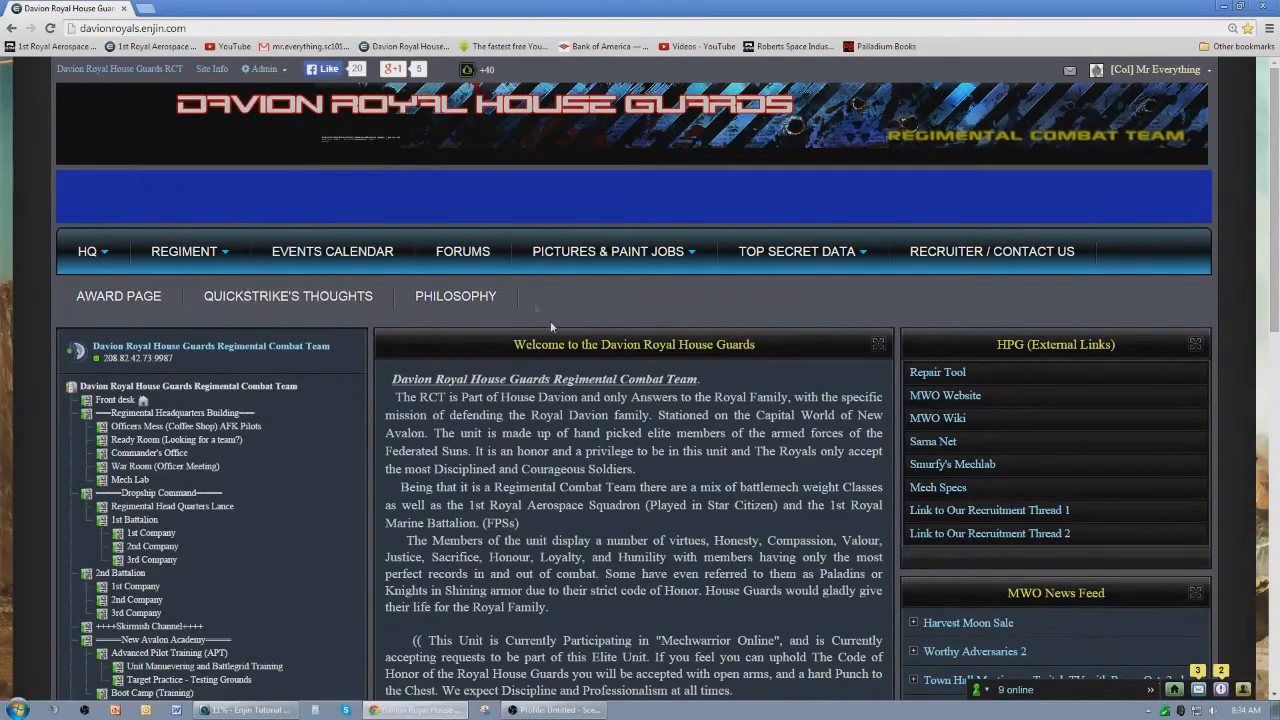
- From the Admin dropdown open Settings and go to the Admin Access tab
click(262, 69)
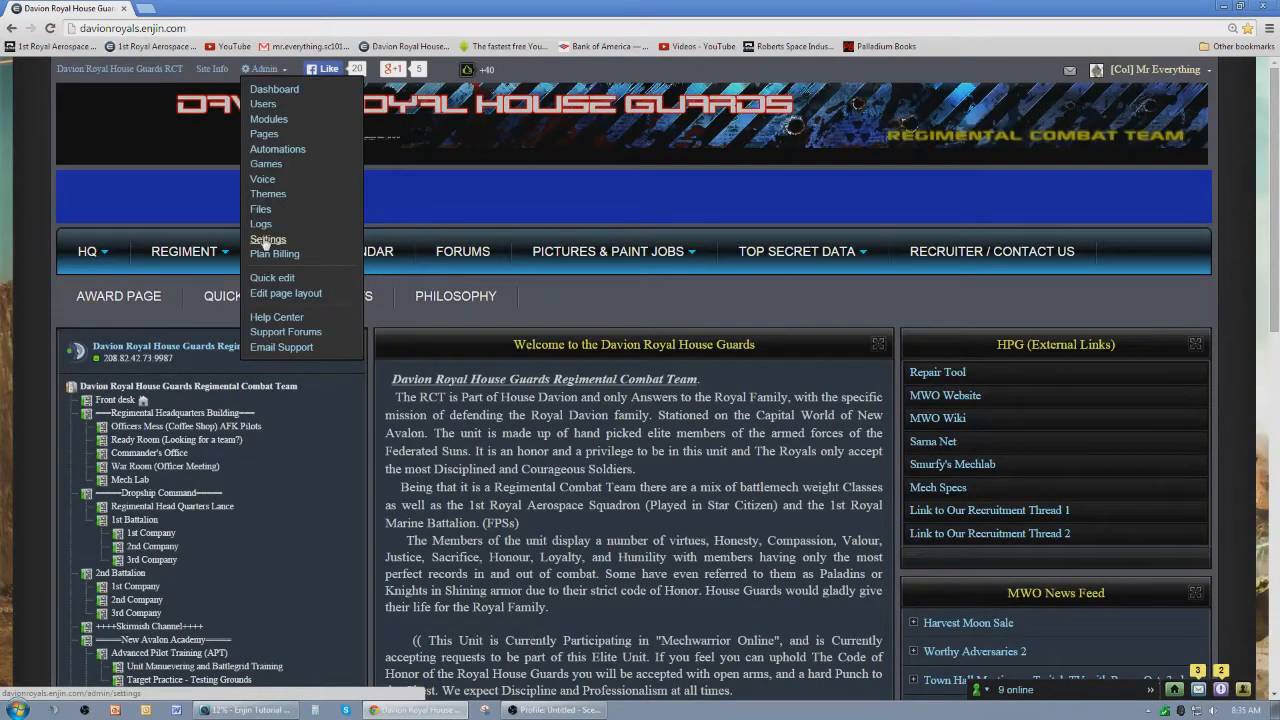
click(267, 238)
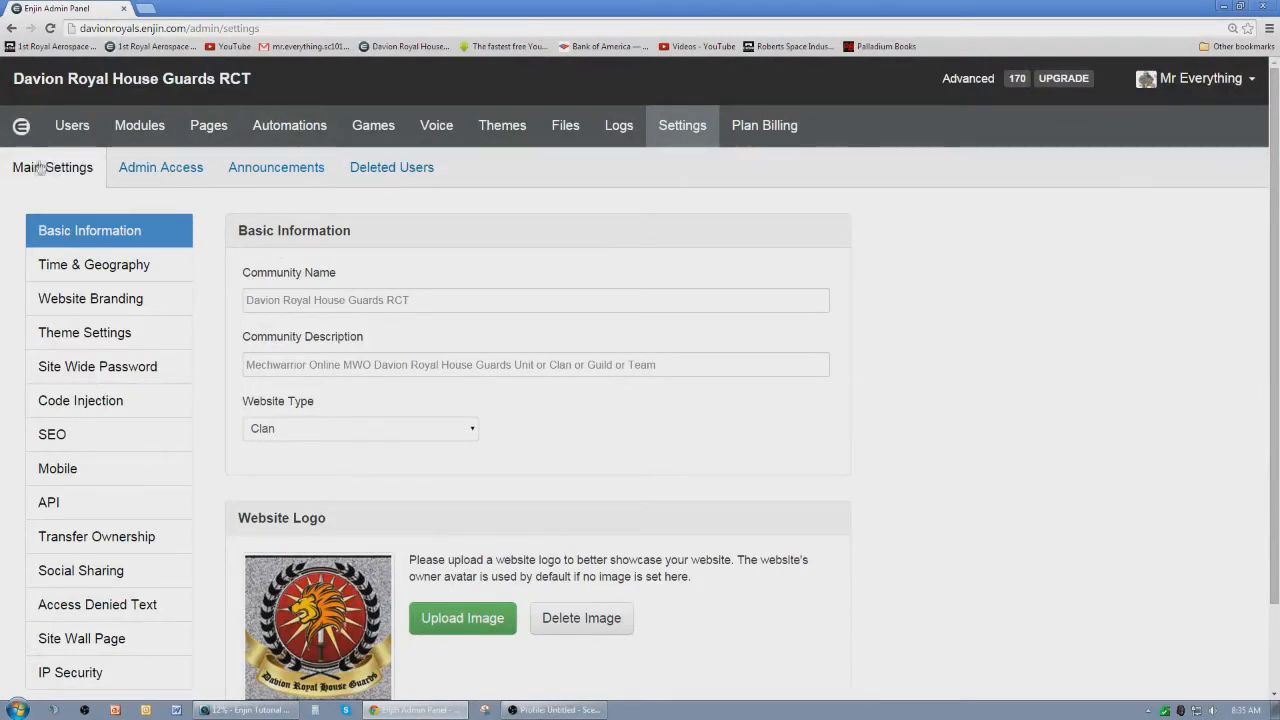
mouse_move(276, 167)
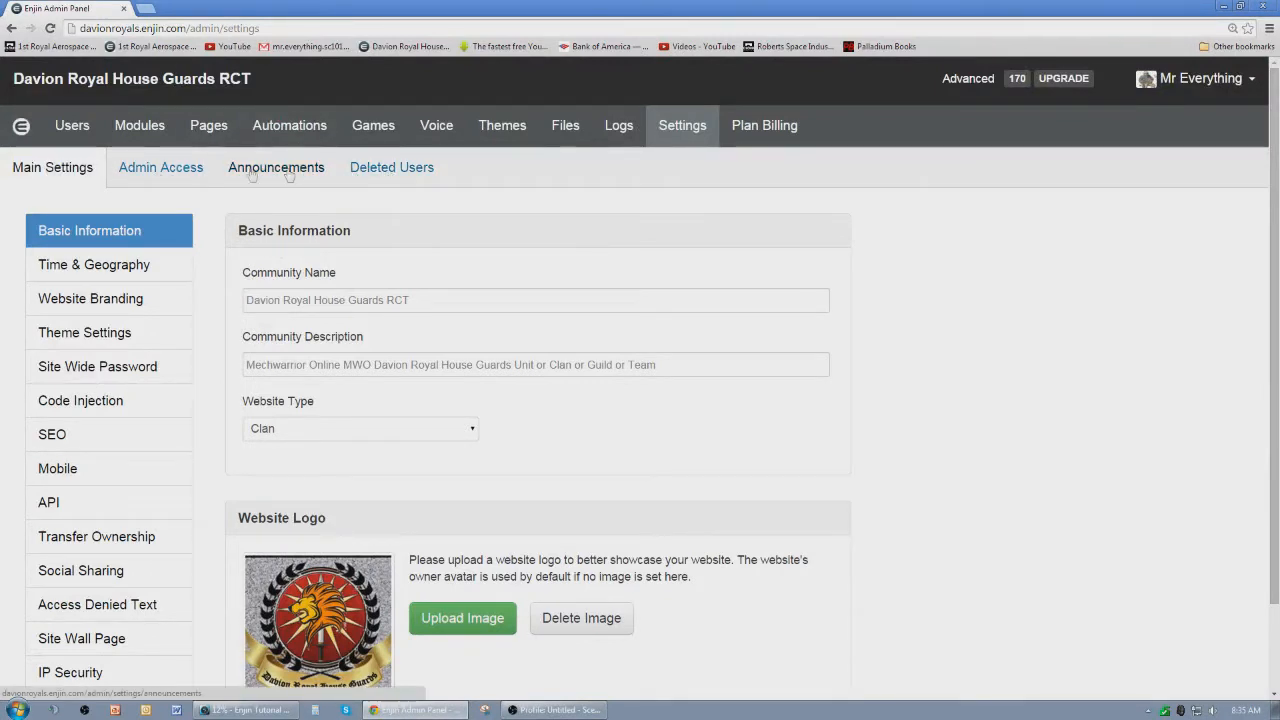
click(160, 167)
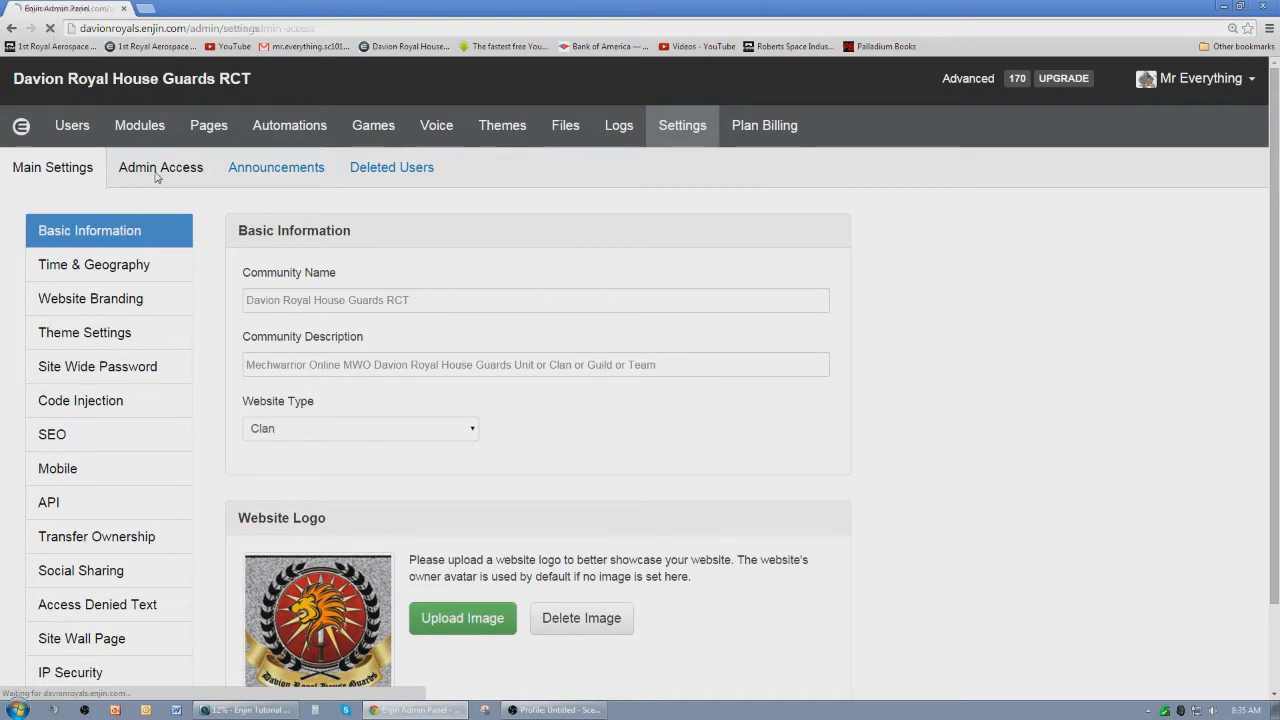
click(160, 167)
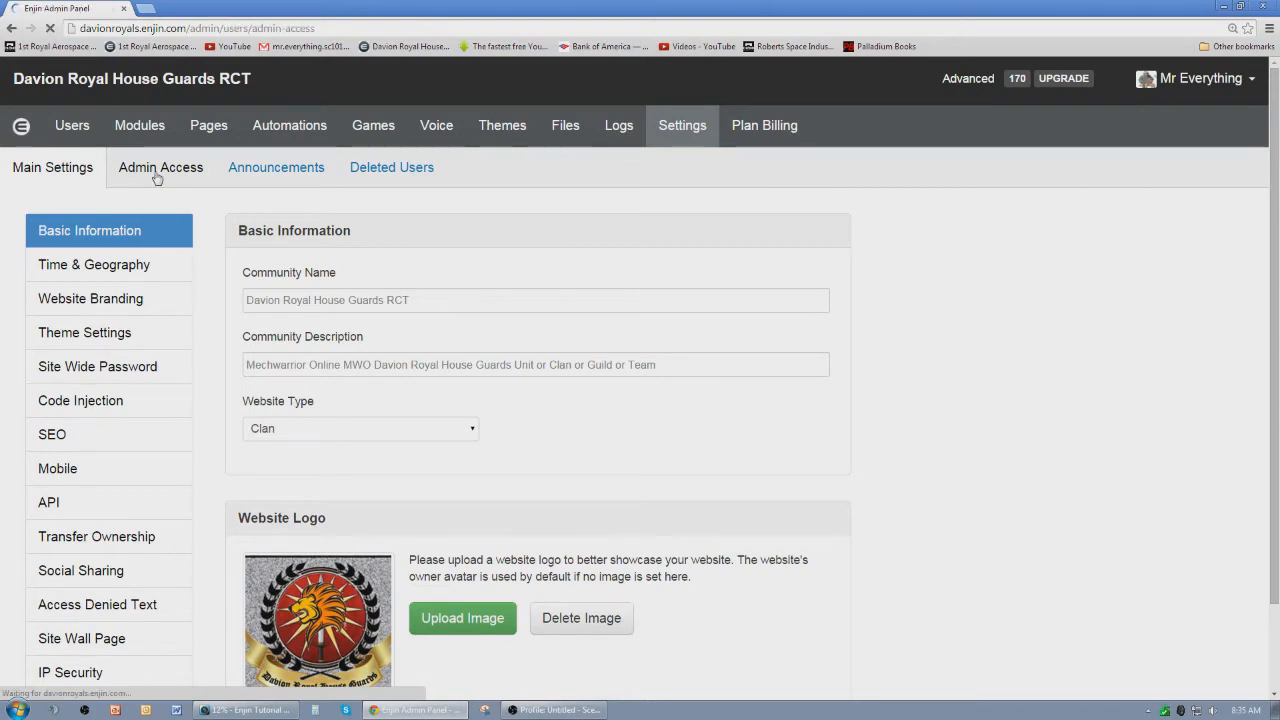
- Review Full Tag Management access: Marshal, Colonel, Lt Colonel, Major and Trainer tags
click(160, 167)
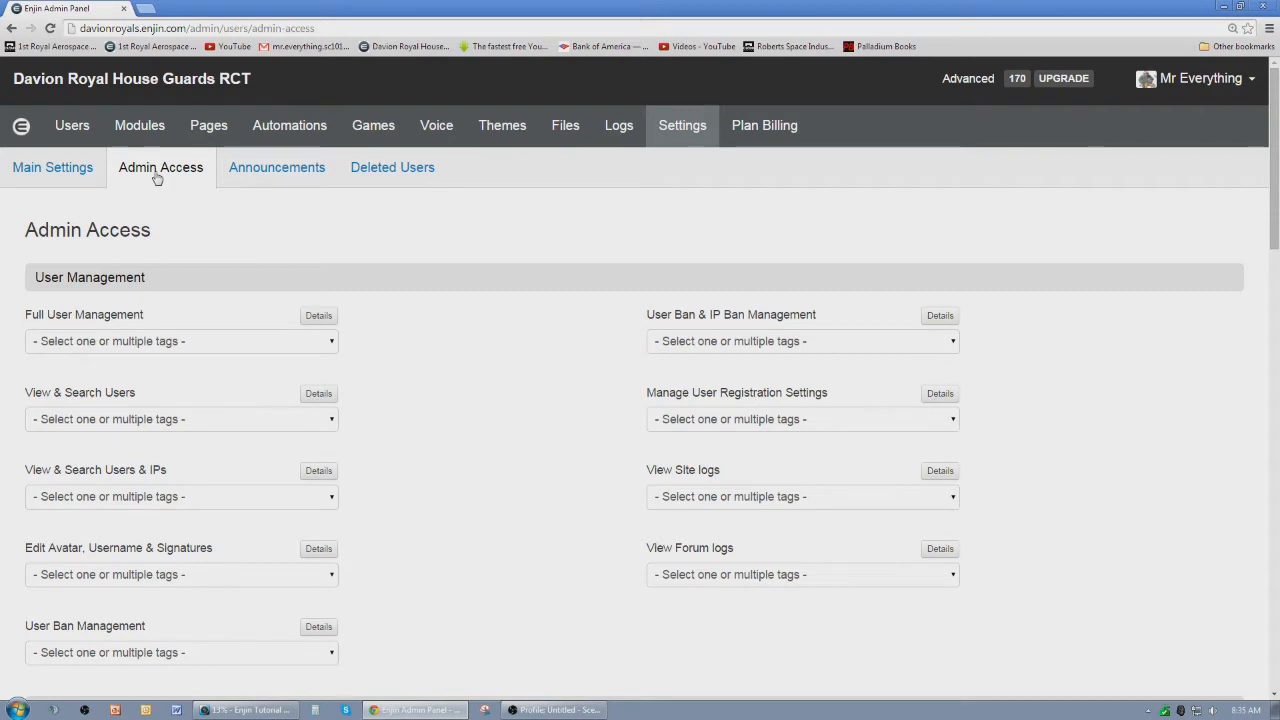
mouse_move(398, 361)
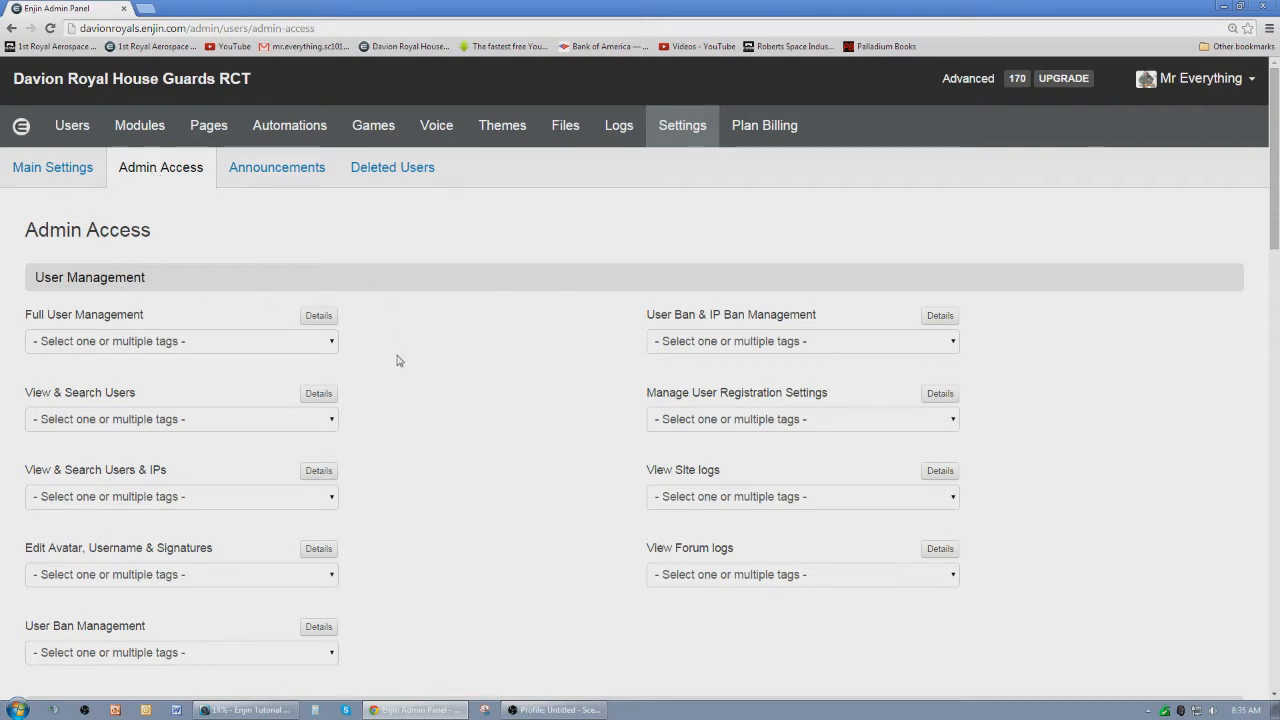
scroll(down, 3)
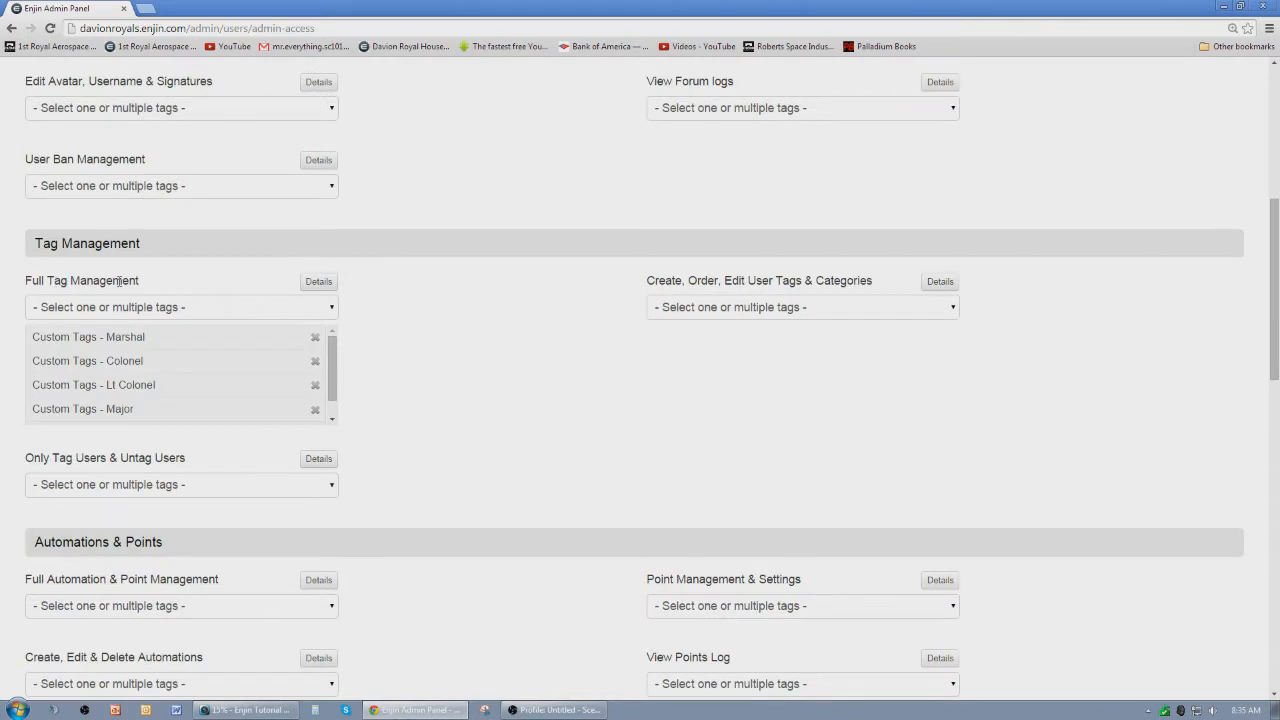
mouse_move(260, 295)
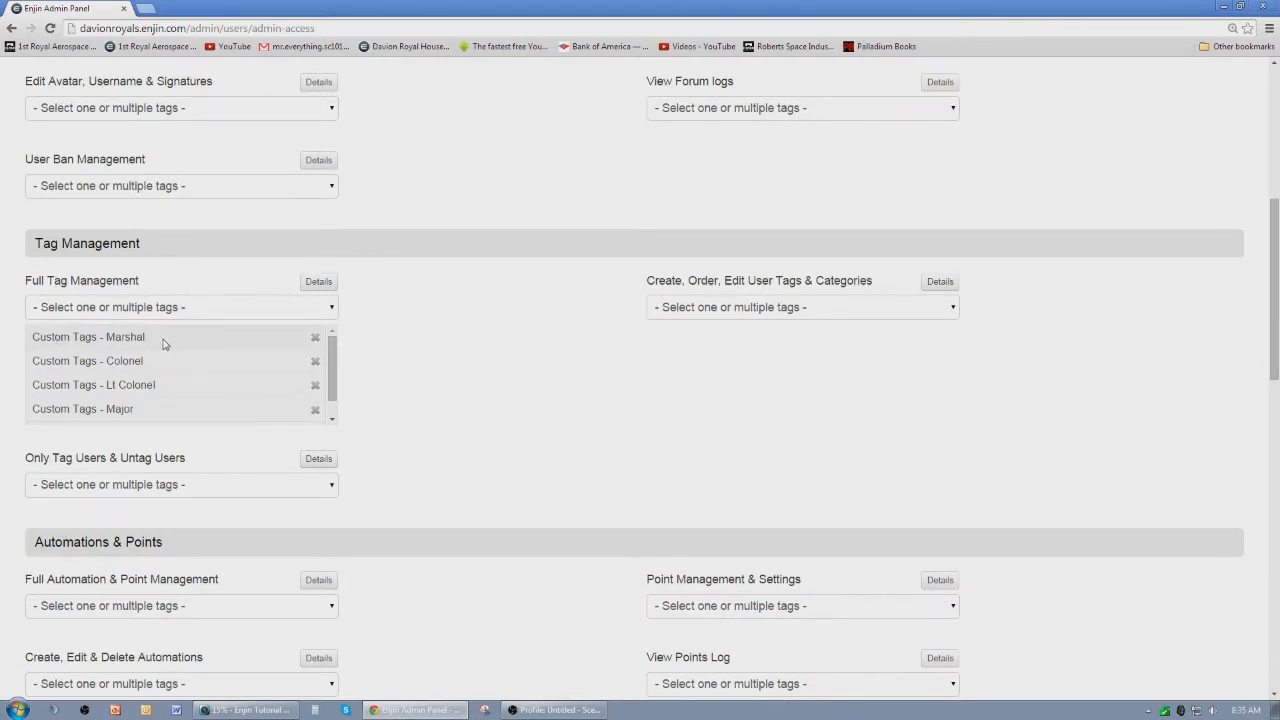
mouse_move(152, 347)
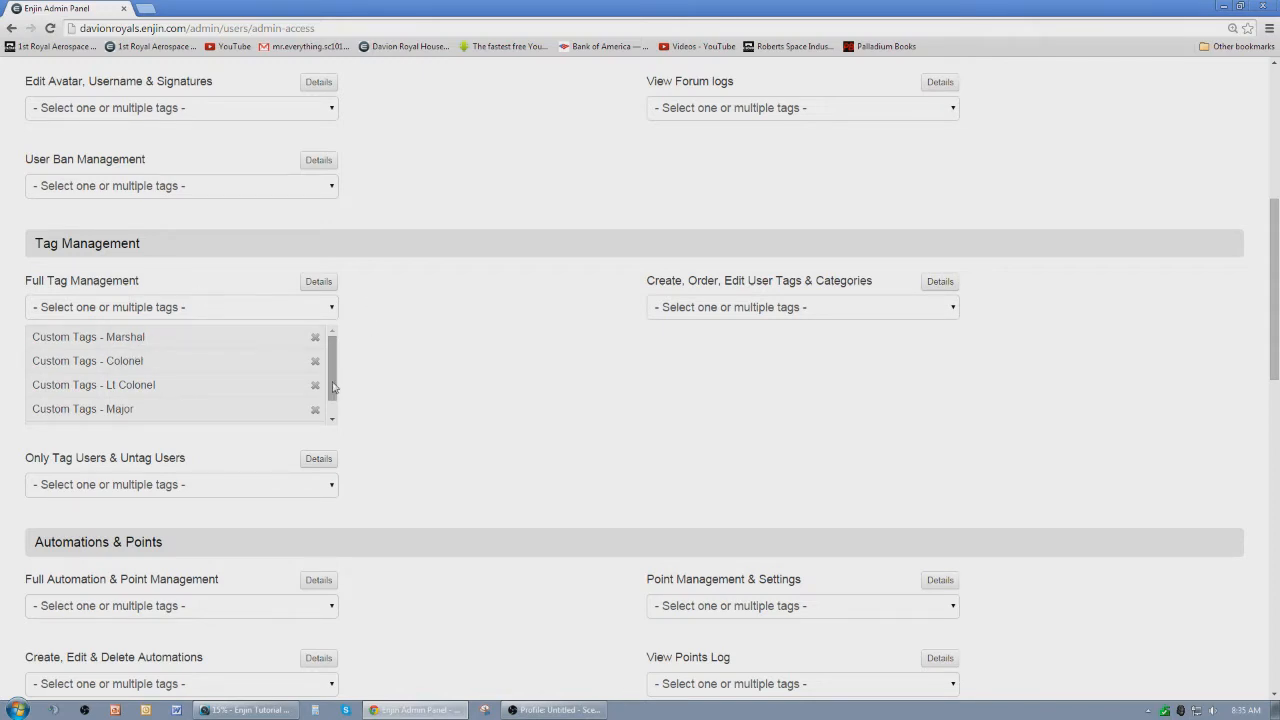
scroll(down, 3)
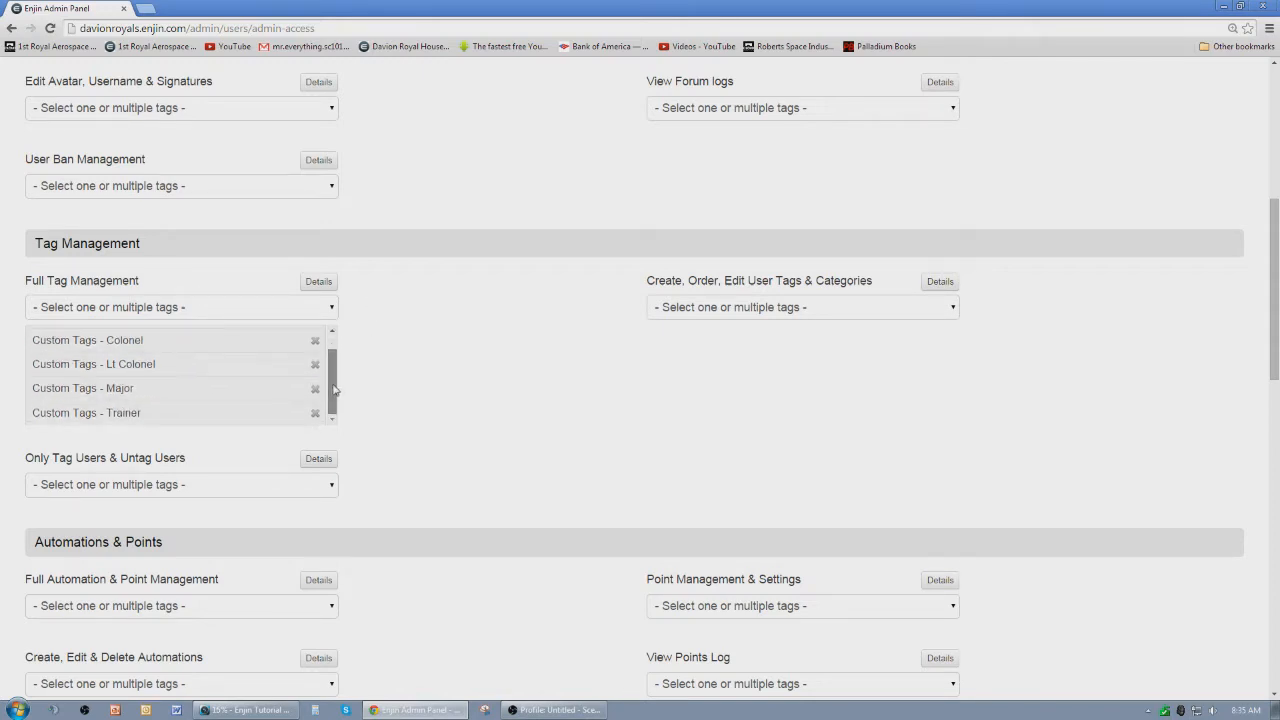
scroll(up, 3)
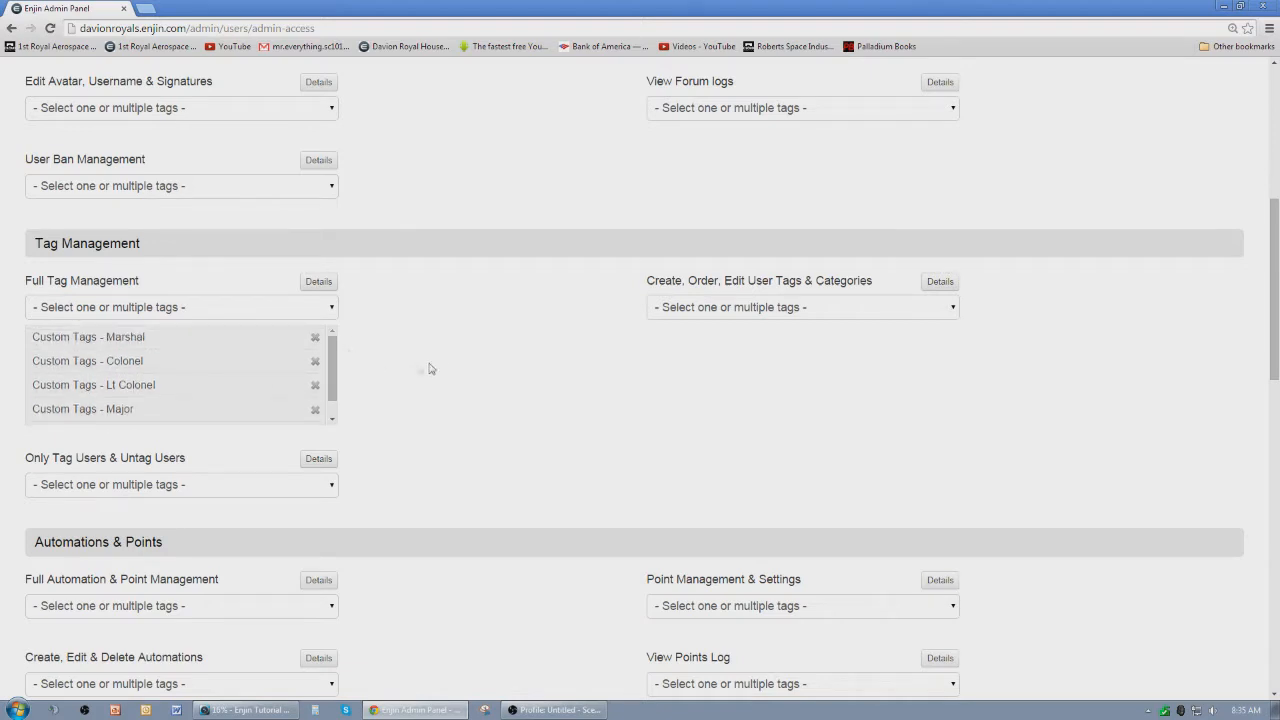
scroll(down, 3)
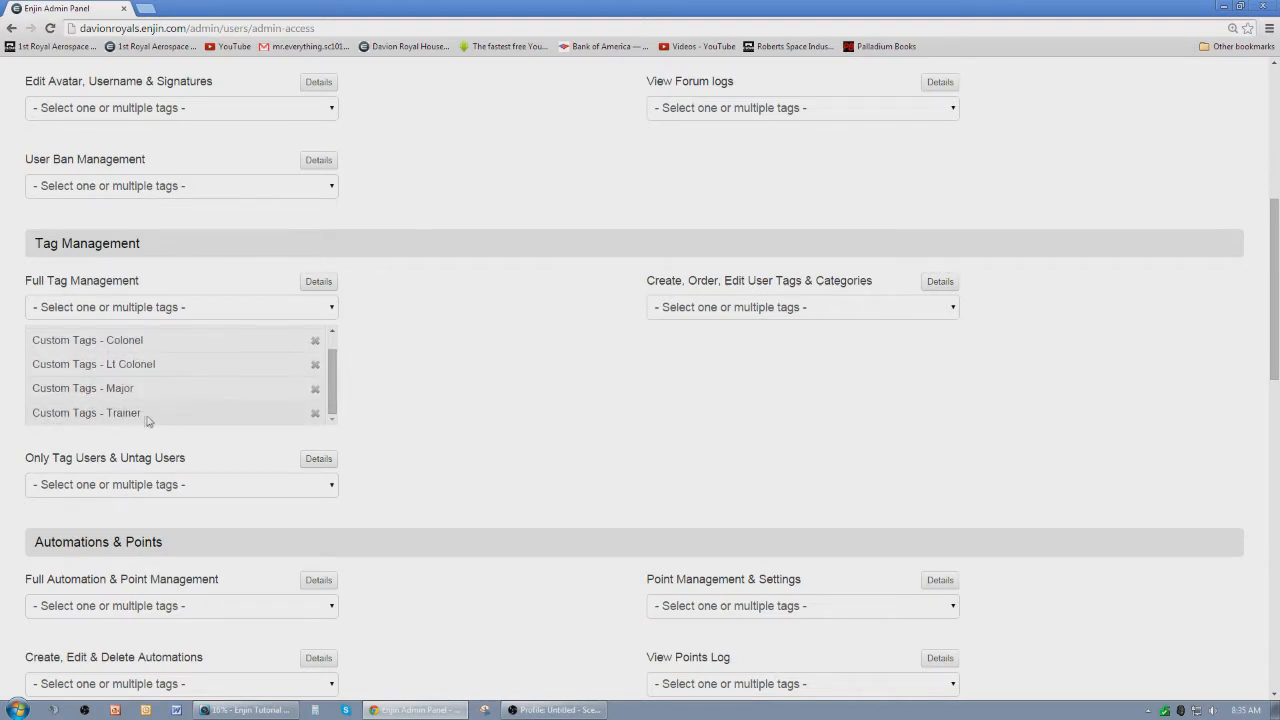
mouse_move(172, 339)
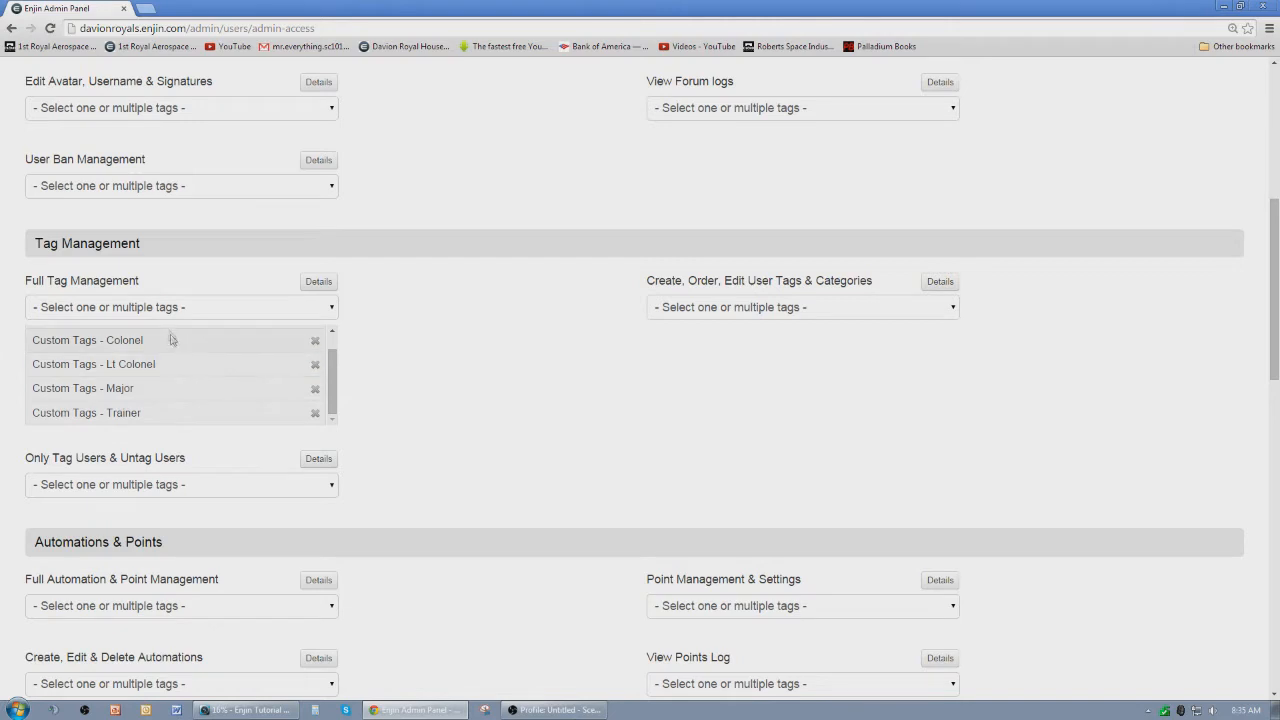
scroll(up, 3)
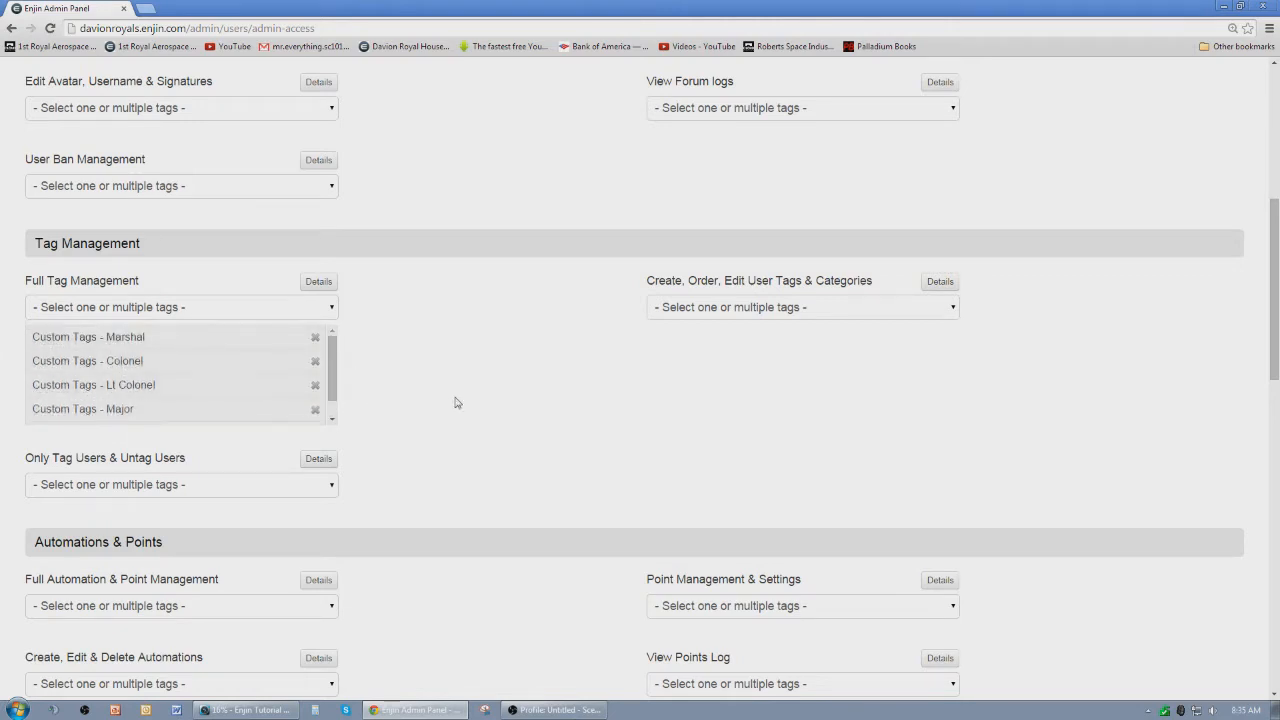
mouse_move(126, 296)
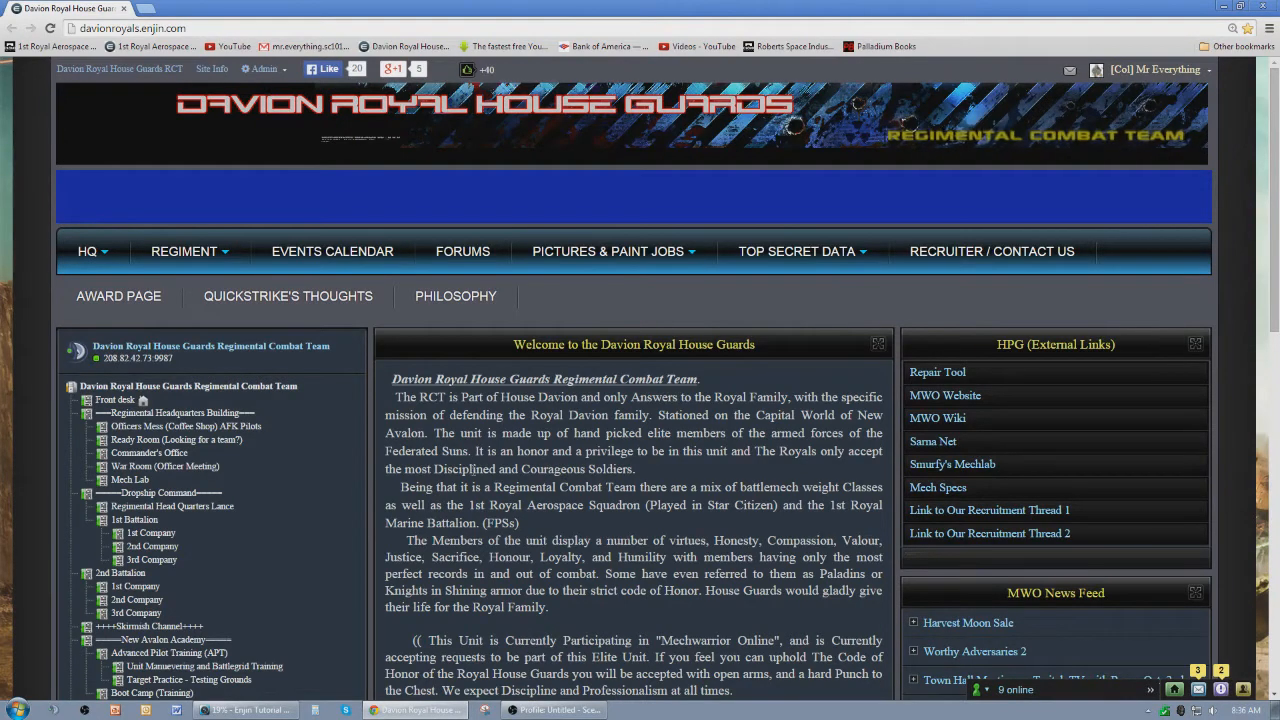
- Open Users from the Admin dropdown to list all 53 community users
click(263, 69)
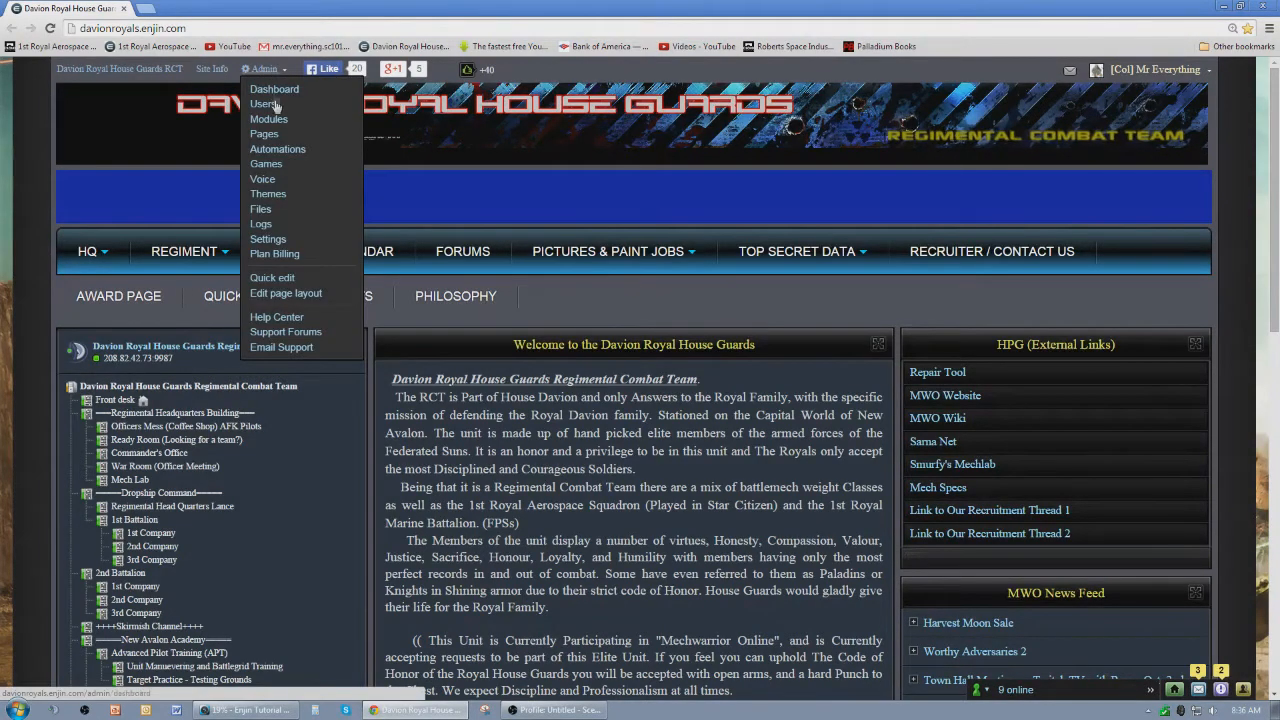
click(263, 104)
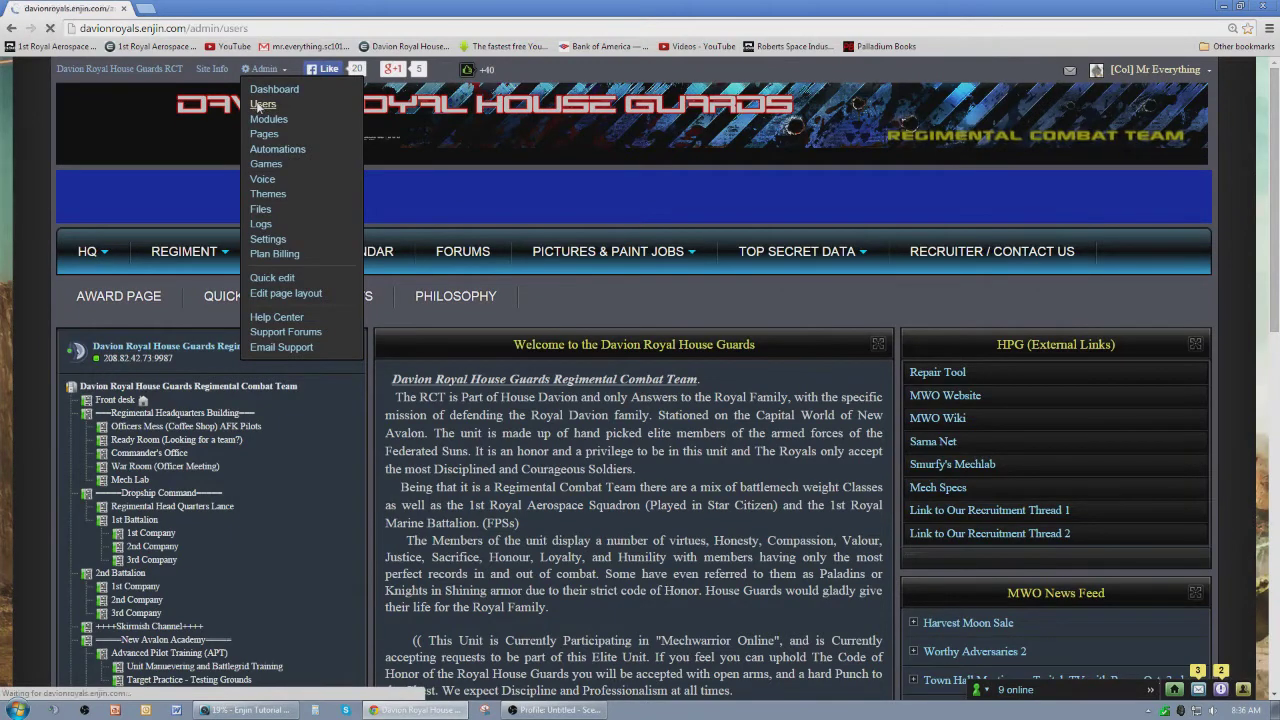
click(263, 104)
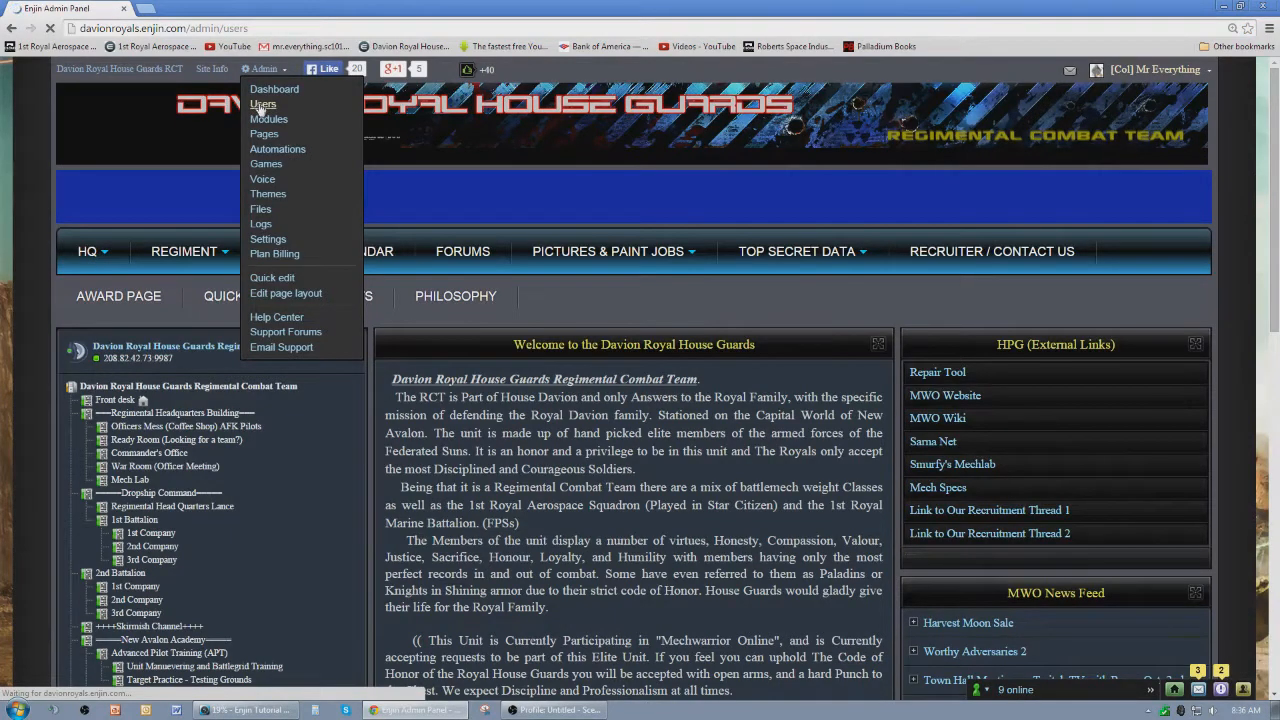
click(263, 104)
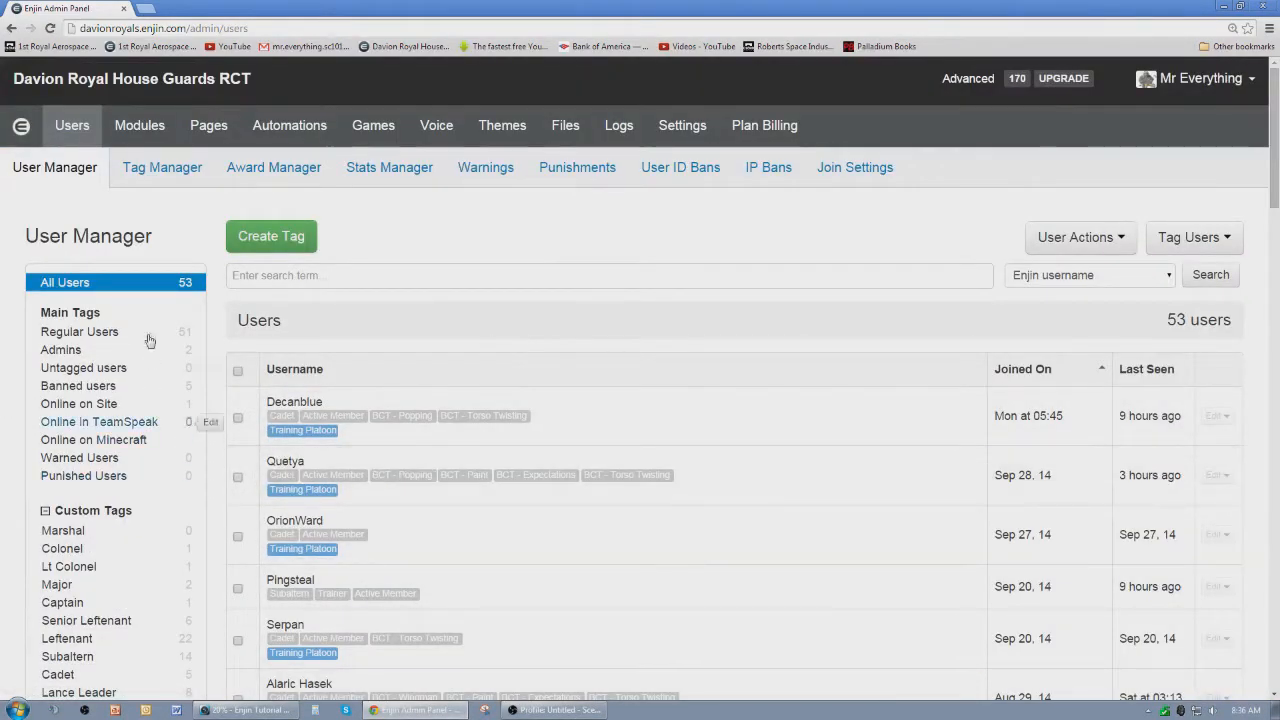
scroll(down, 3)
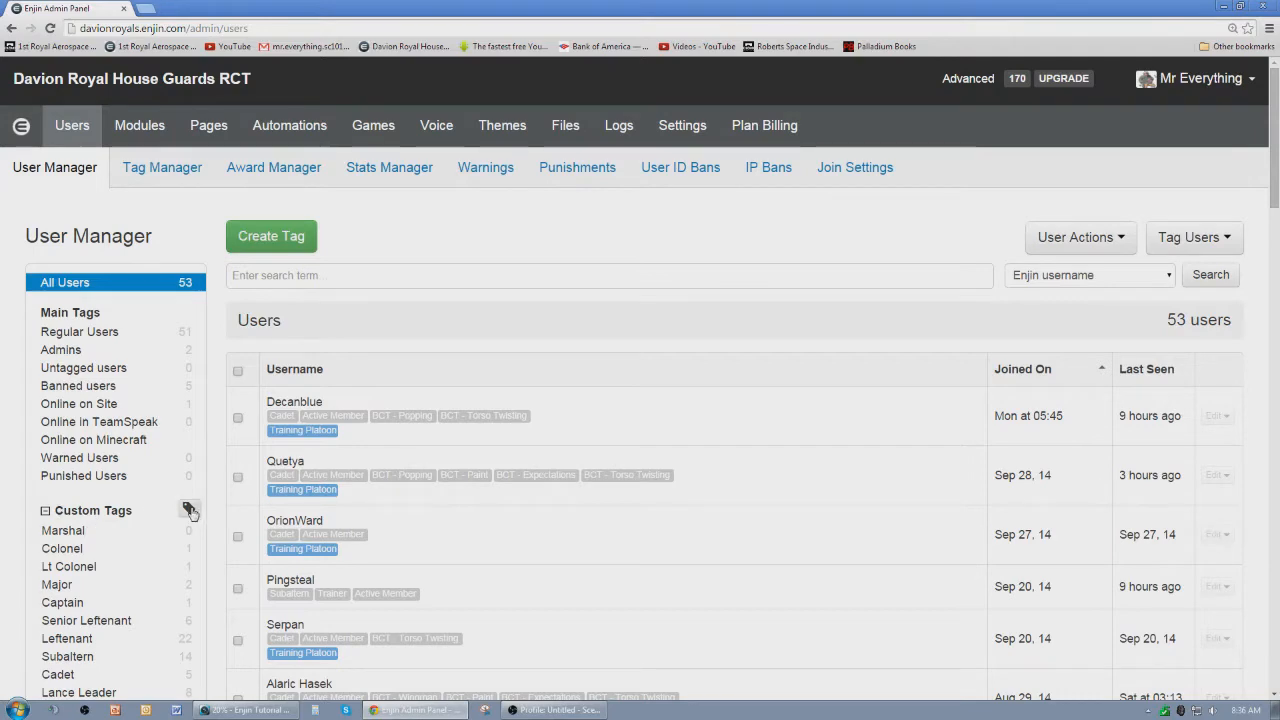
- Start a new tag, entering 'Test Tag' as its name and then deleting it
click(271, 236)
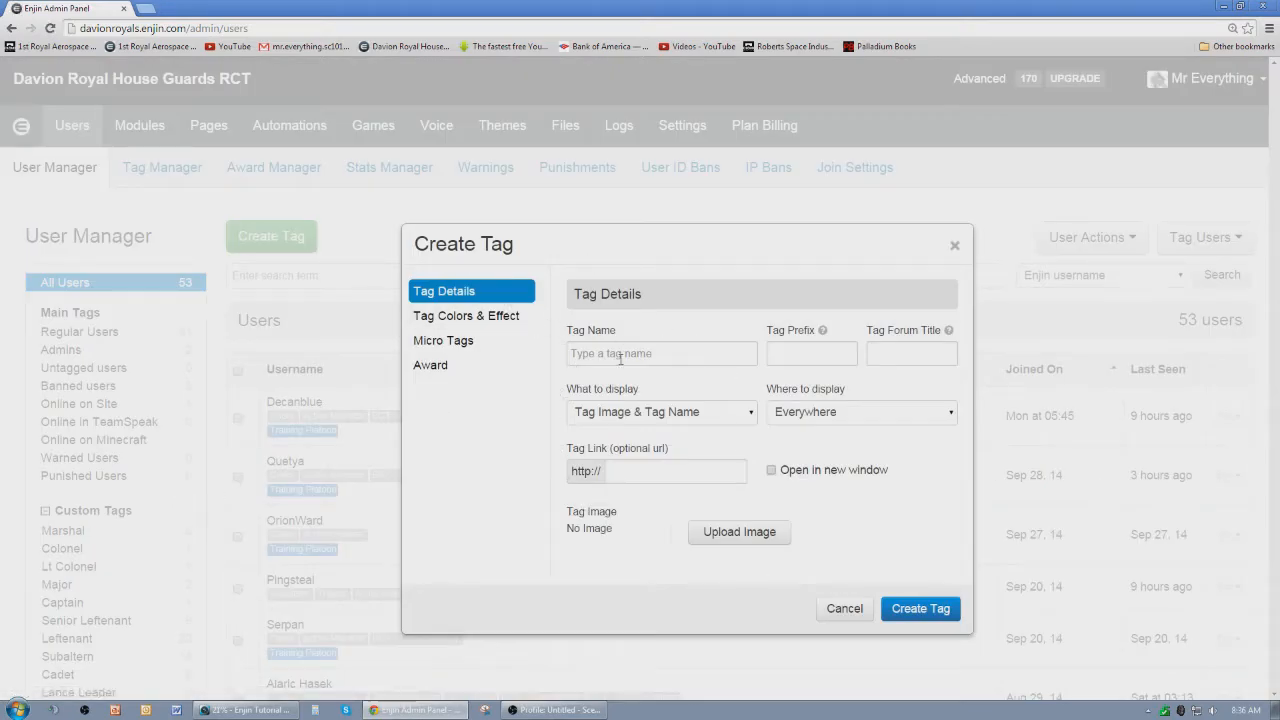
click(661, 353)
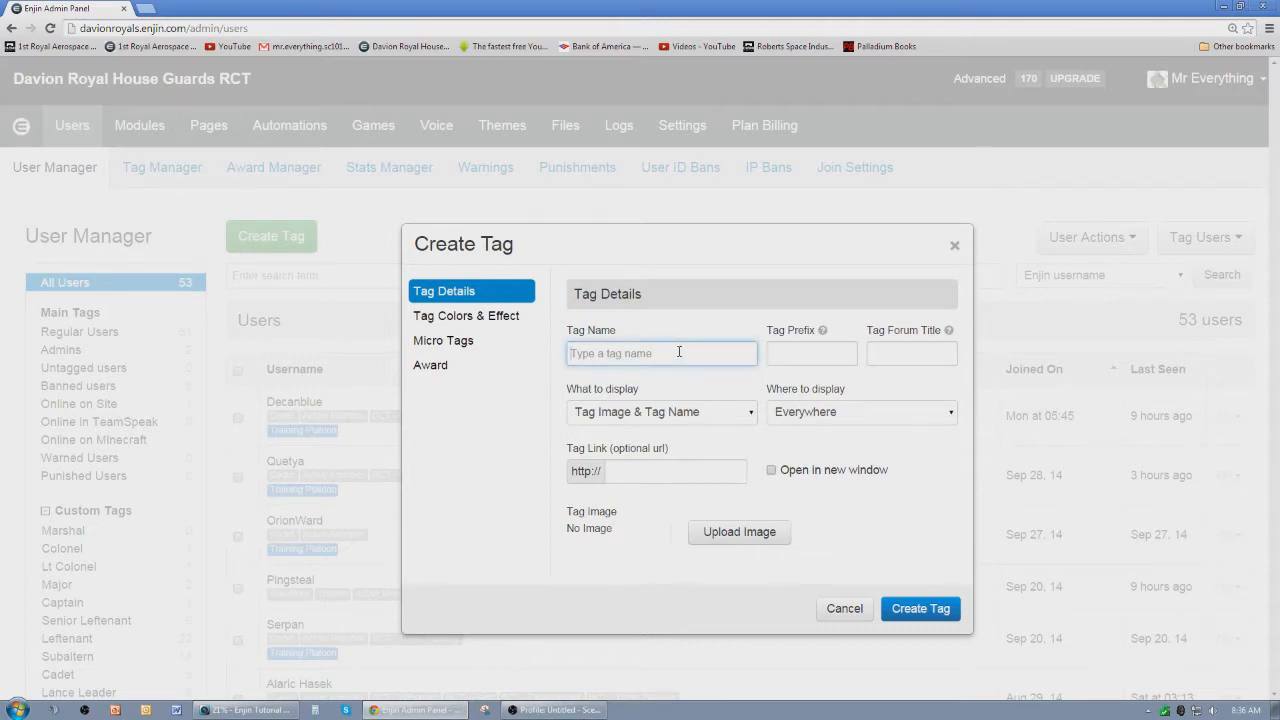
text(Test Tag)
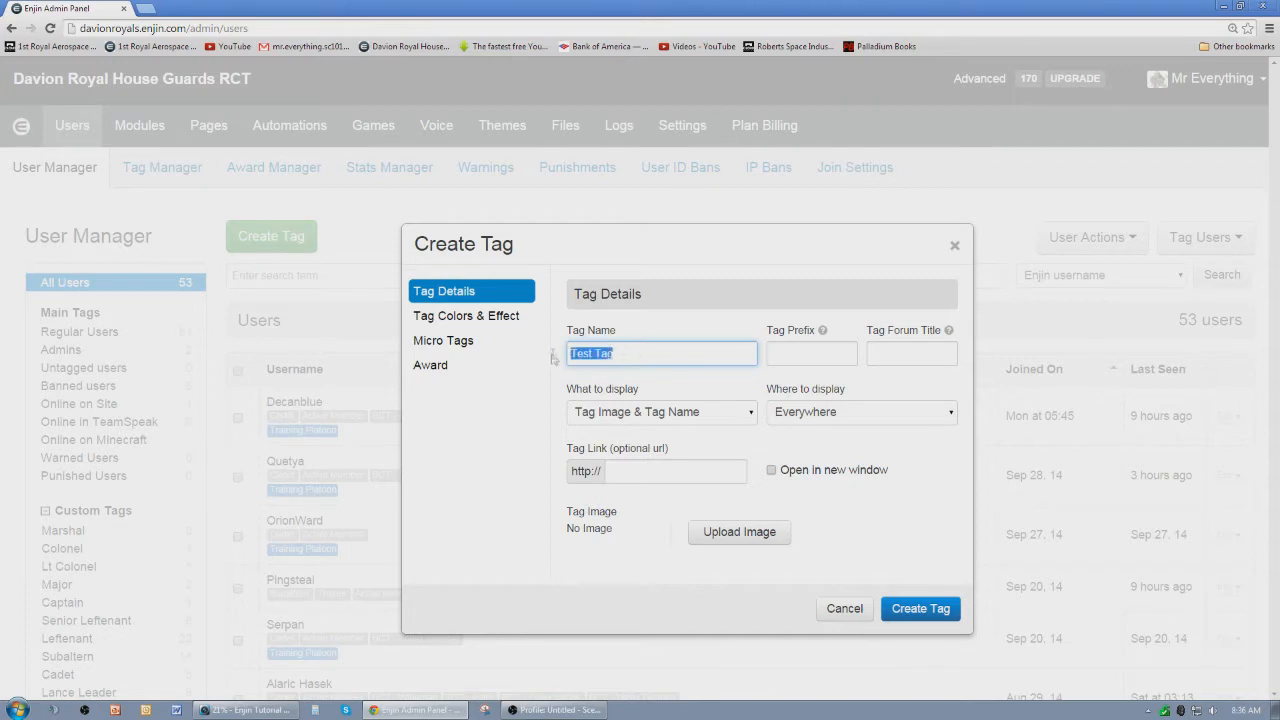
key(Delete)
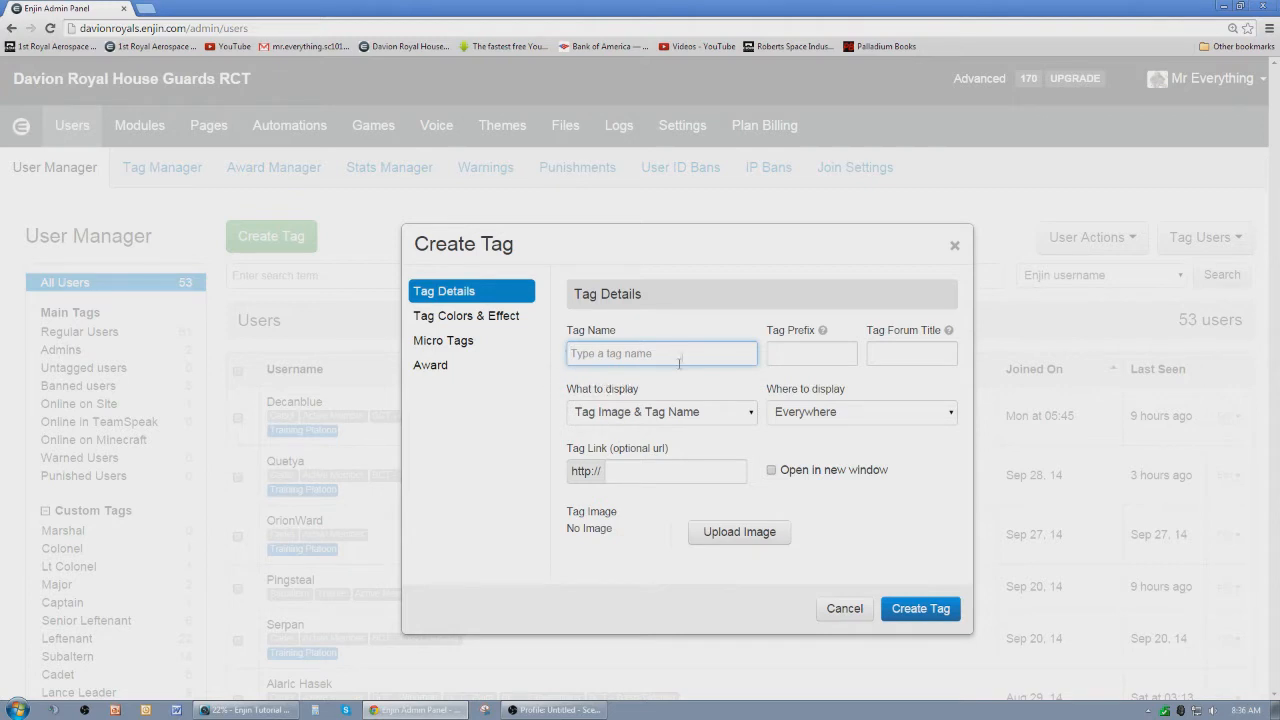
mouse_move(668, 378)
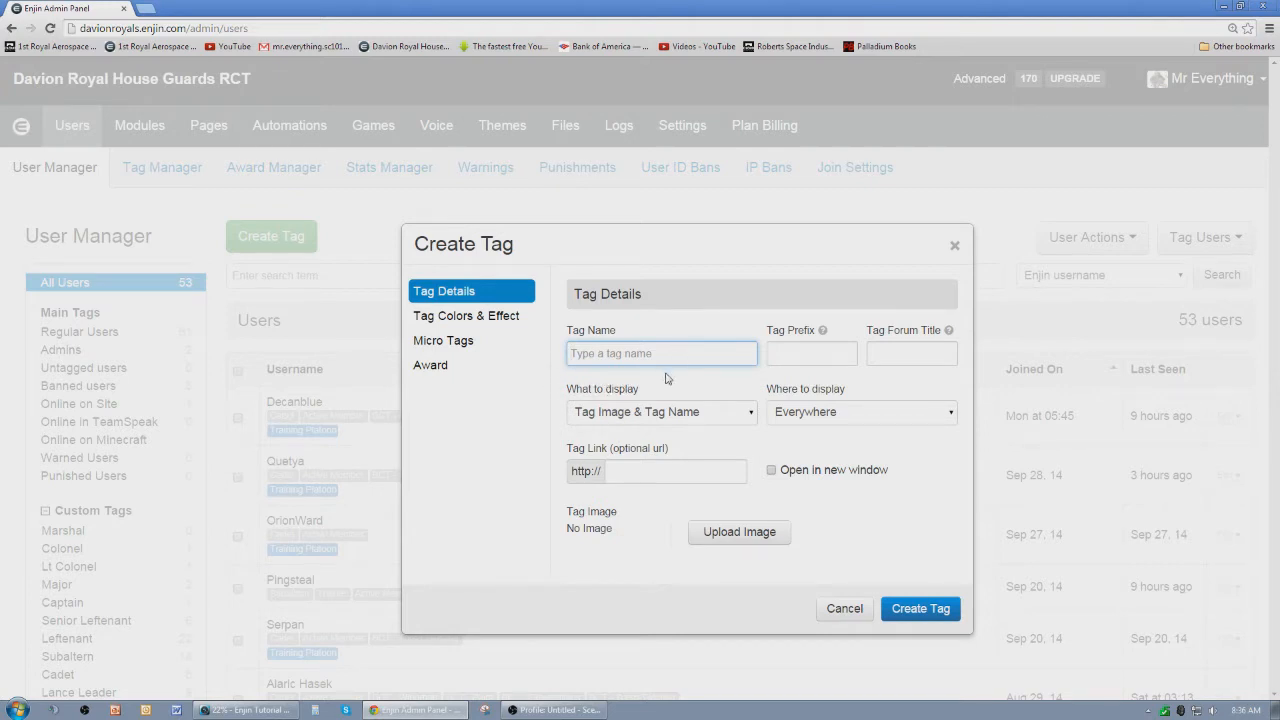
mouse_move(583, 420)
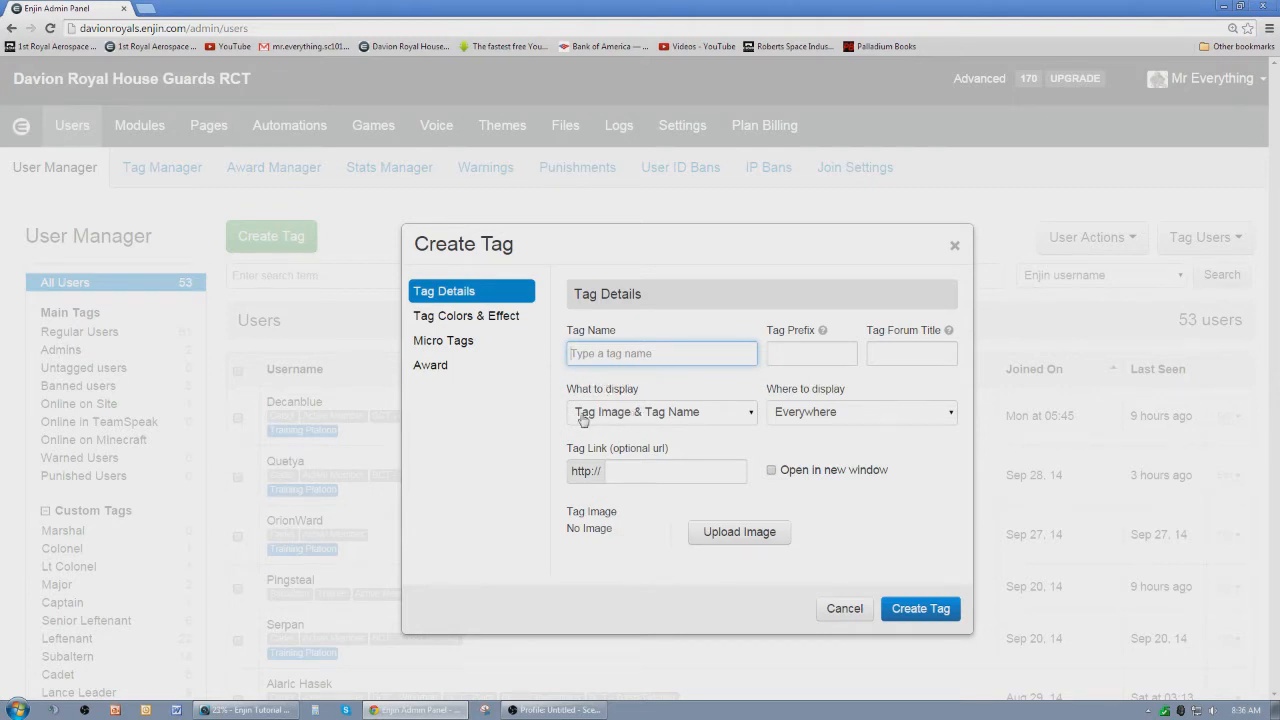
- Try the display options and a 'Col' prefix, then dismiss the form without creating a tag
click(660, 411)
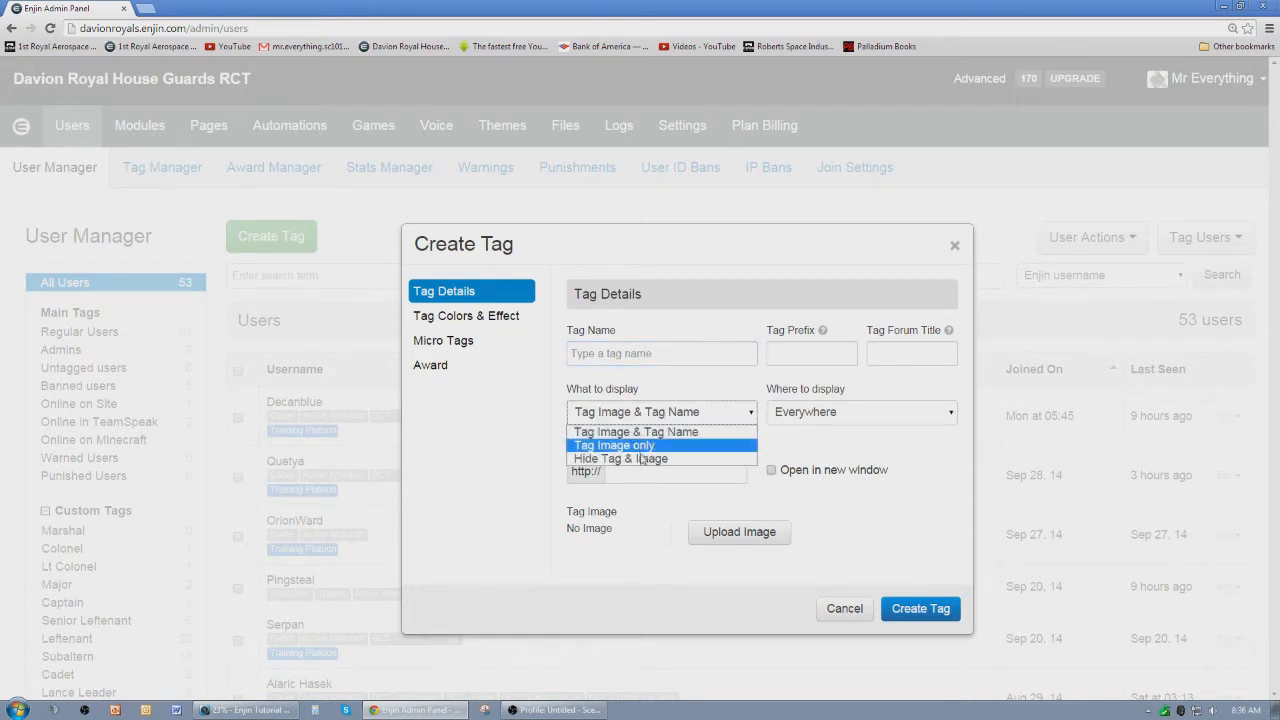
mouse_move(635, 431)
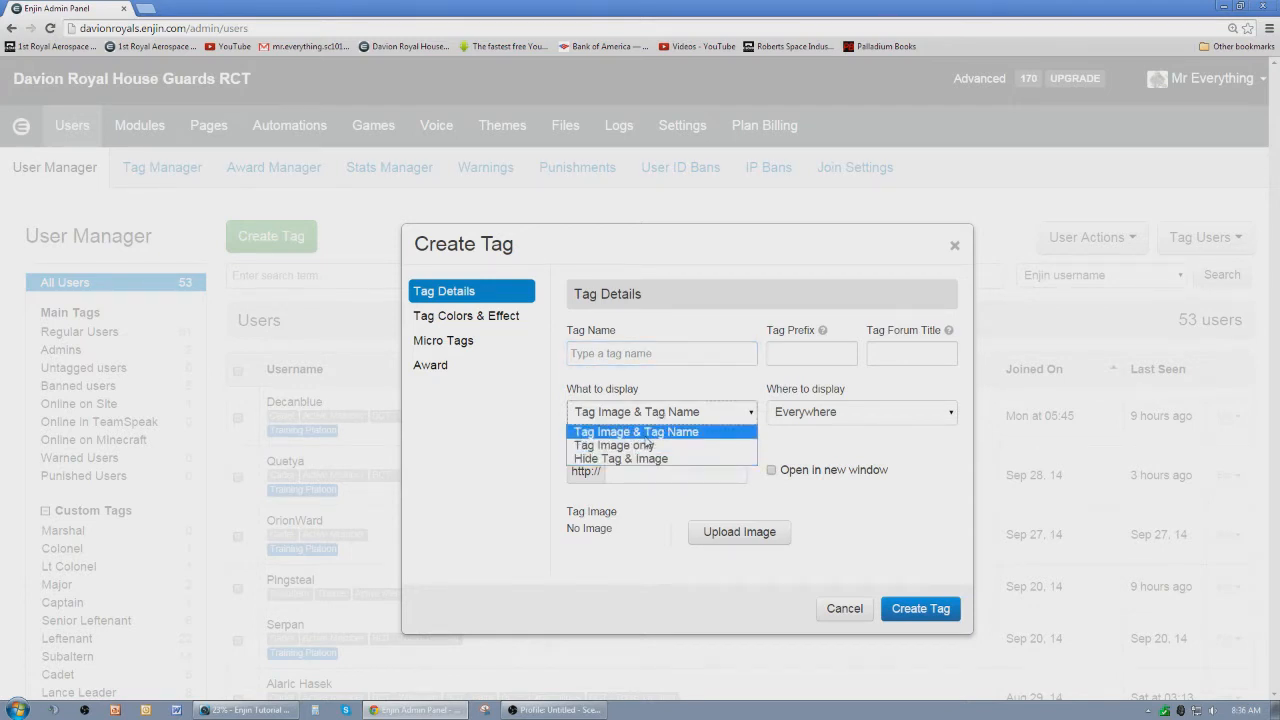
click(636, 431)
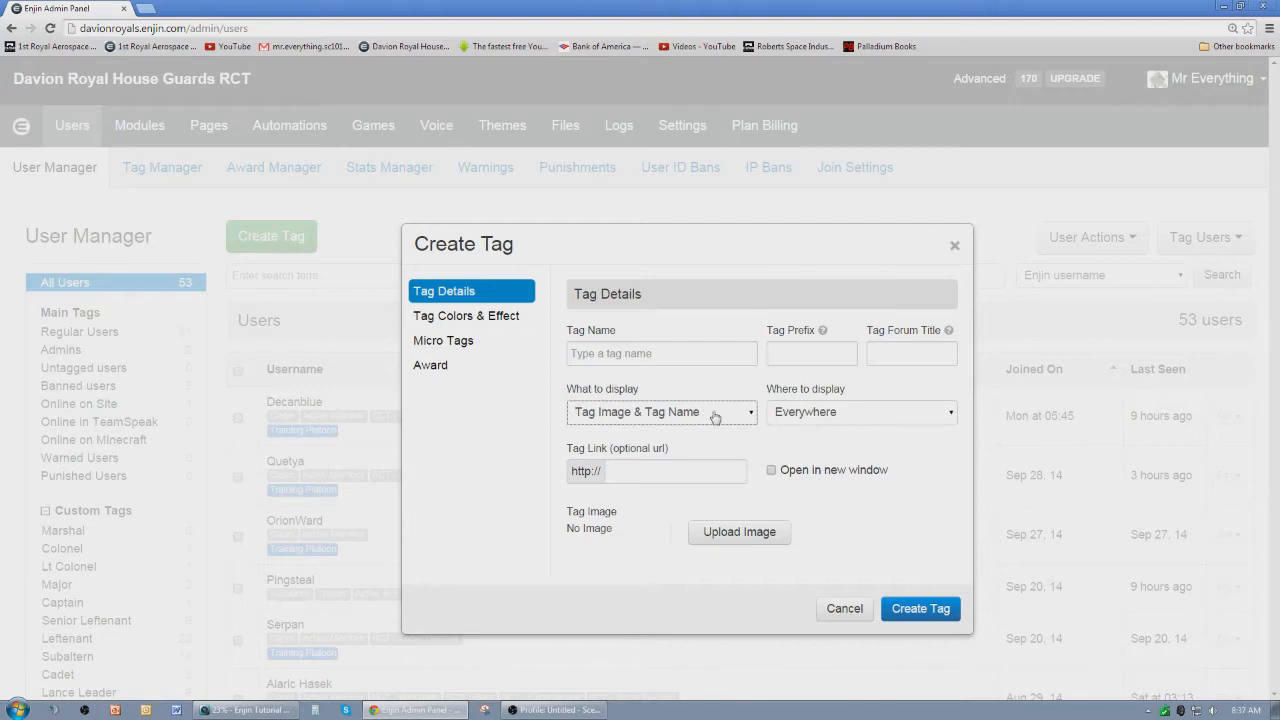
click(860, 411)
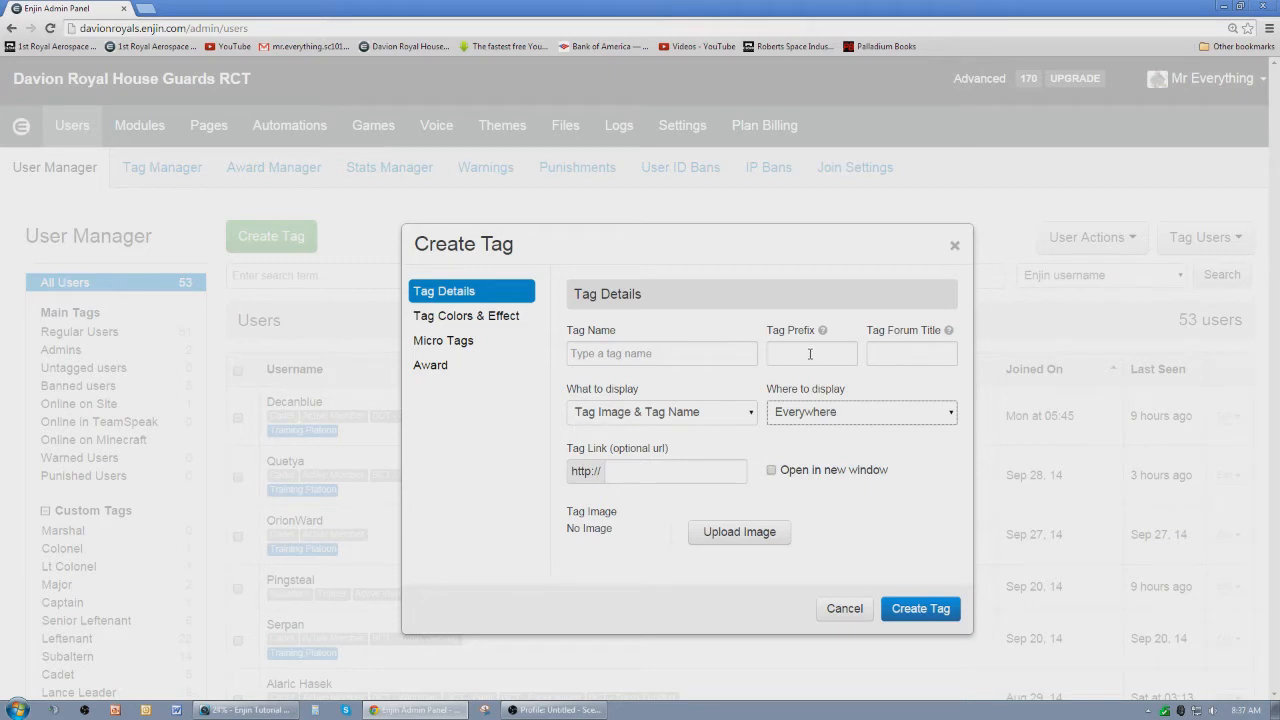
click(811, 353)
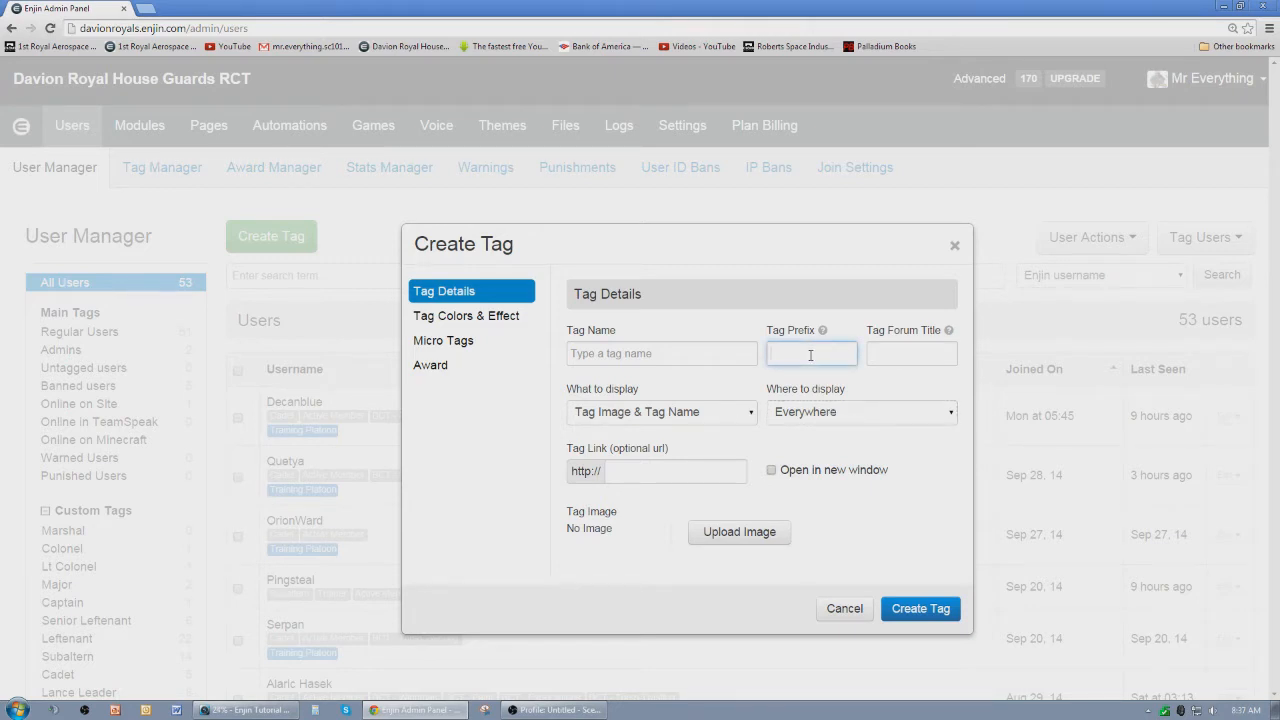
text(C)
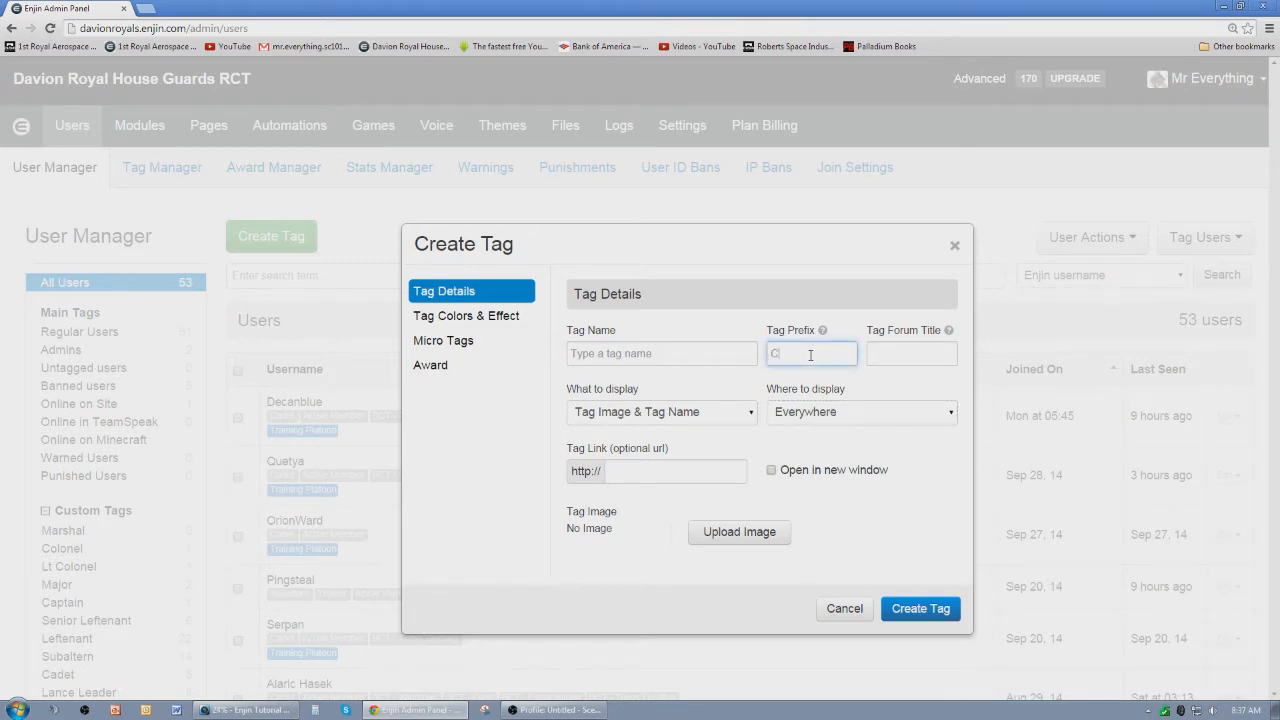
text(ol)
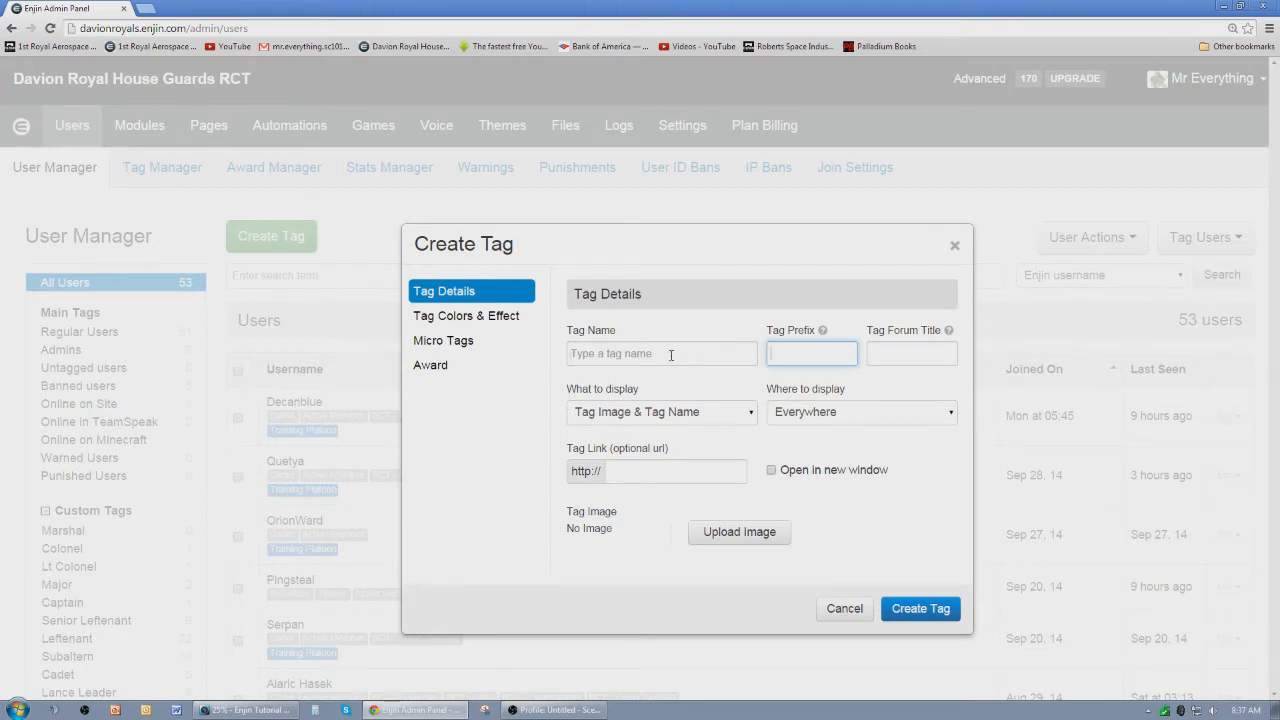
click(661, 353)
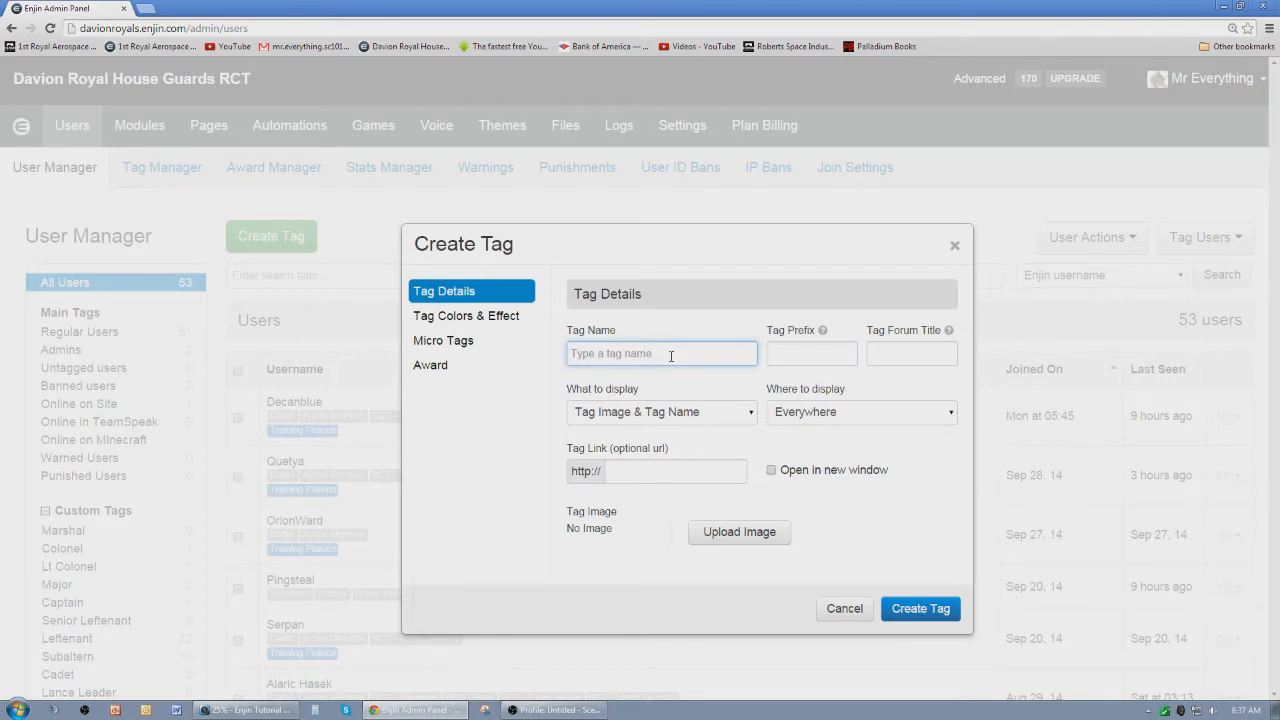
mouse_move(740, 541)
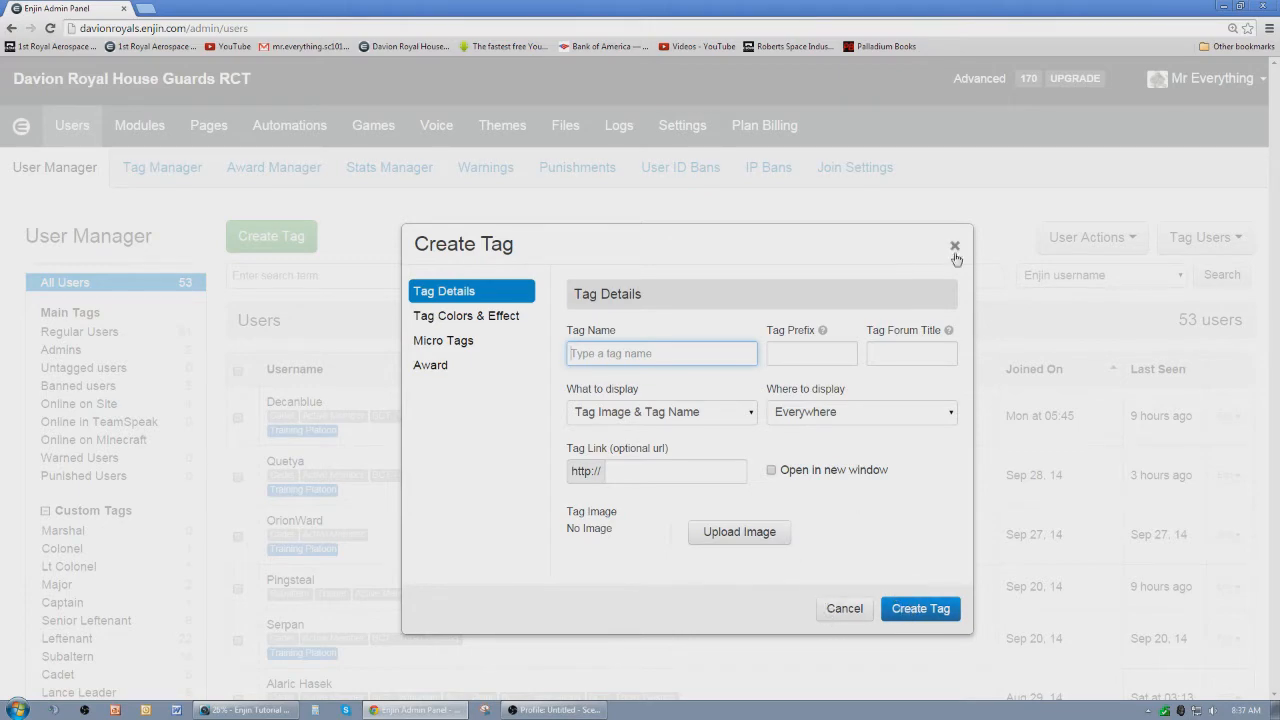
click(954, 245)
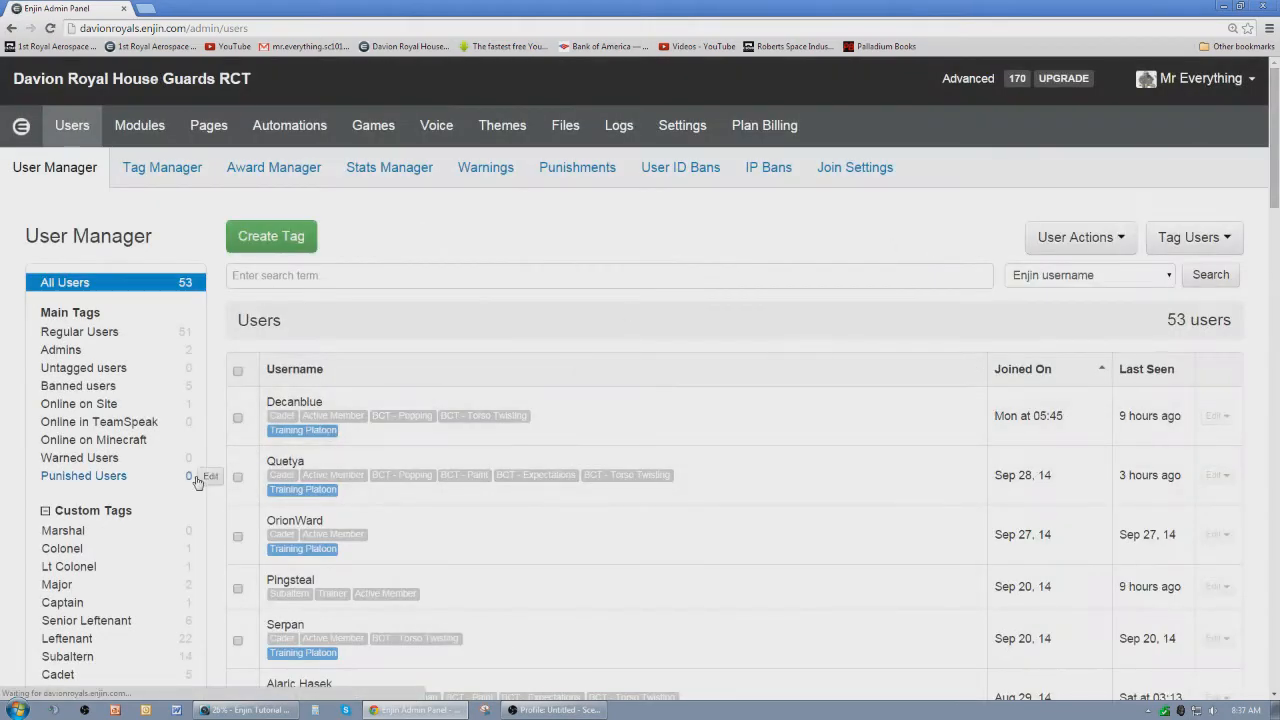
- Open the Colonel tag's editor and view its Micro Tags settings
scroll(down, 3)
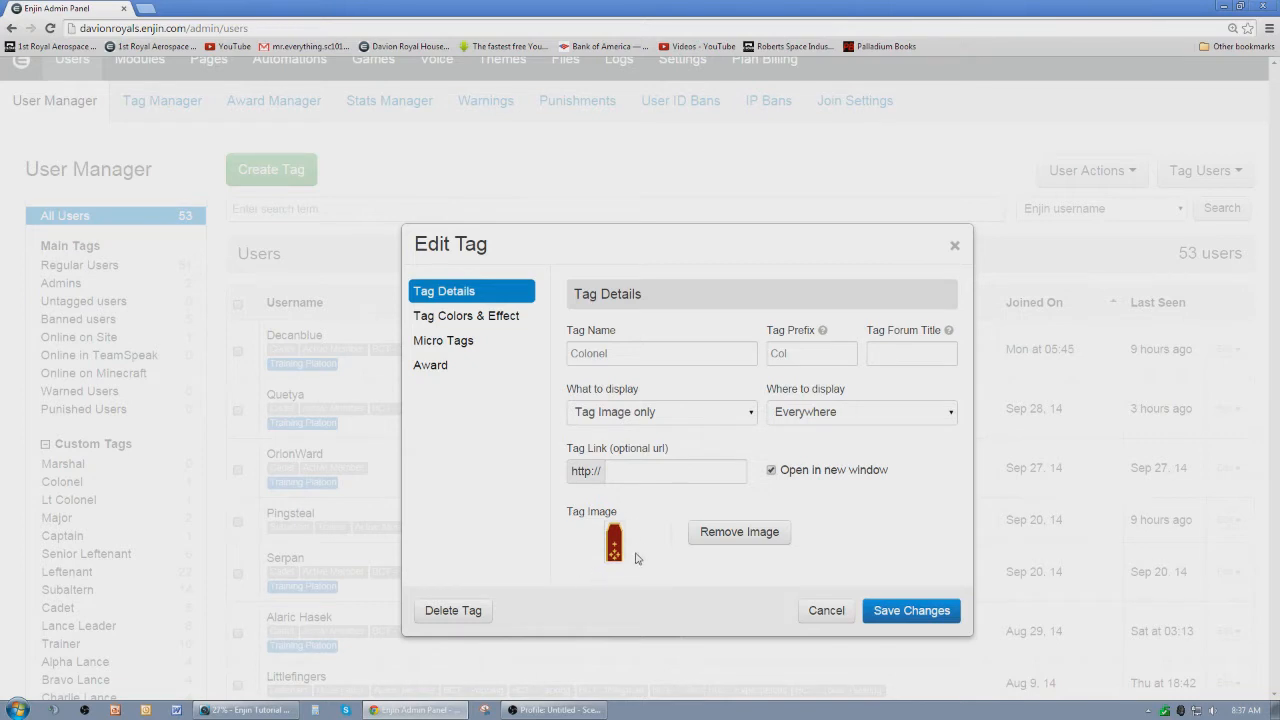
mouse_move(639, 546)
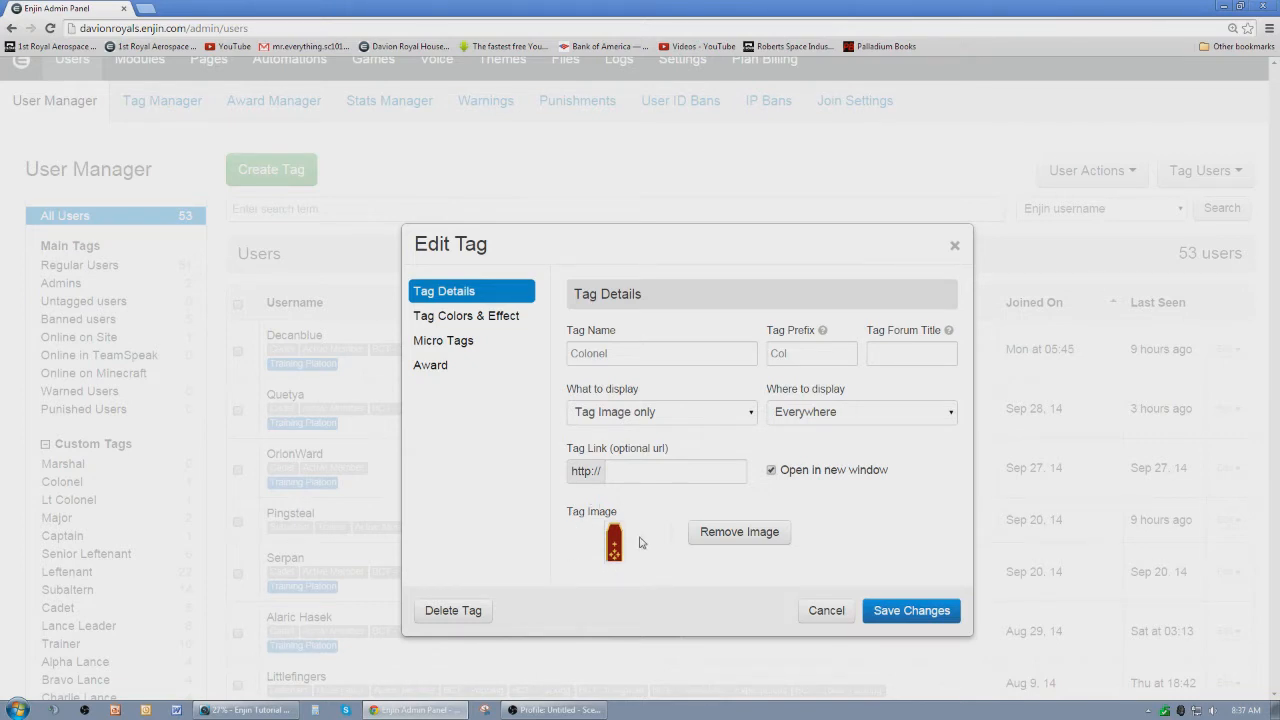
mouse_move(643, 550)
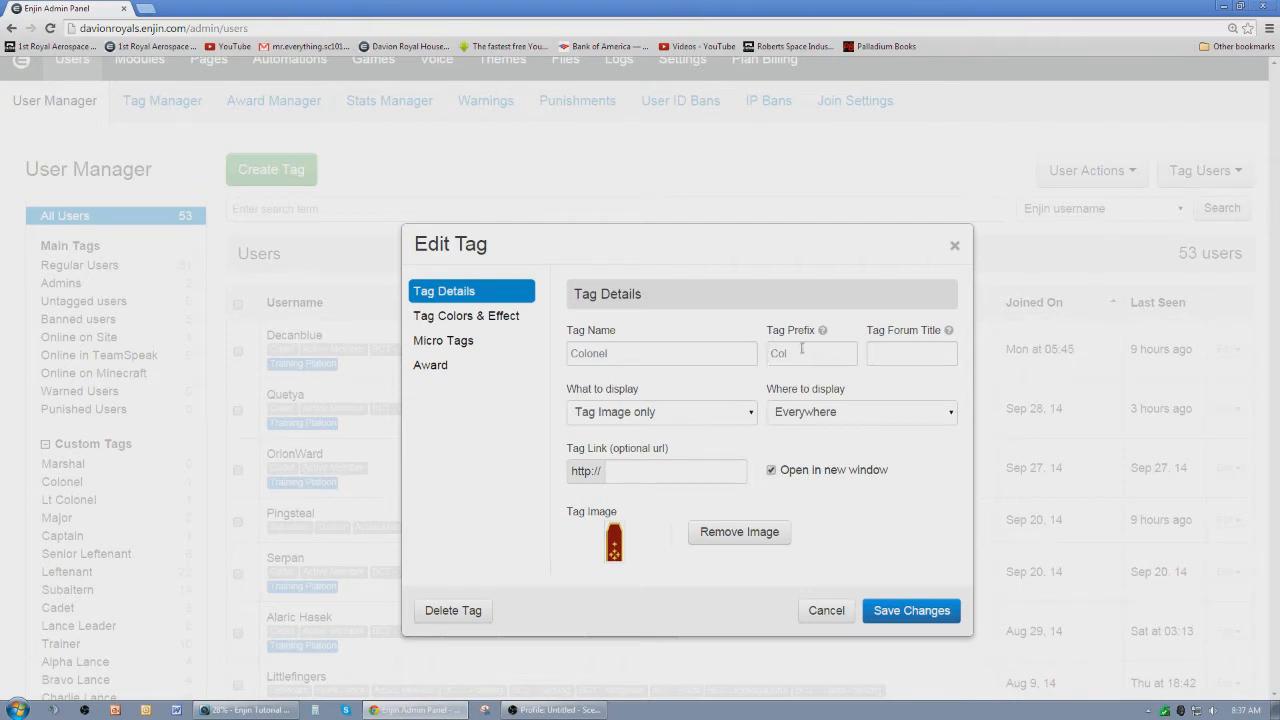
mouse_move(583, 421)
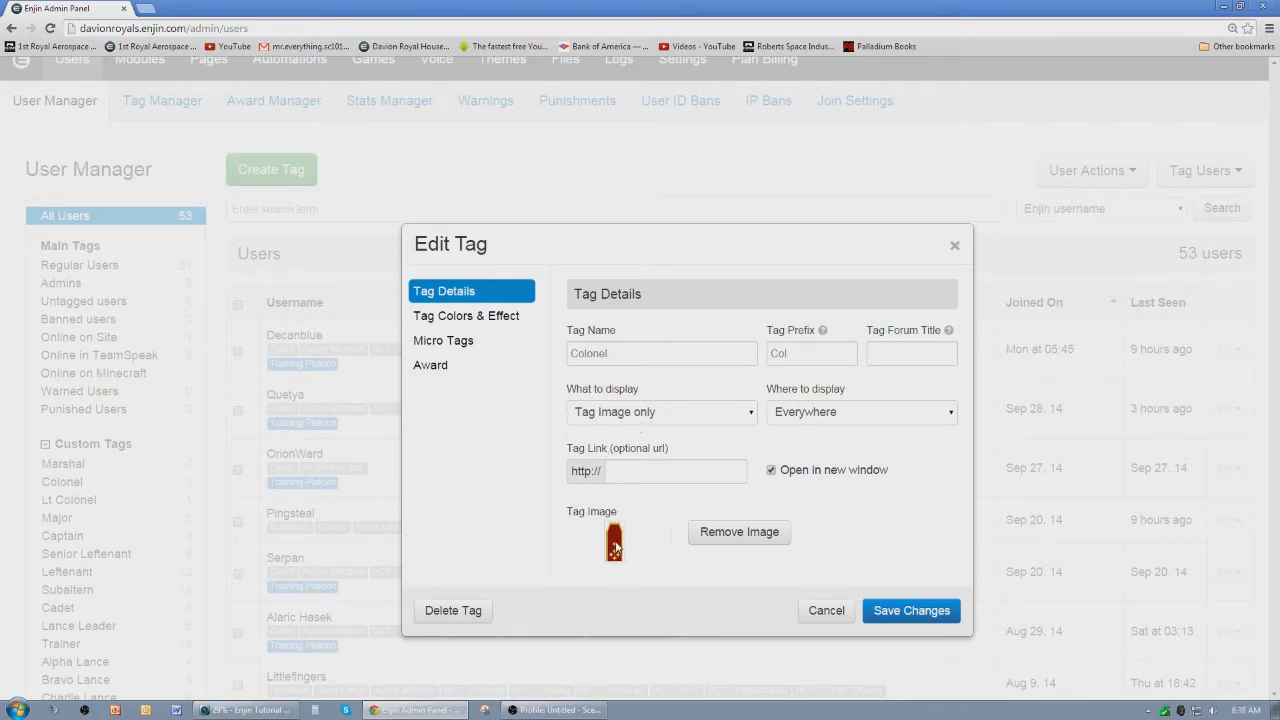
mouse_move(613, 576)
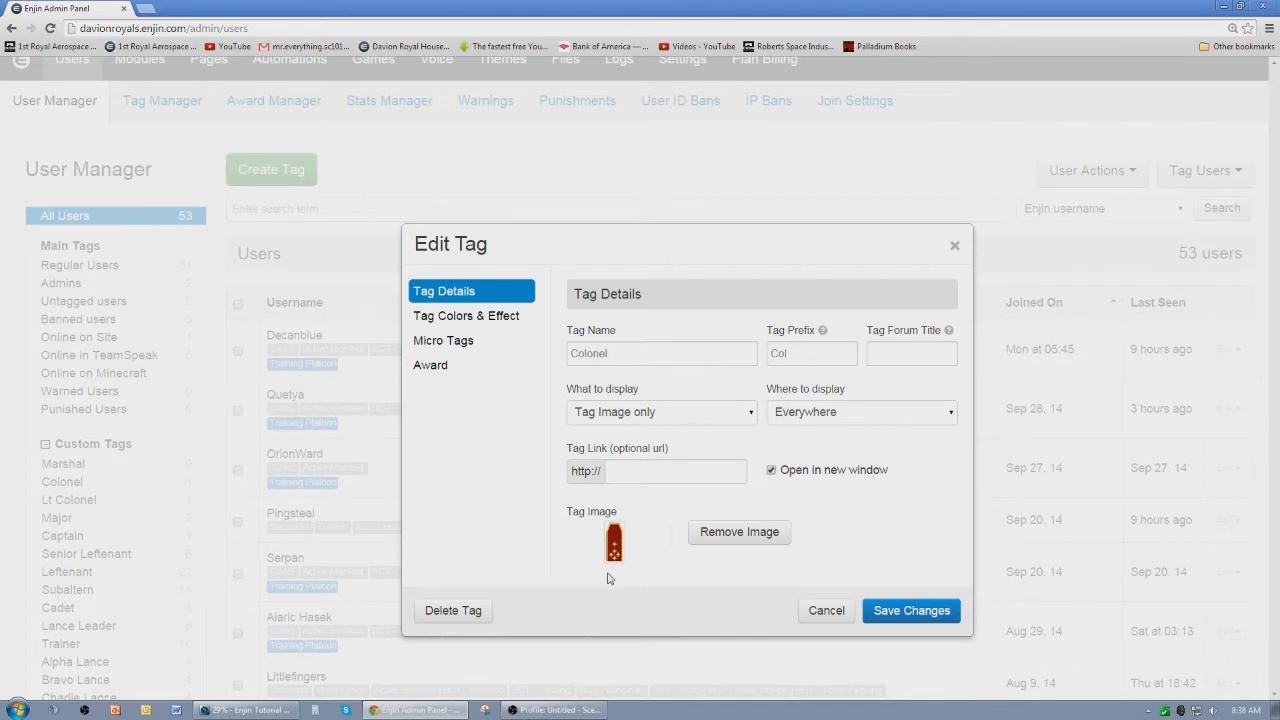
mouse_move(623, 435)
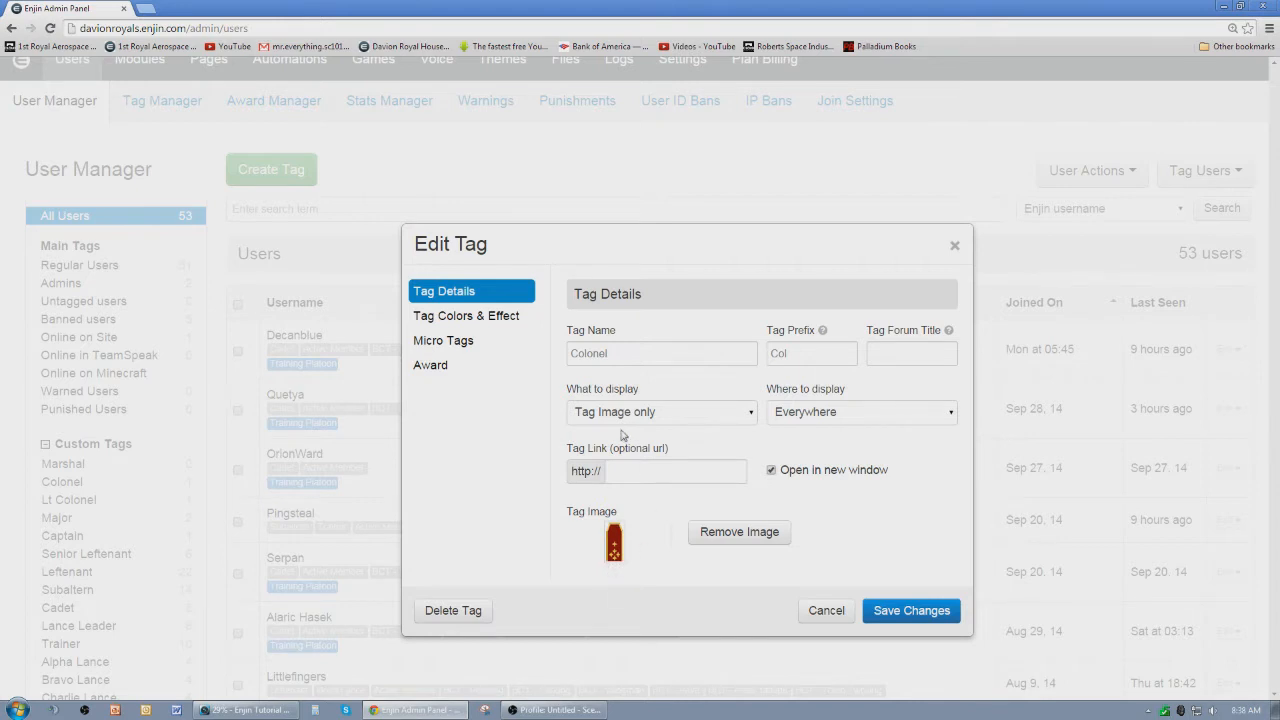
mouse_move(546, 391)
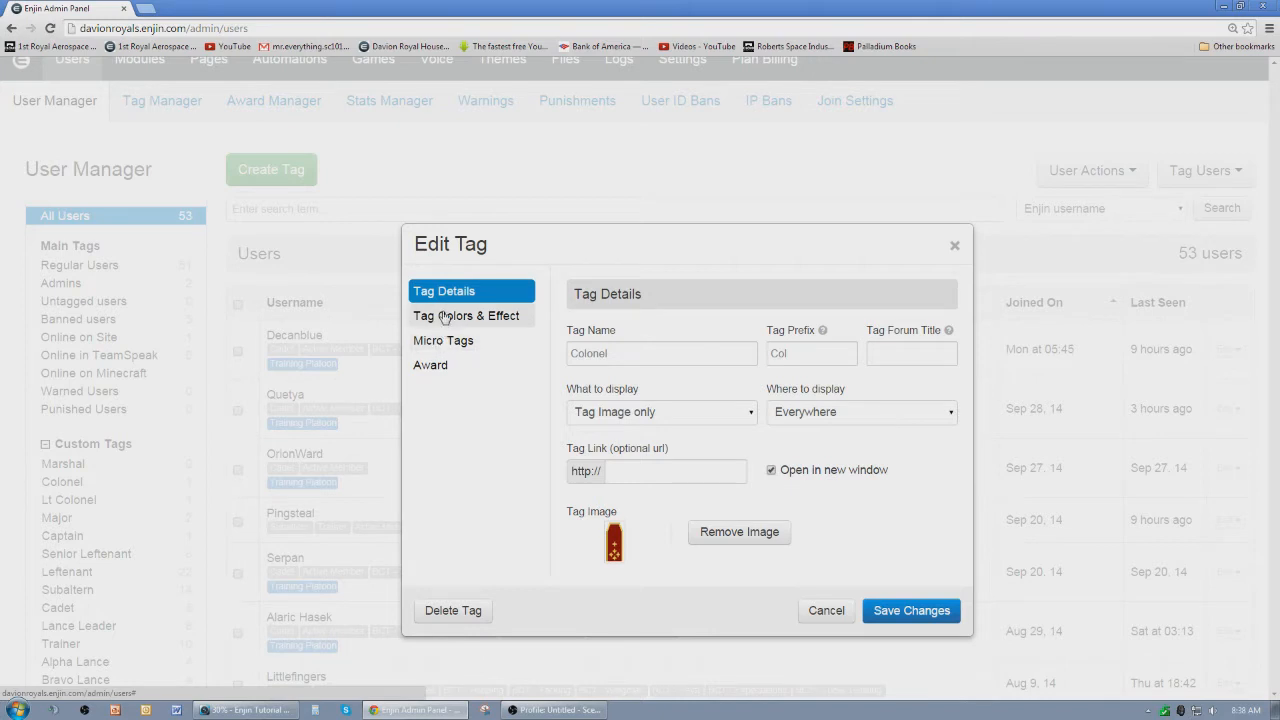
mouse_move(442, 340)
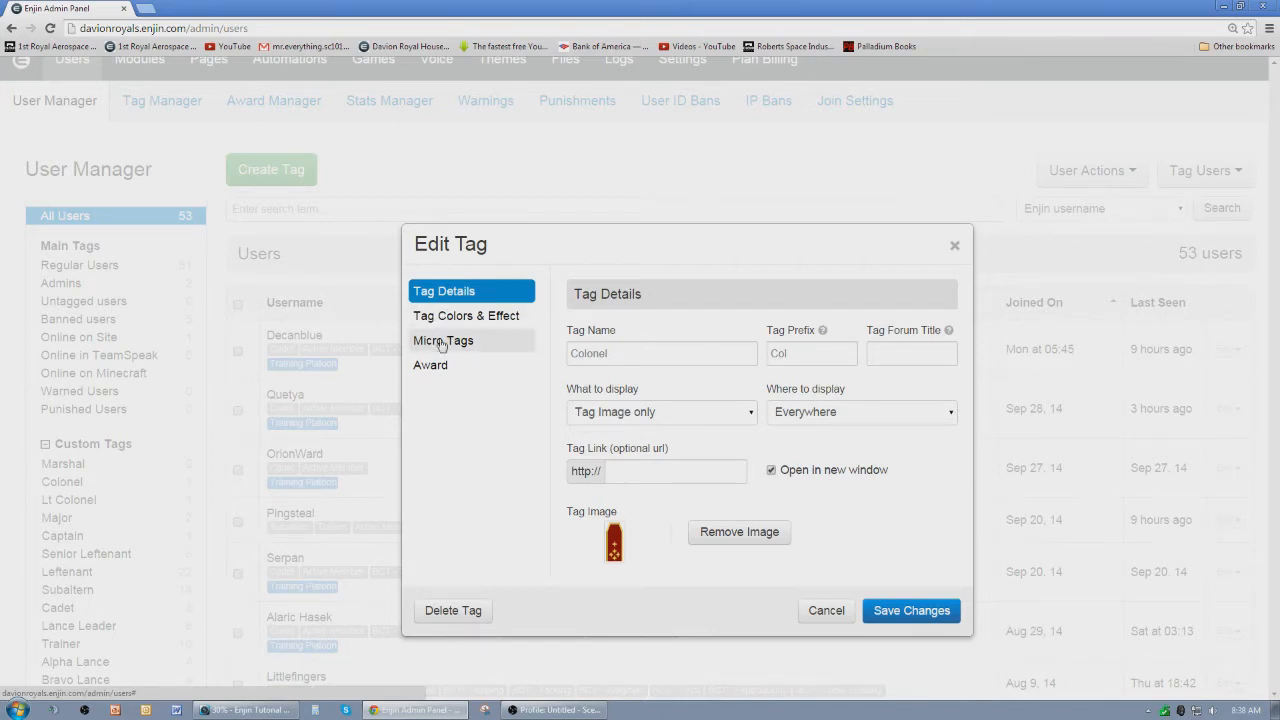
click(442, 340)
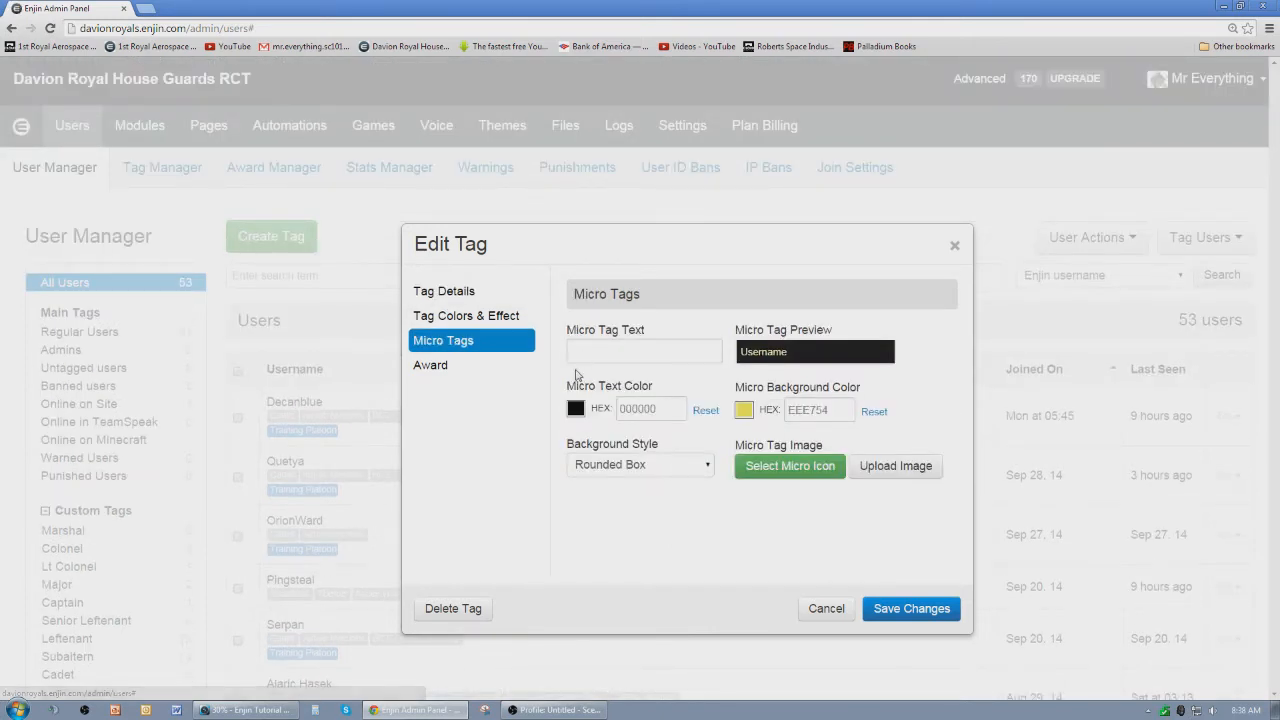
mouse_move(715, 520)
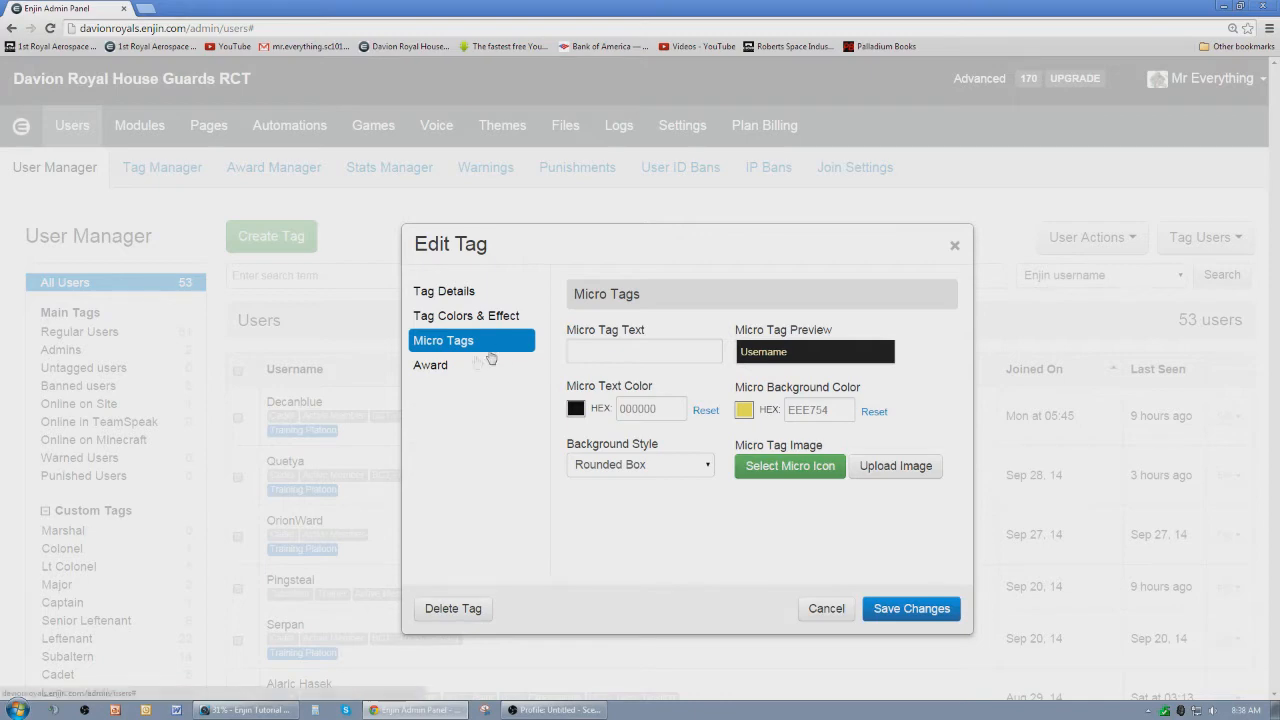
- Return to Tag Details, close the Colonel editor unsaved, and reload User Manager
click(444, 291)
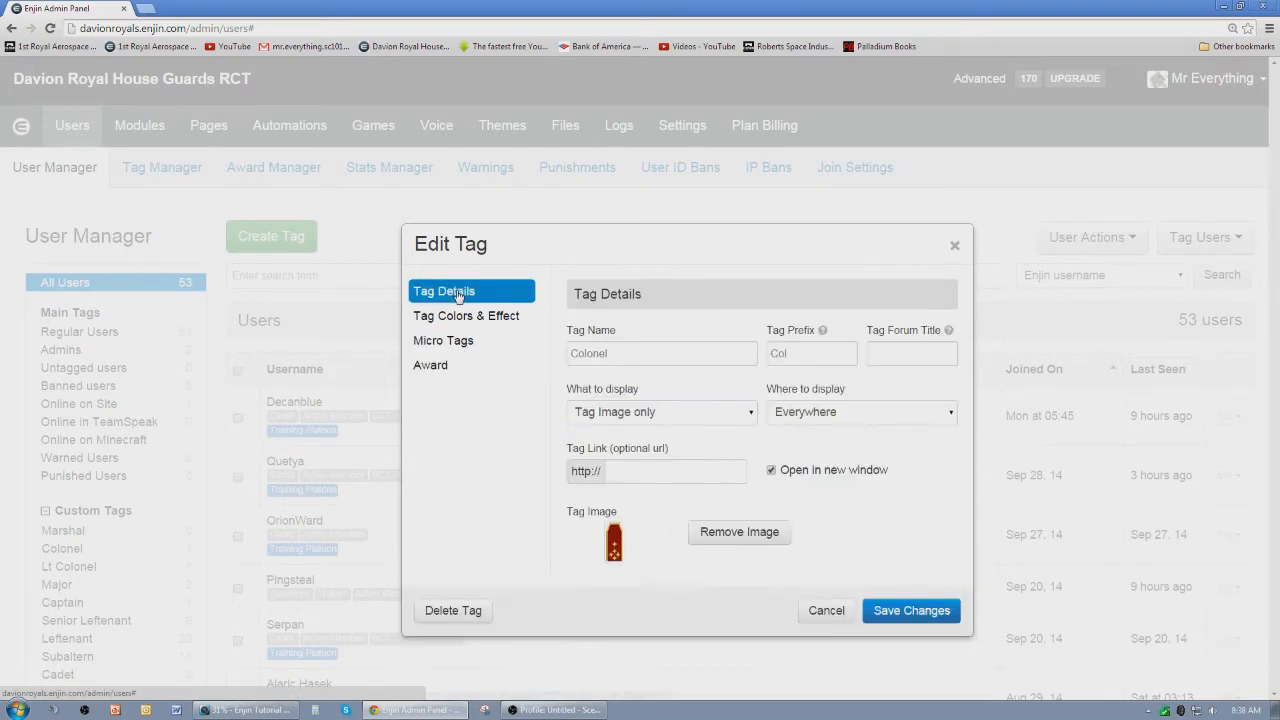
click(826, 610)
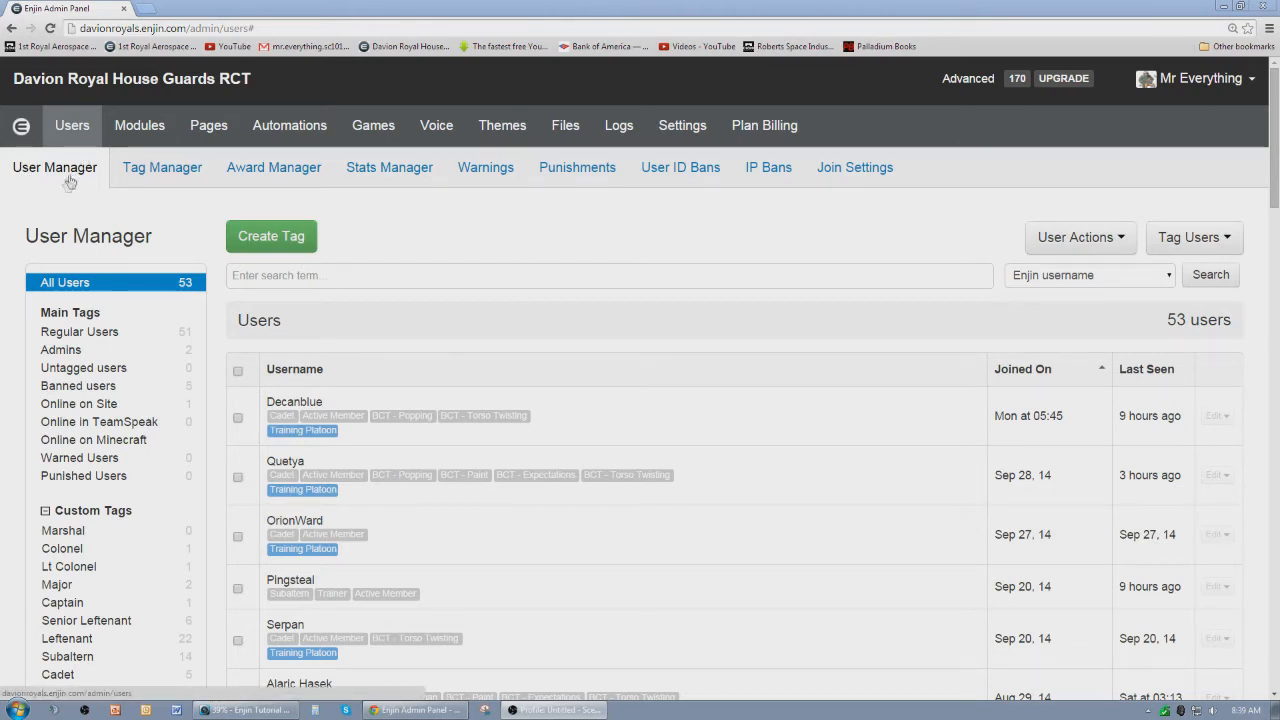
click(162, 167)
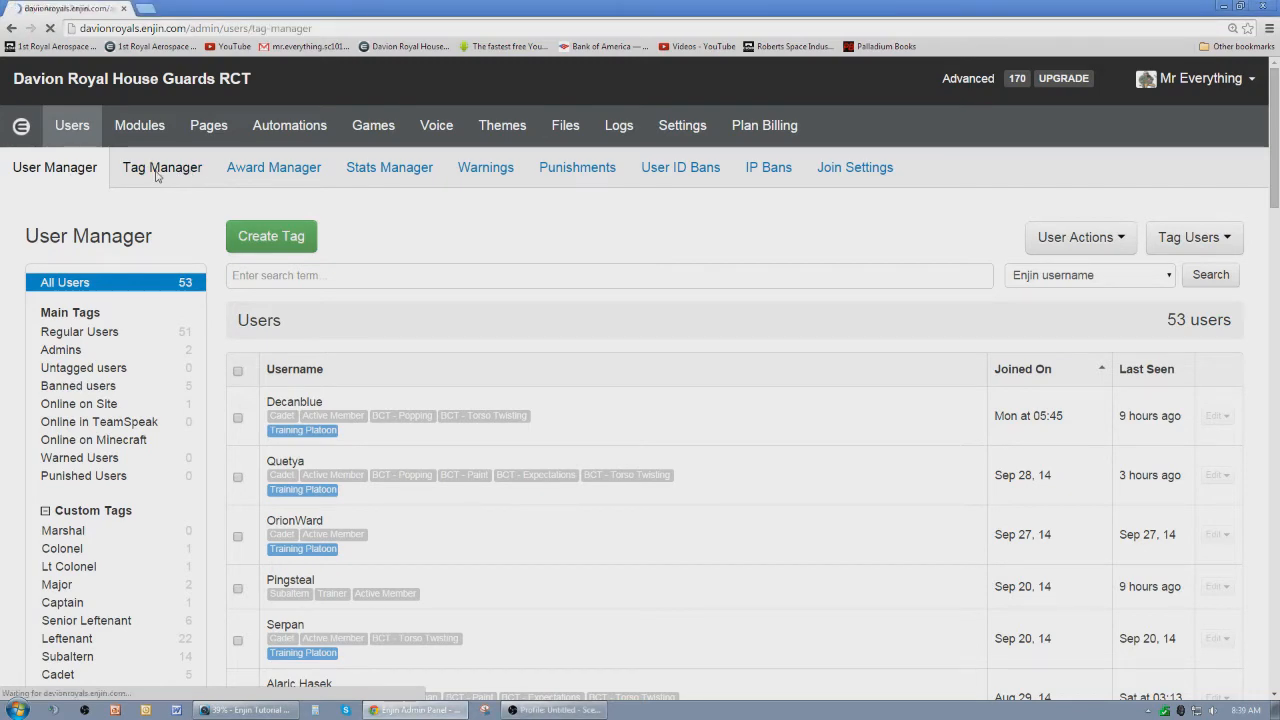
click(162, 167)
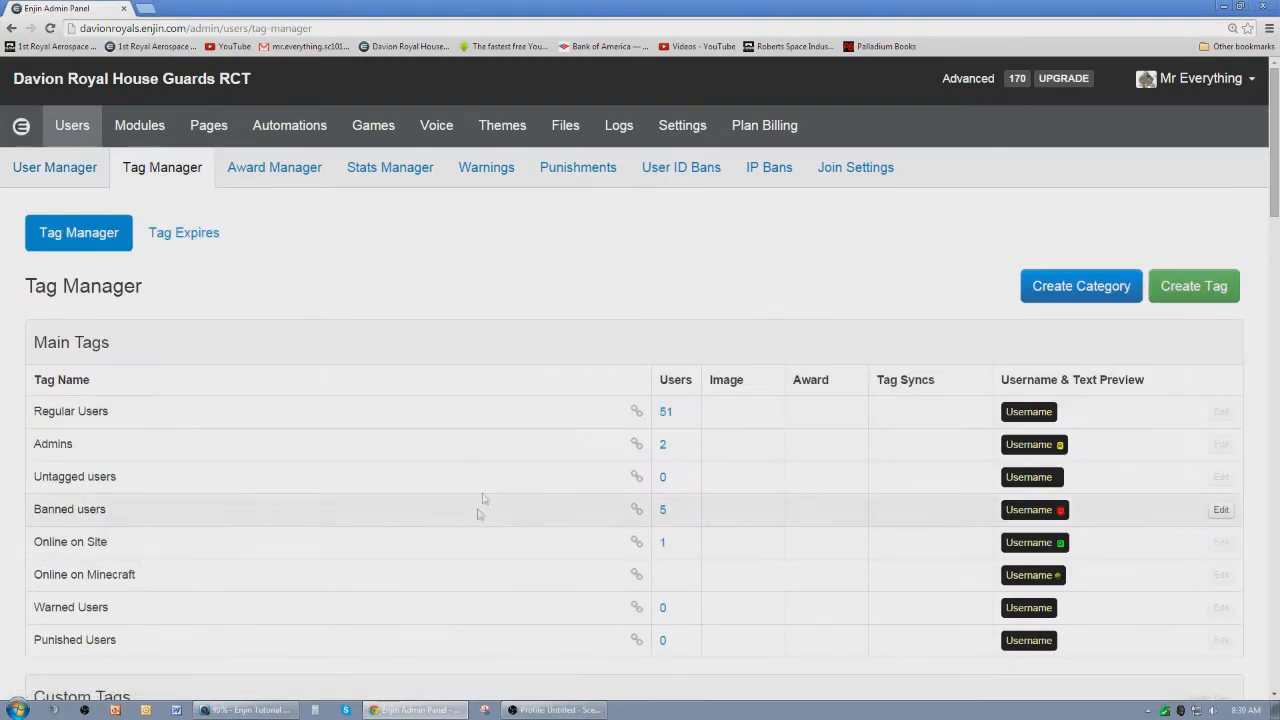
scroll(down, 3)
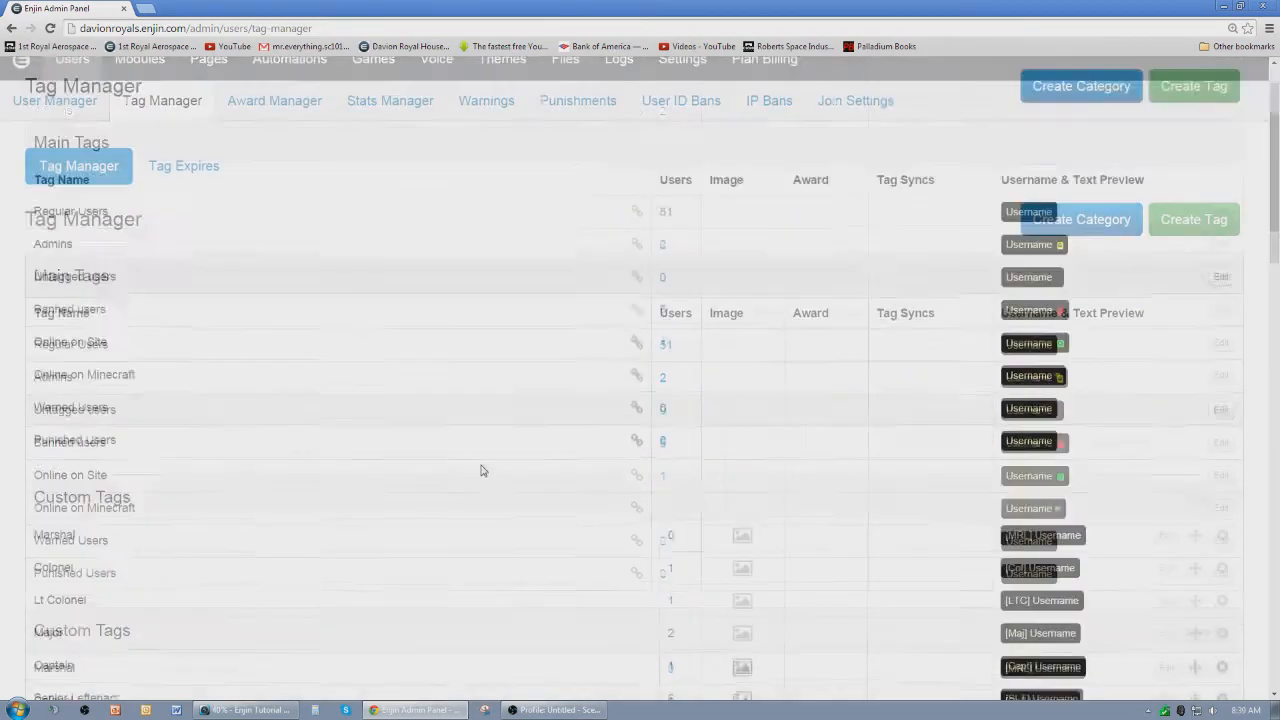
scroll(down, 3)
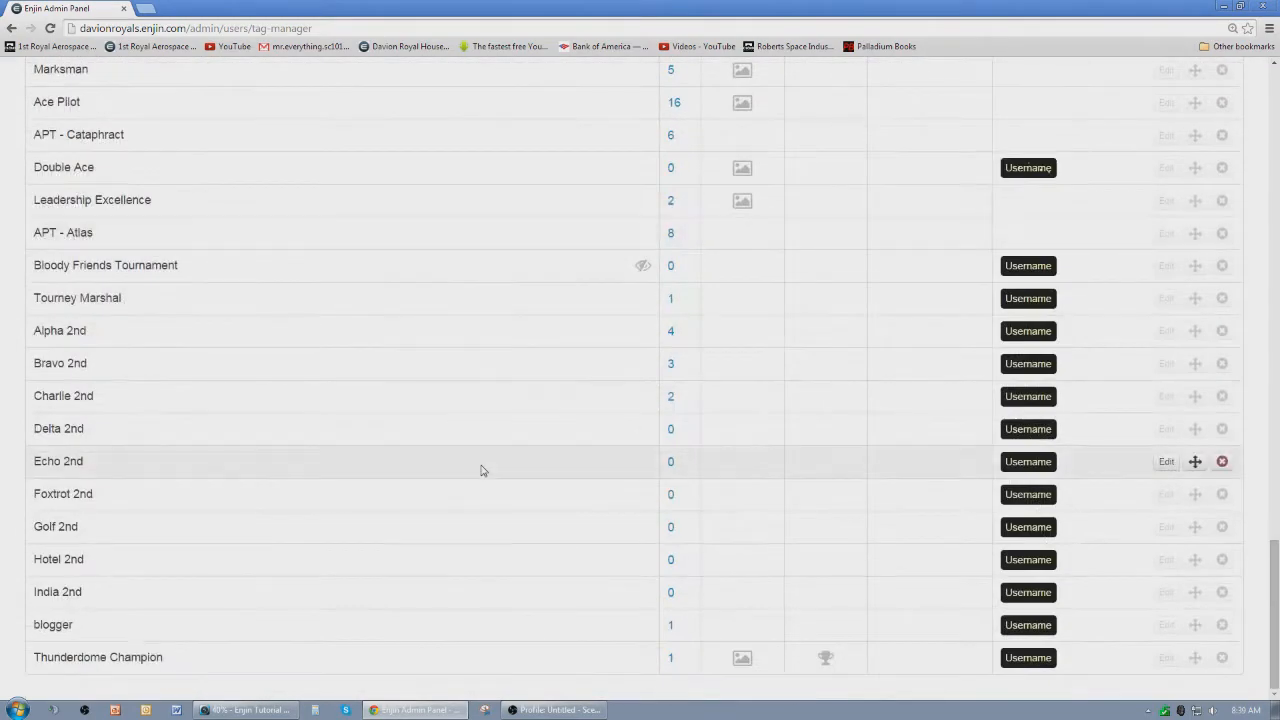
mouse_move(824, 663)
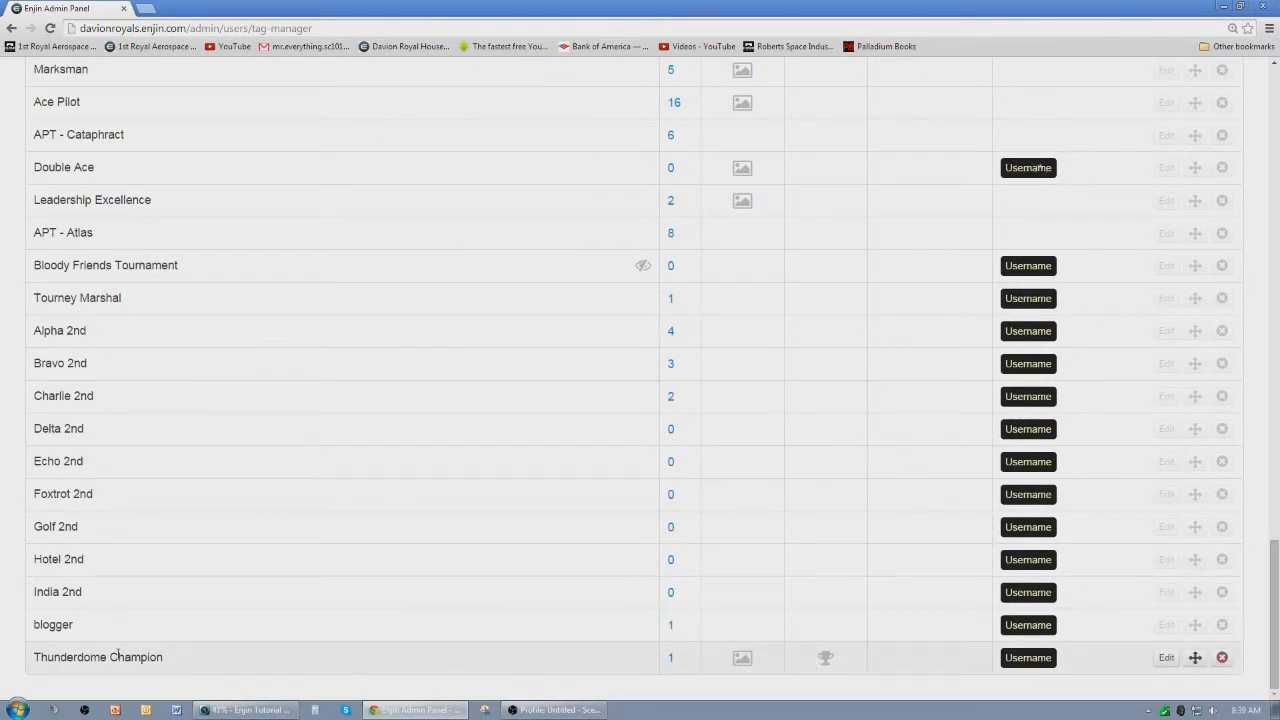
mouse_move(723, 647)
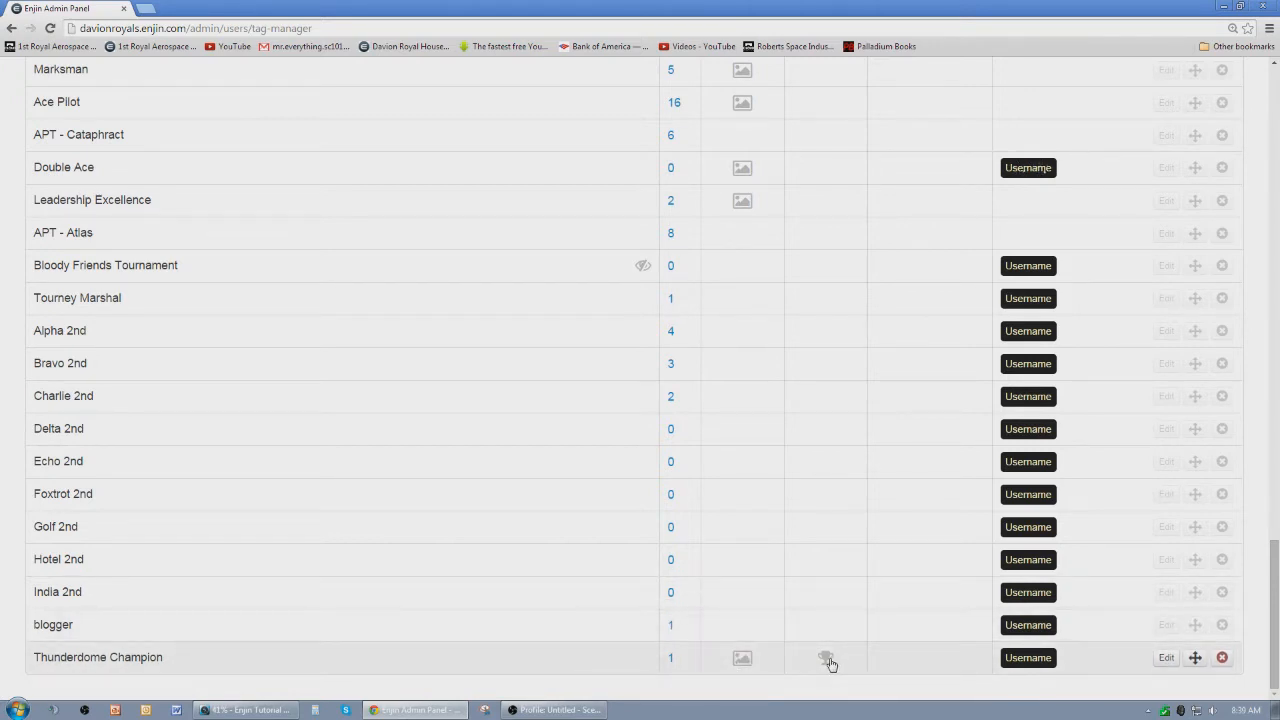
mouse_move(840, 662)
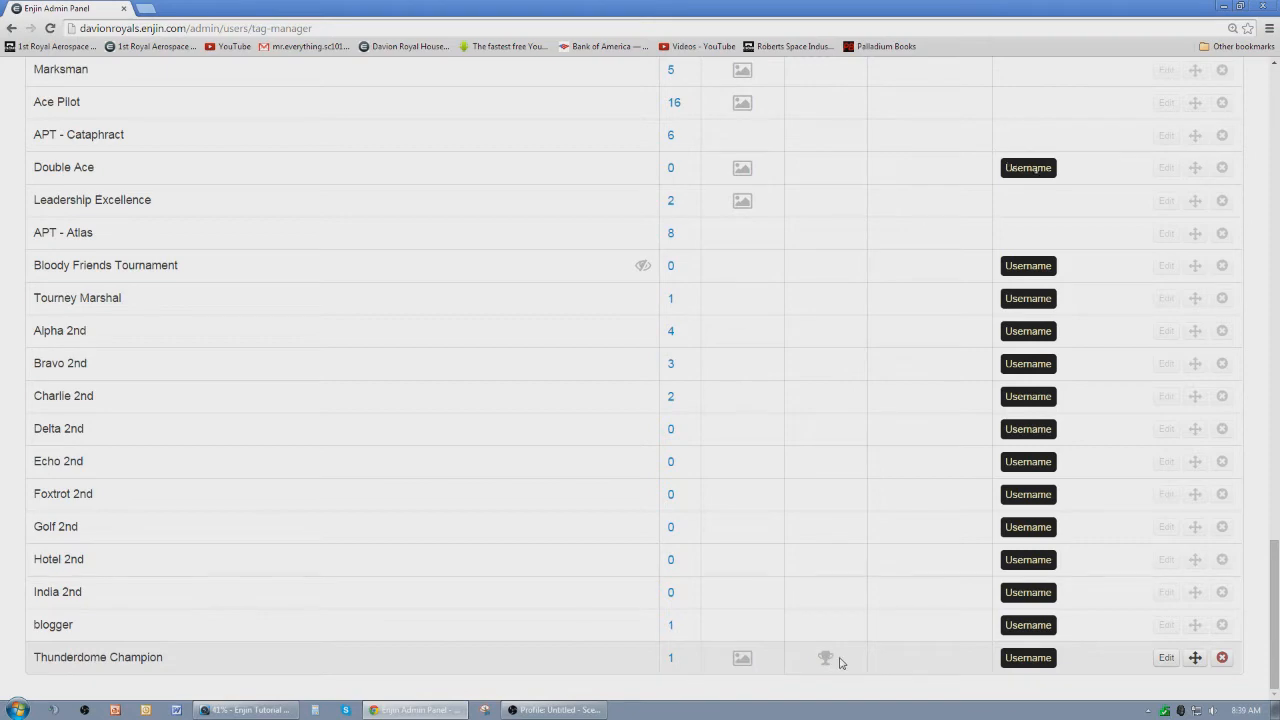
scroll(up, 3)
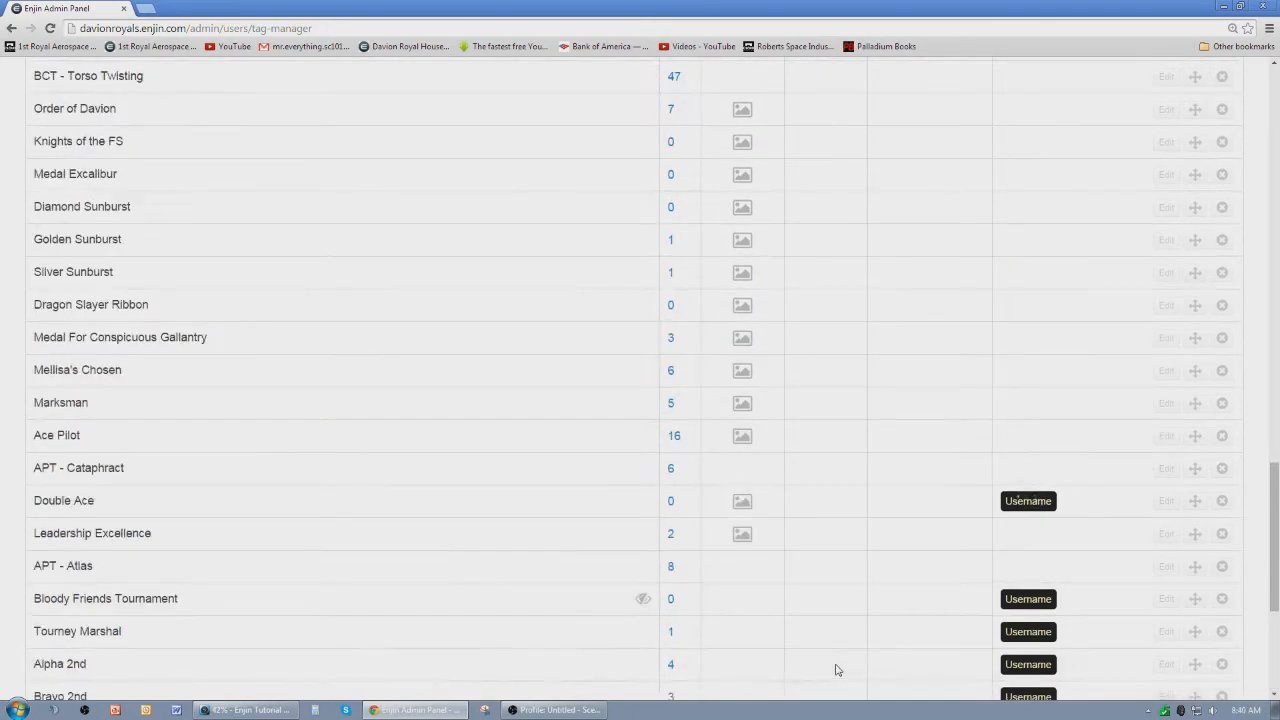
scroll(up, 3)
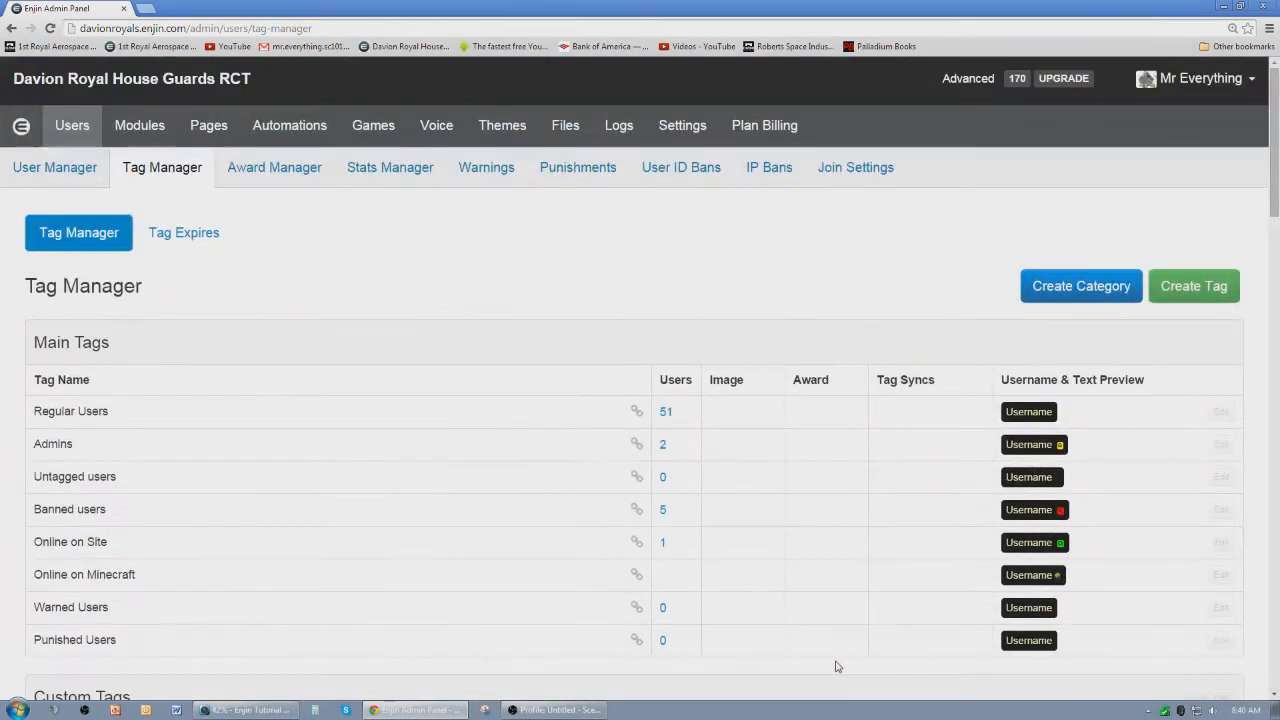
mouse_move(370, 245)
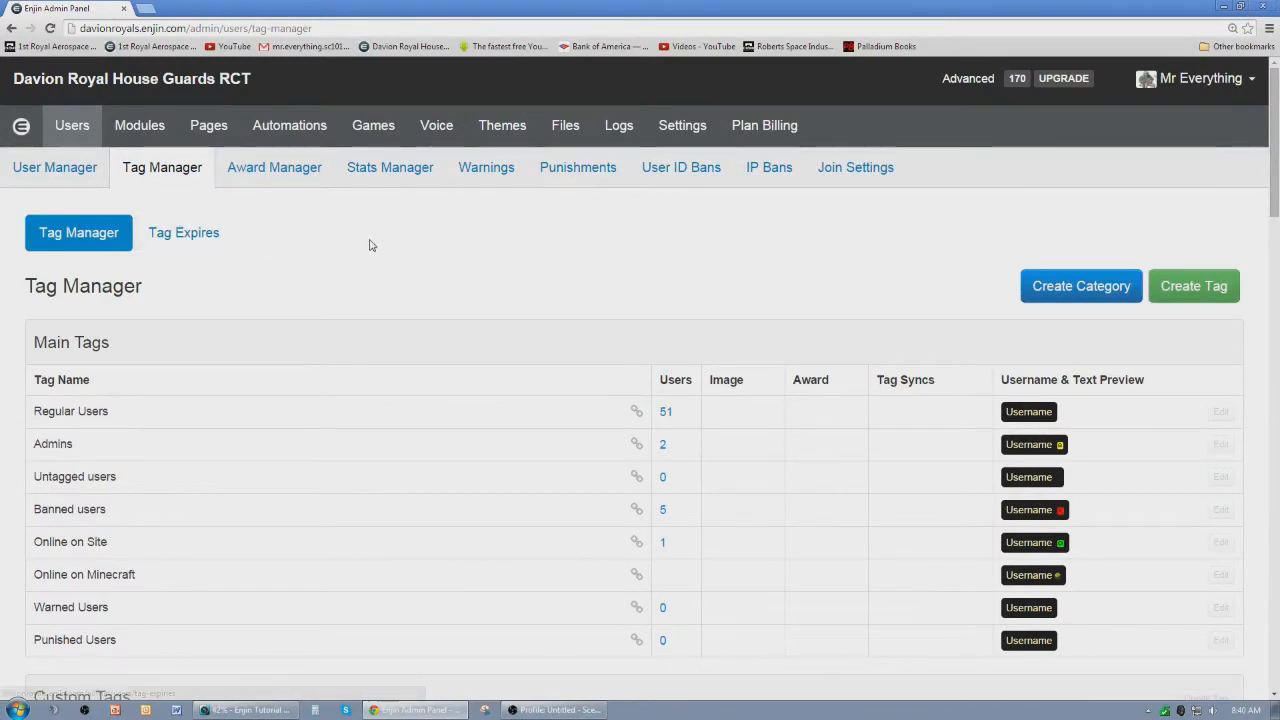
mouse_move(386, 235)
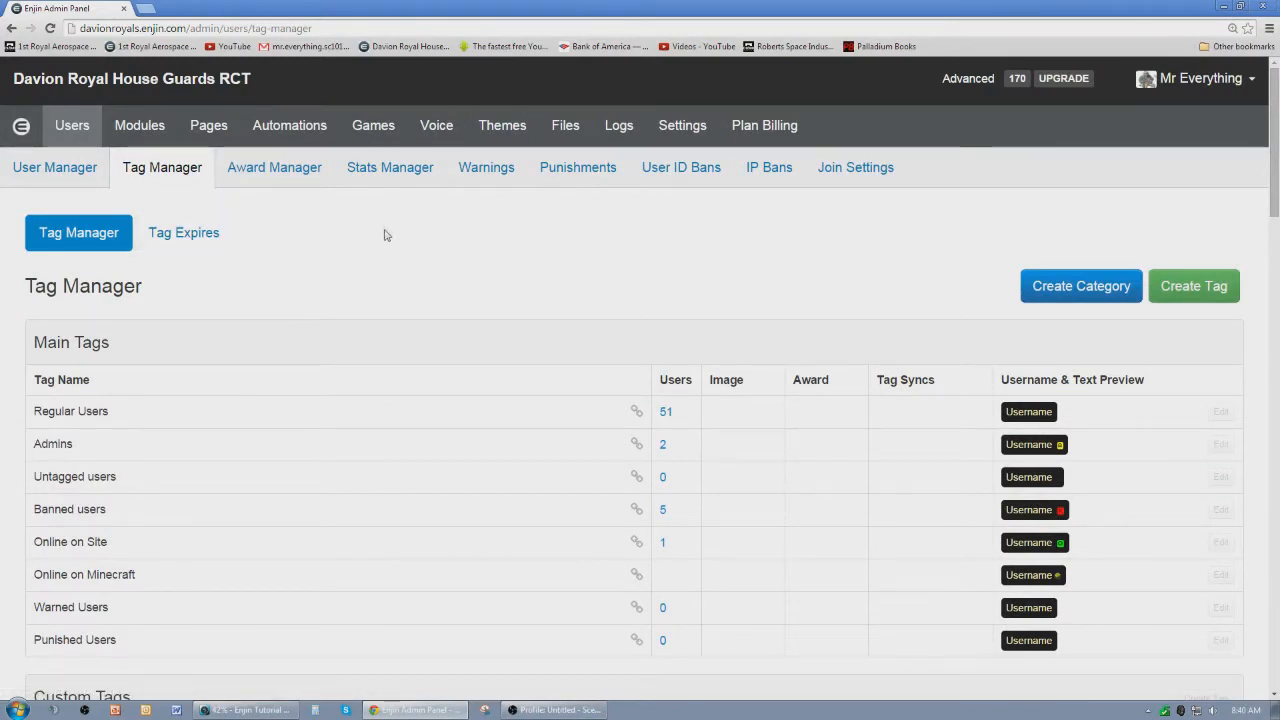
mouse_move(274, 167)
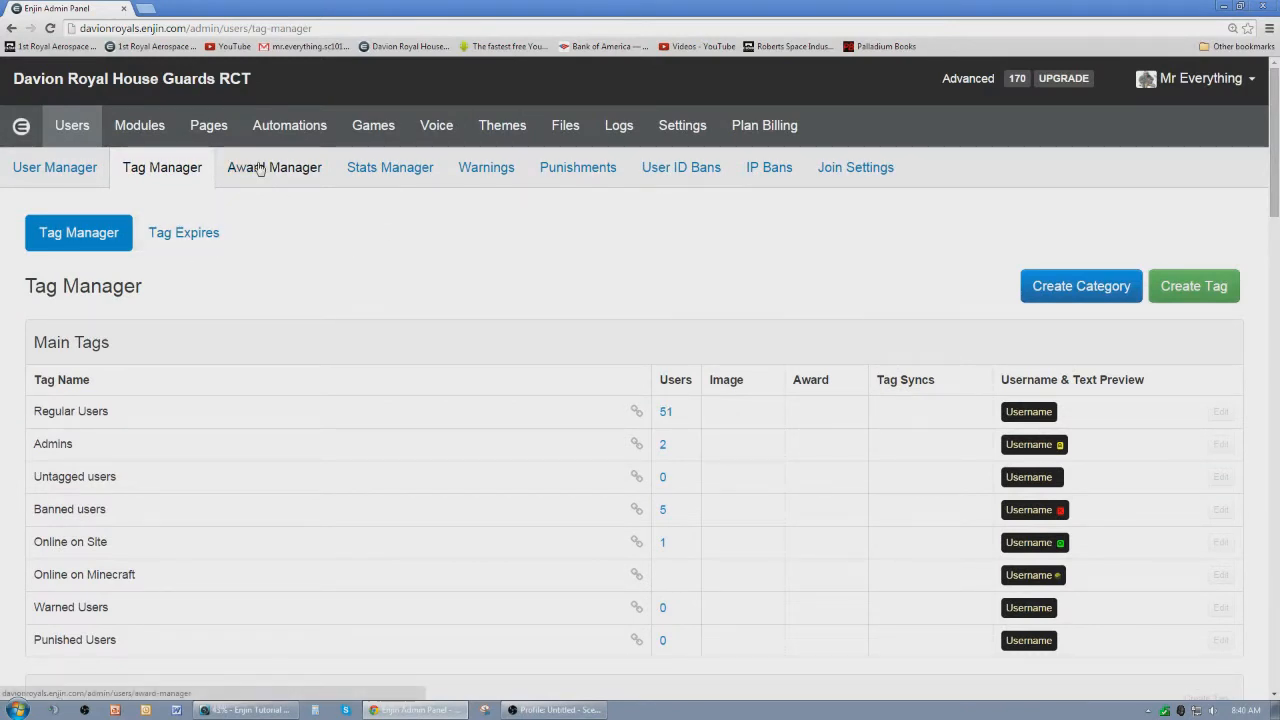
click(55, 167)
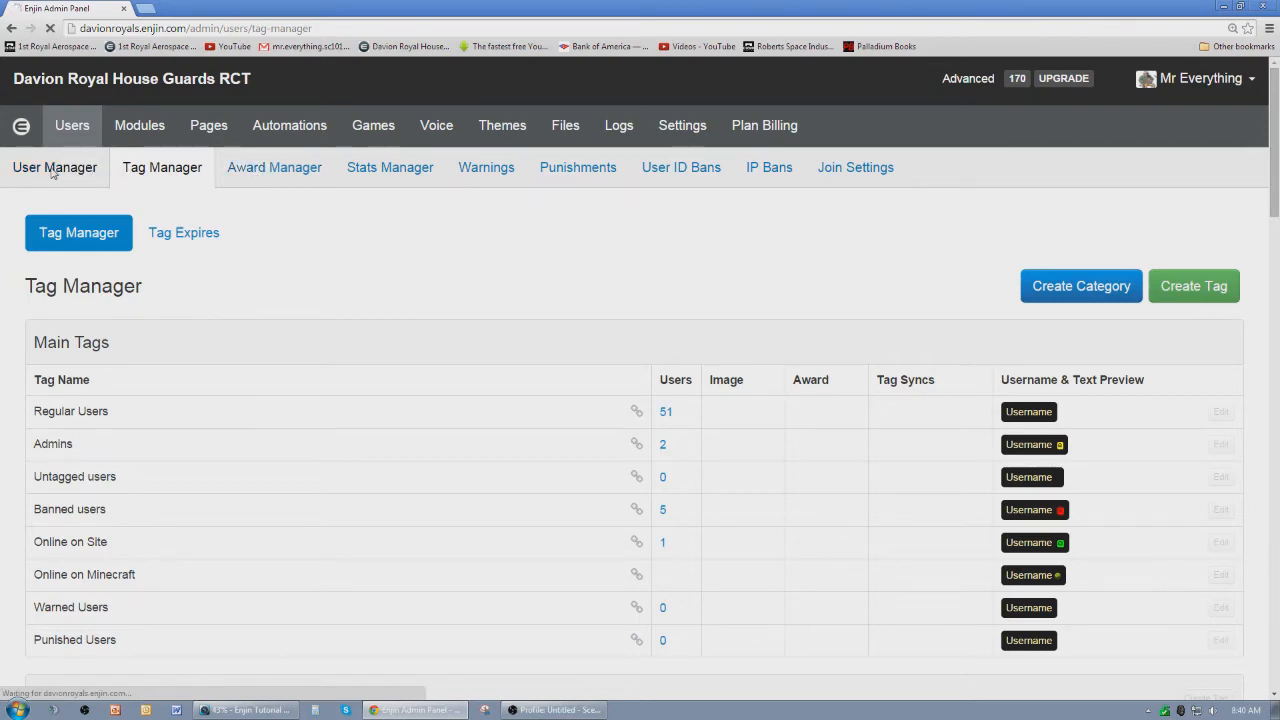
- Browse all 53 members in User Manager, then filter to the Alpha Lance tag
click(54, 167)
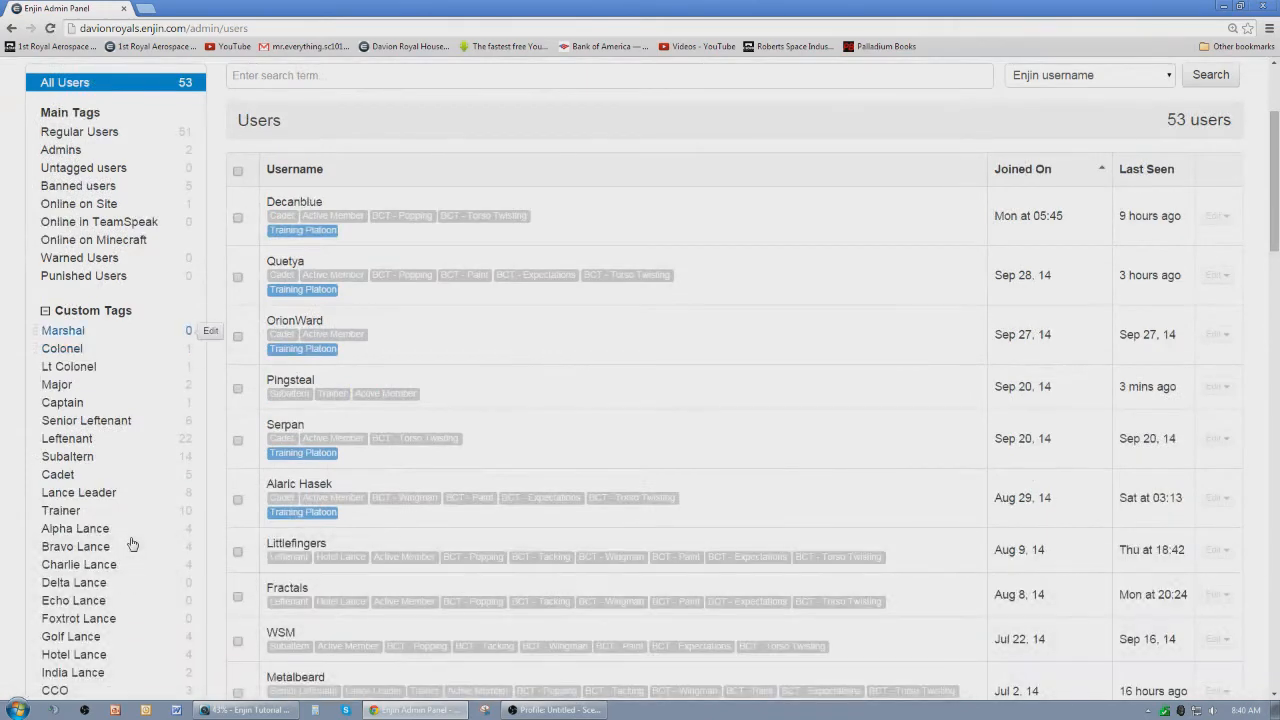
scroll(down, 3)
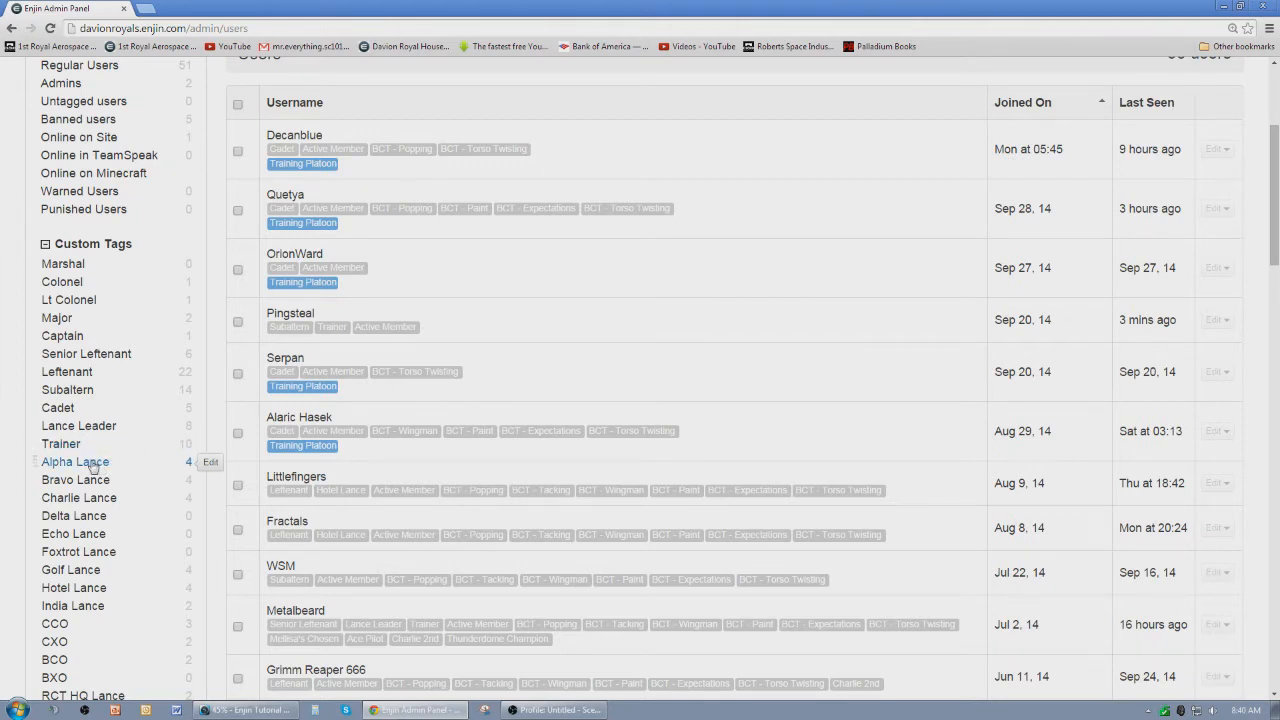
mouse_move(75, 480)
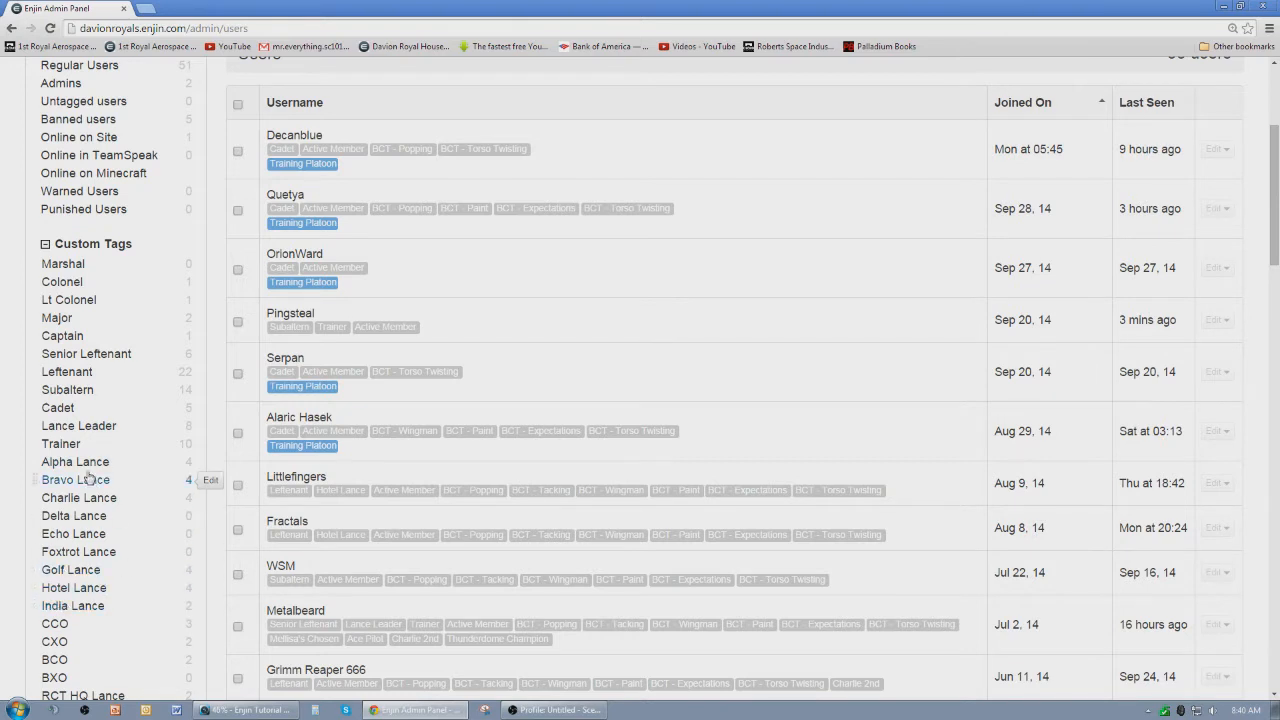
mouse_move(75, 461)
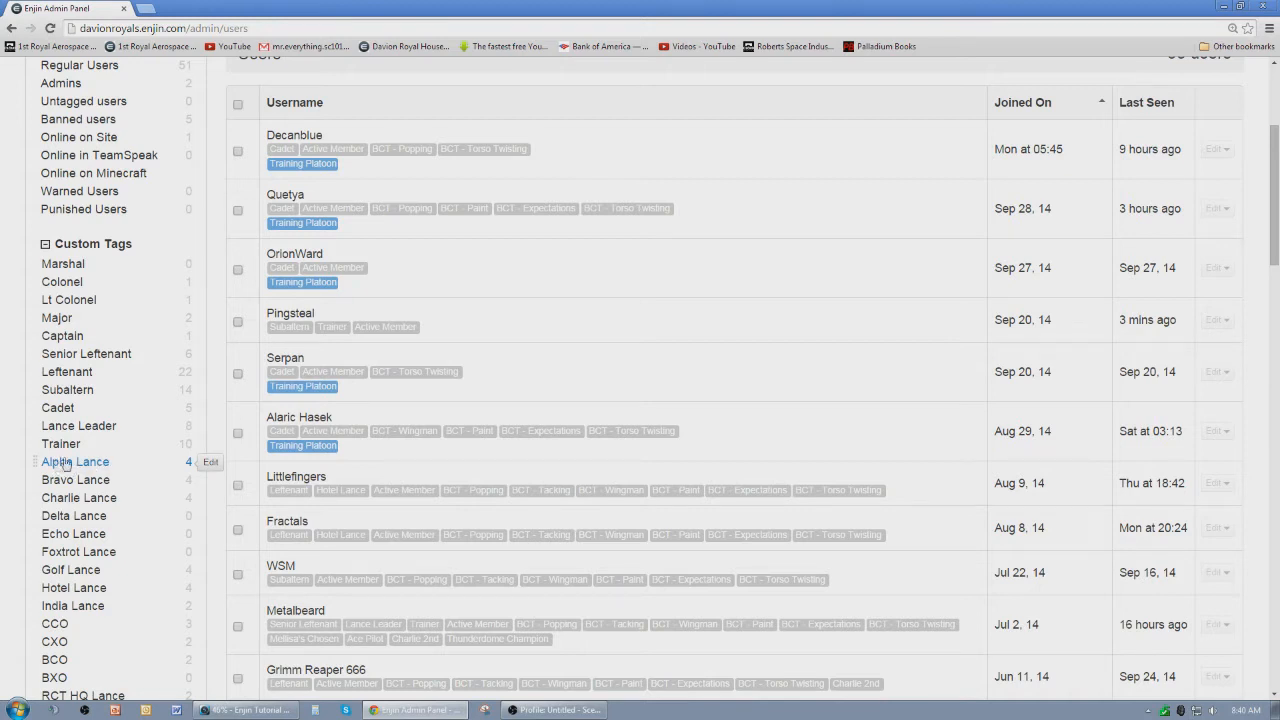
mouse_move(70, 465)
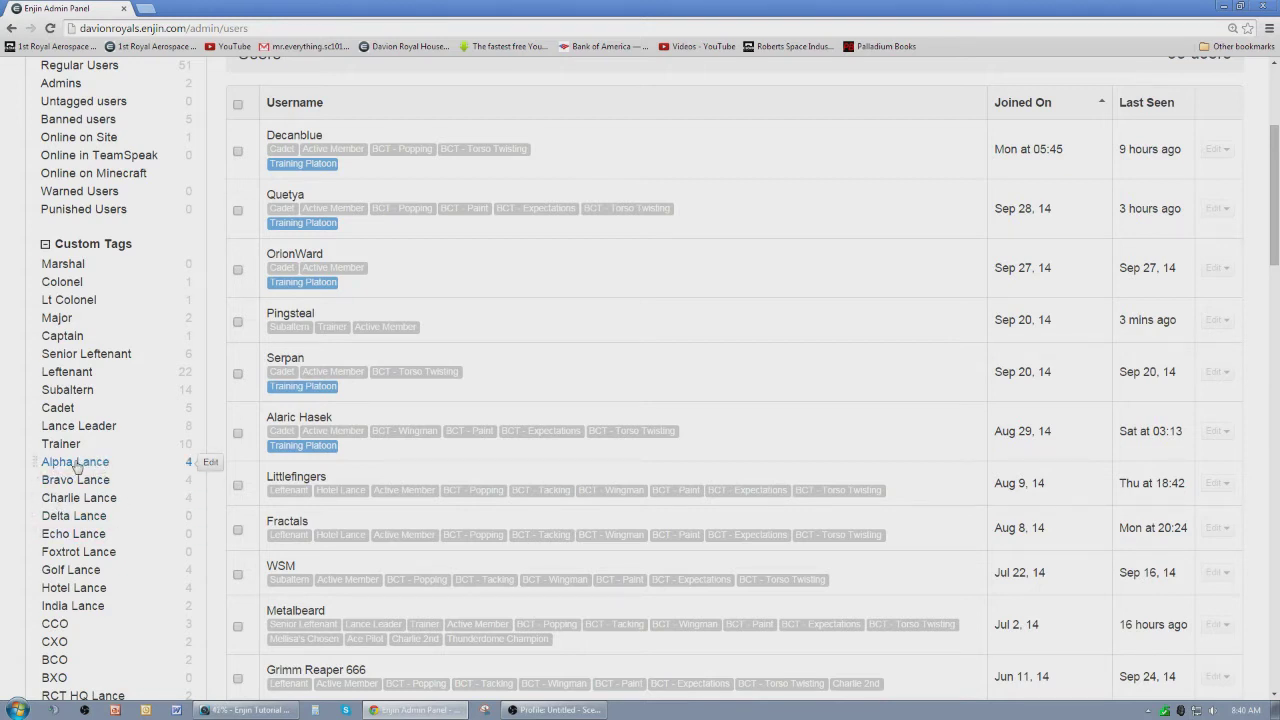
click(75, 461)
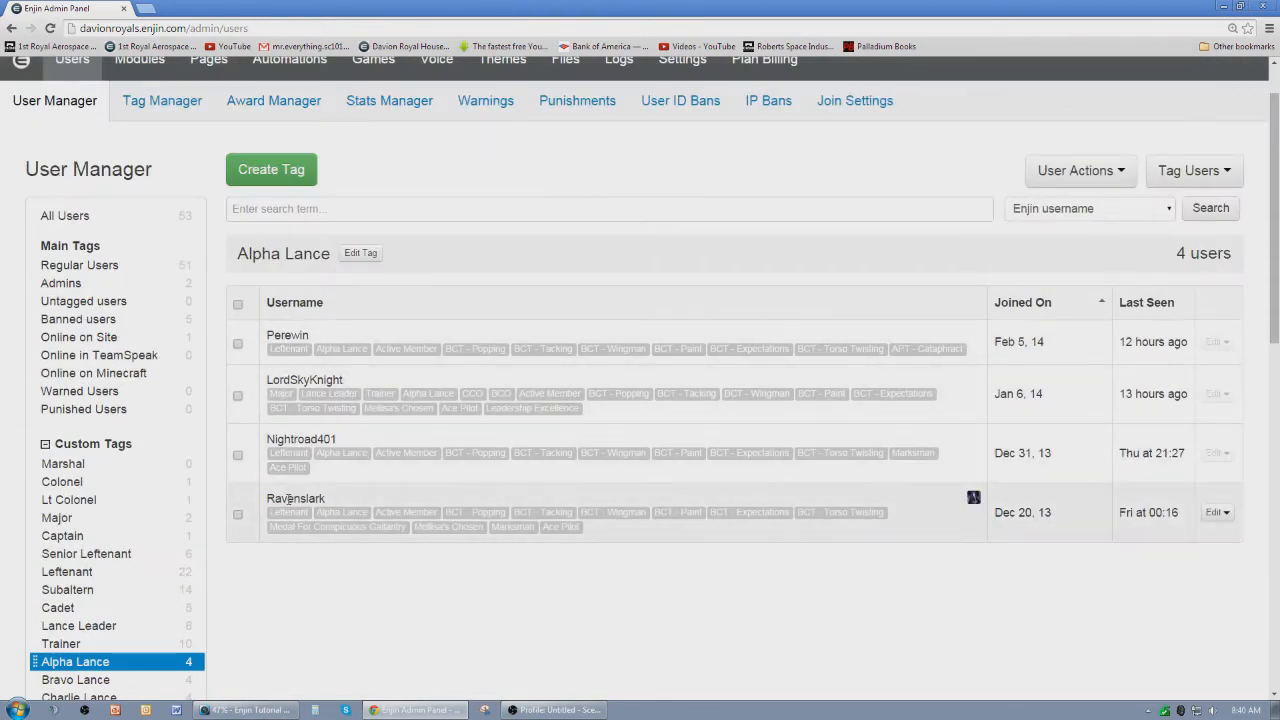
mouse_move(342, 349)
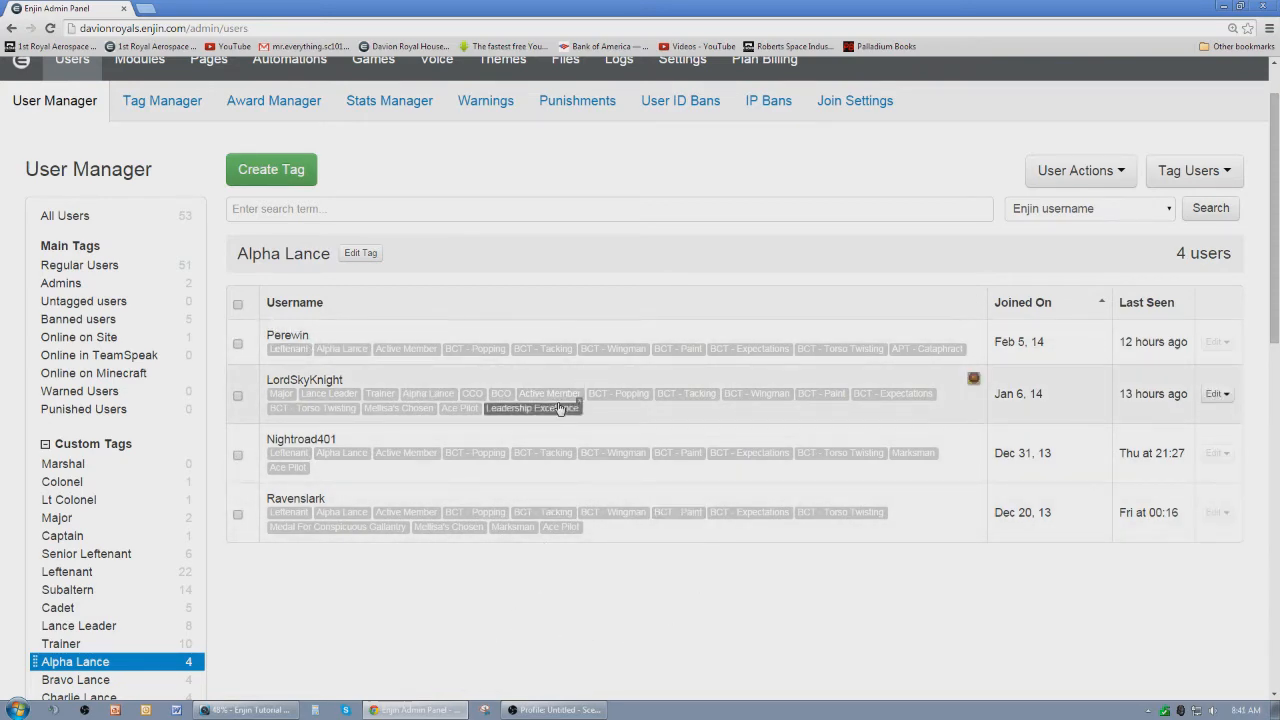
- Review the four Alpha Lance members, then switch the filter to the Major tag
scroll(down, 3)
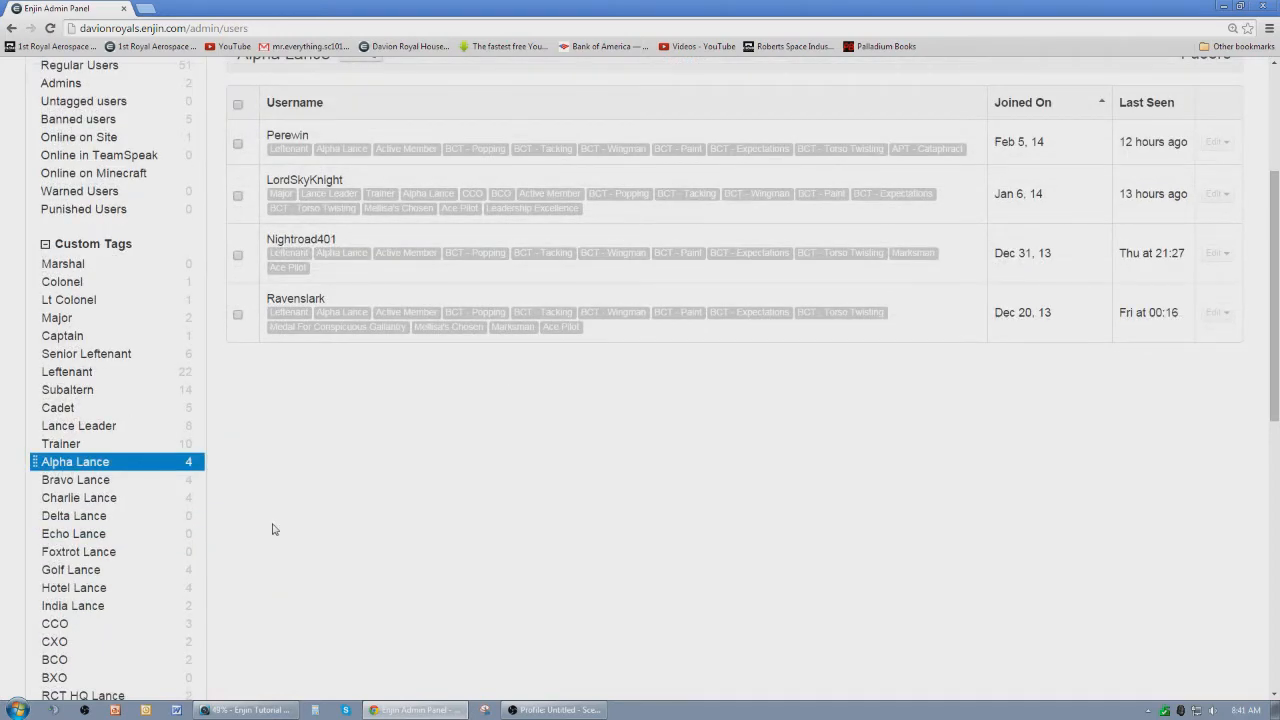
scroll(up, 3)
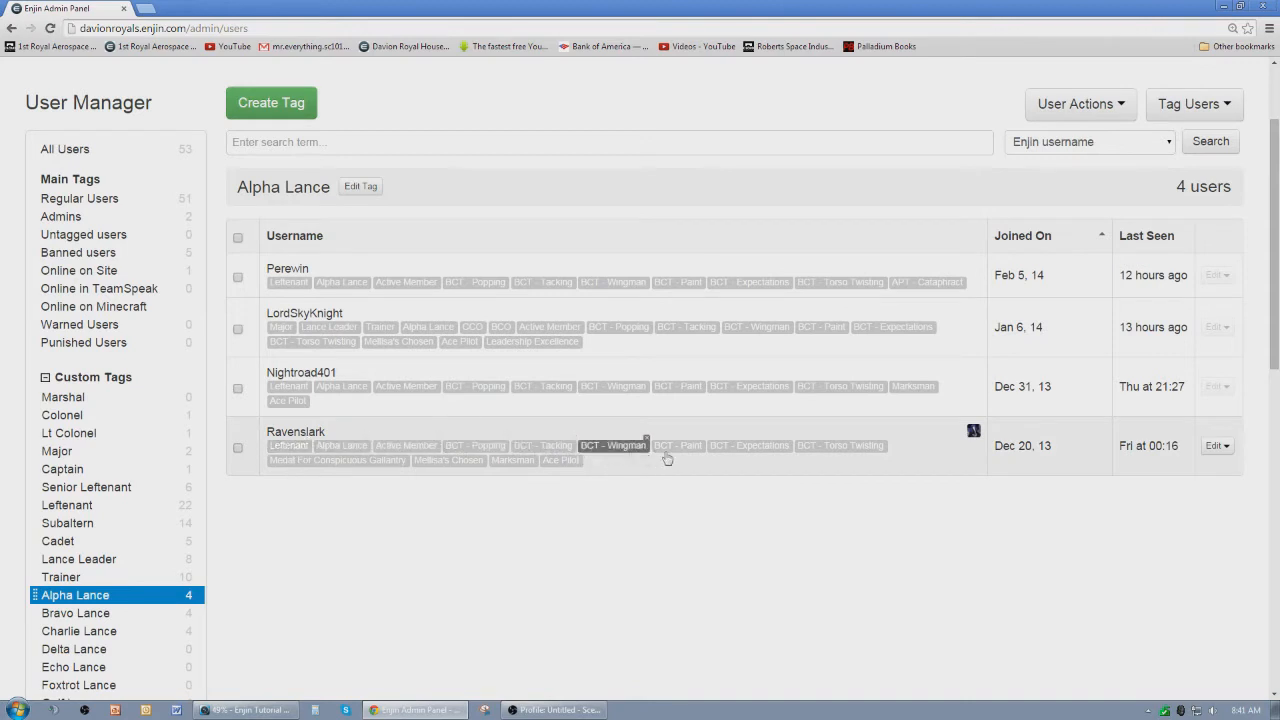
mouse_move(353, 486)
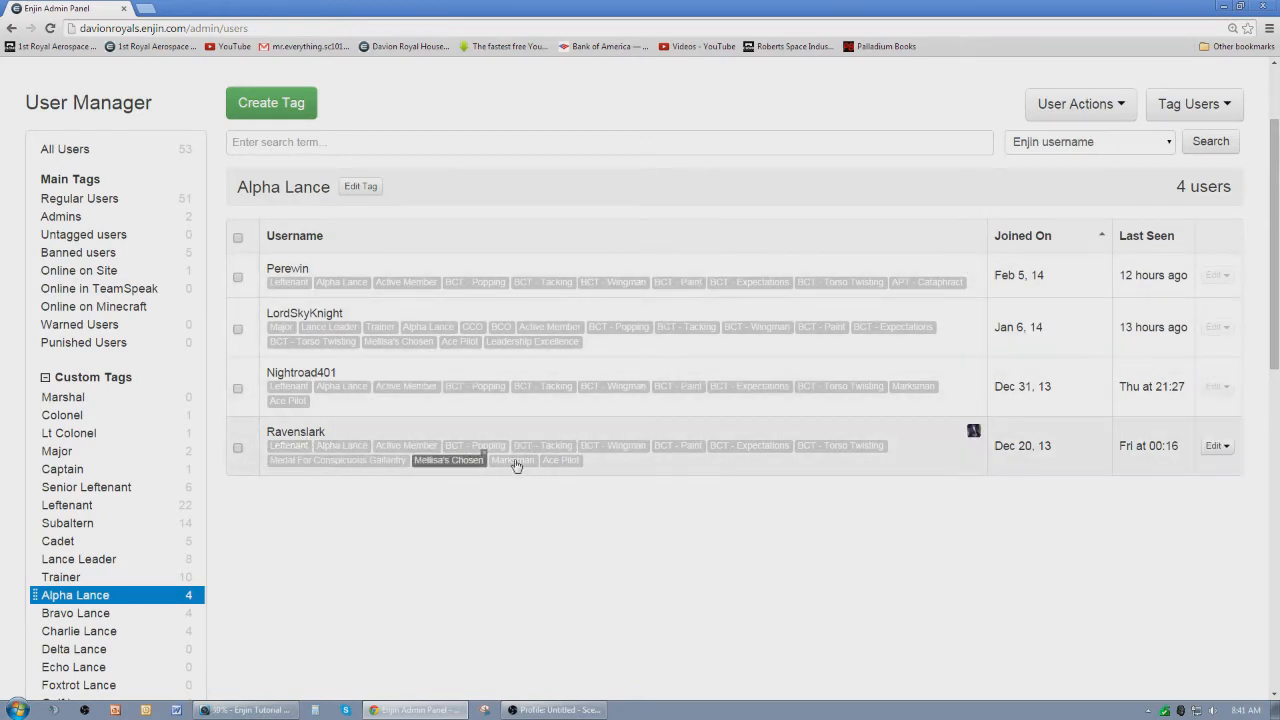
mouse_move(475, 578)
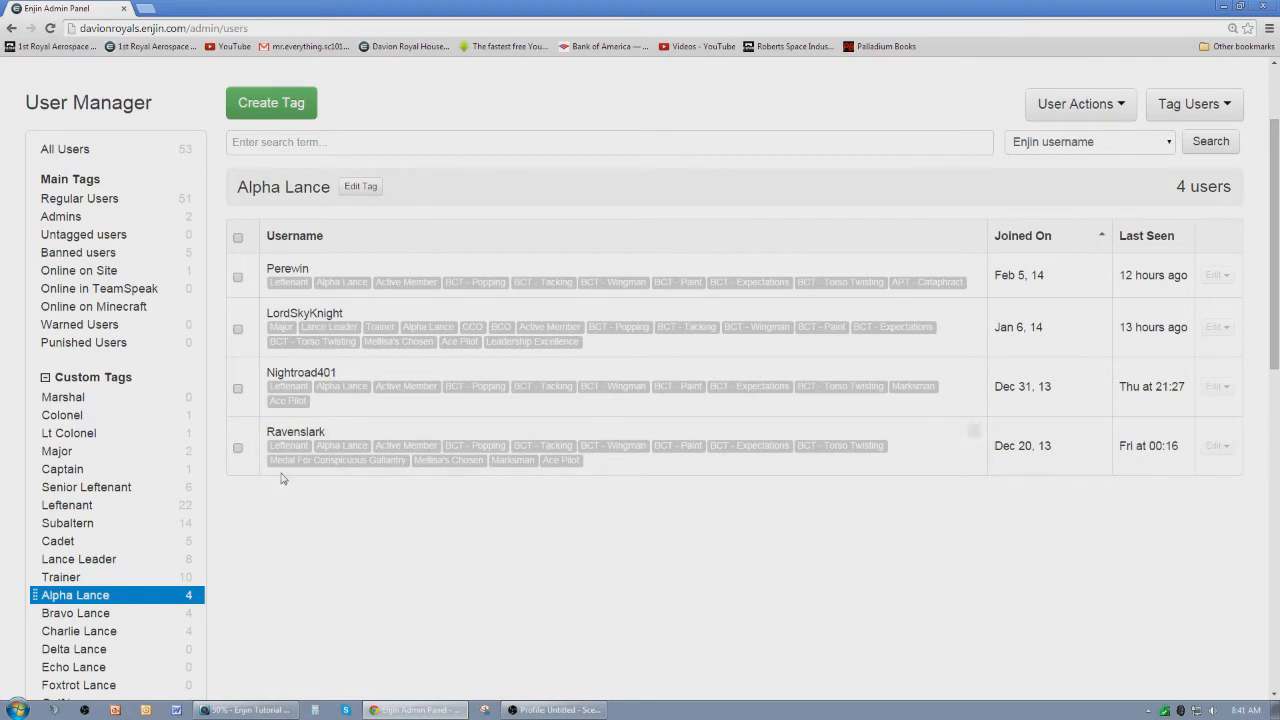
mouse_move(342, 445)
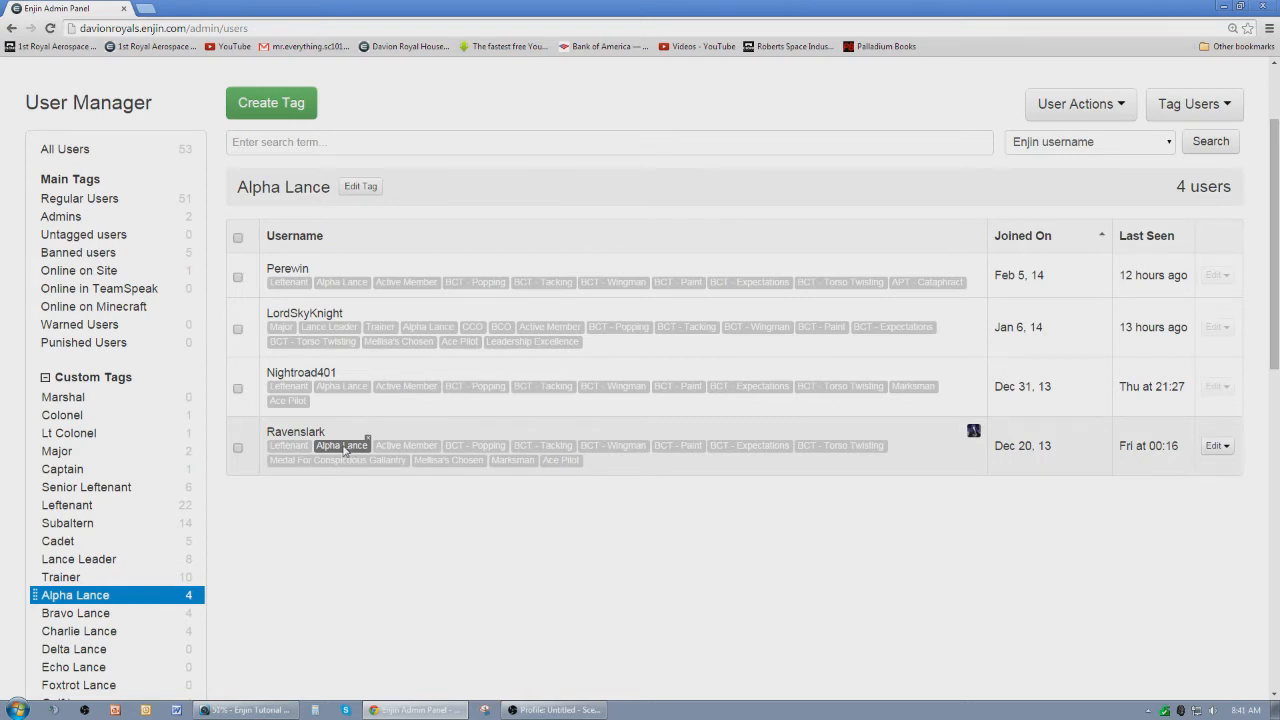
mouse_move(367, 445)
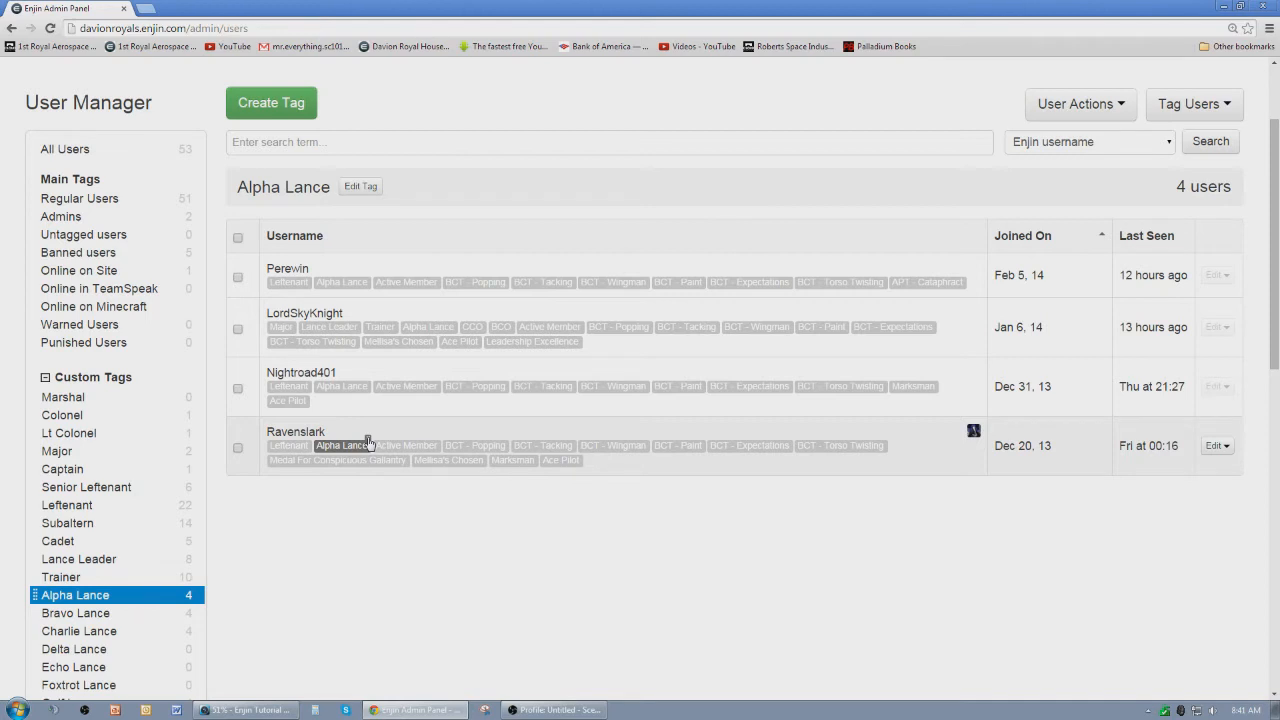
scroll(down, 3)
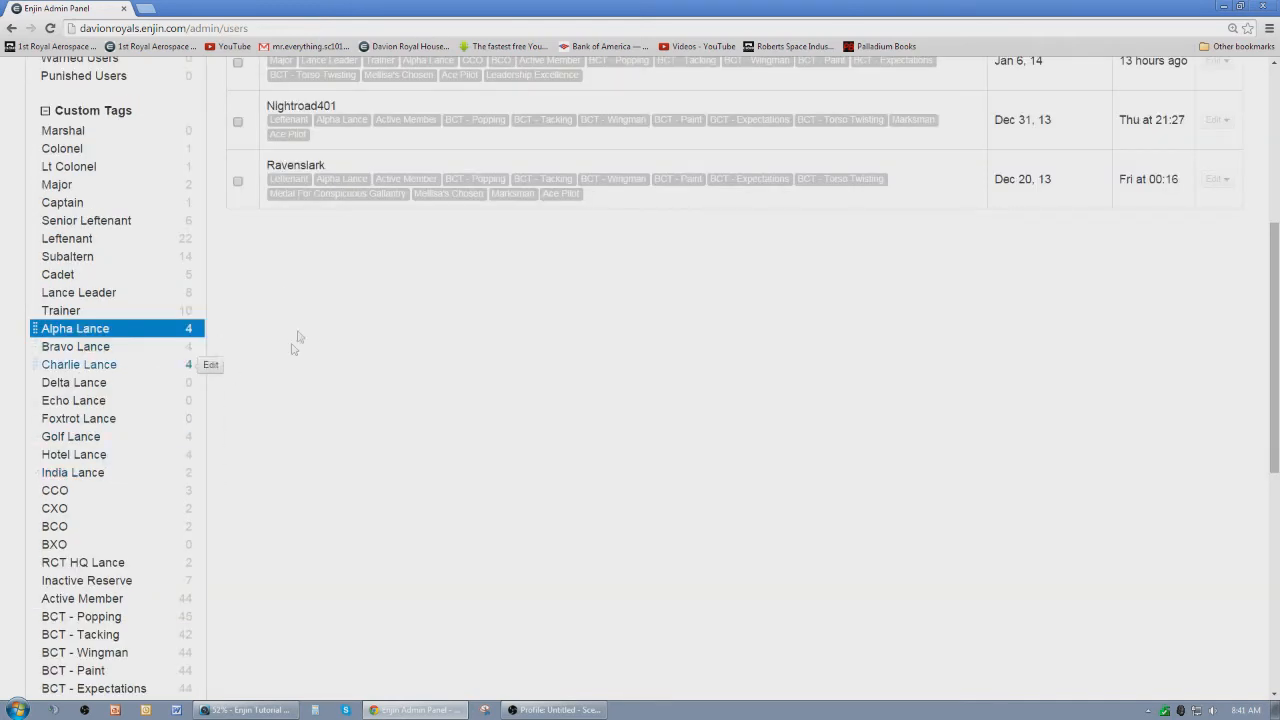
mouse_move(340, 178)
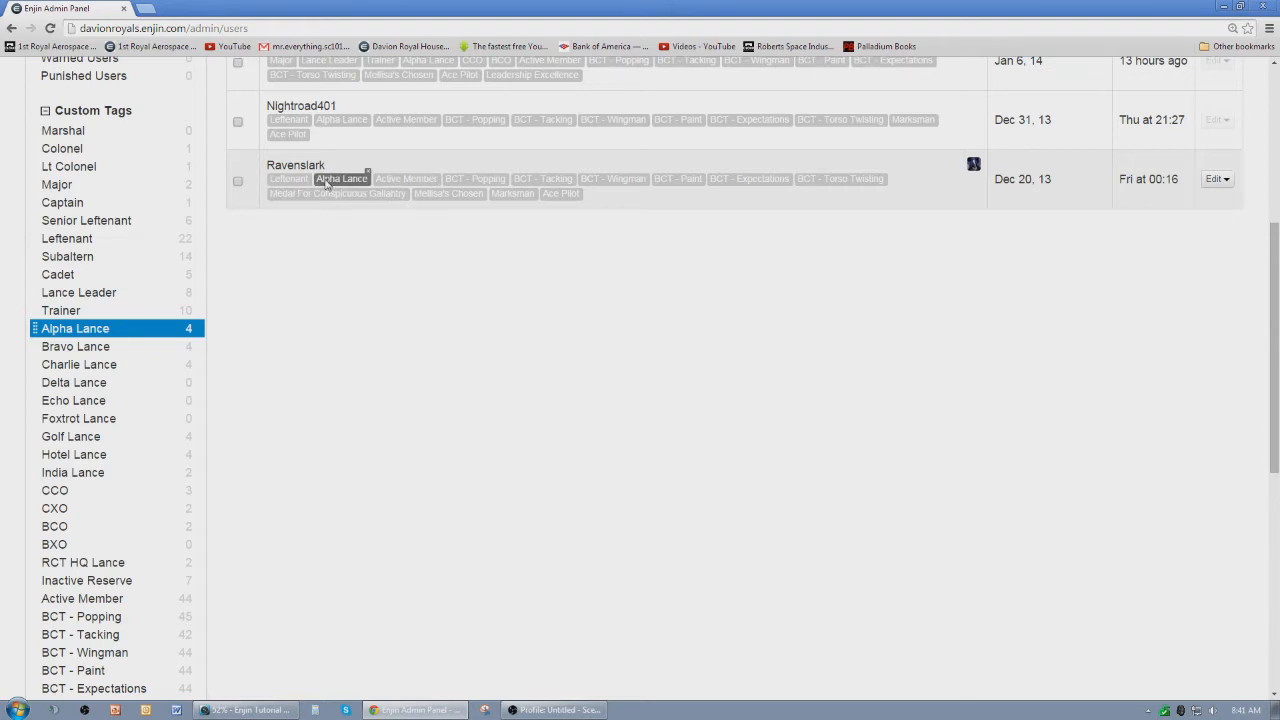
scroll(up, 3)
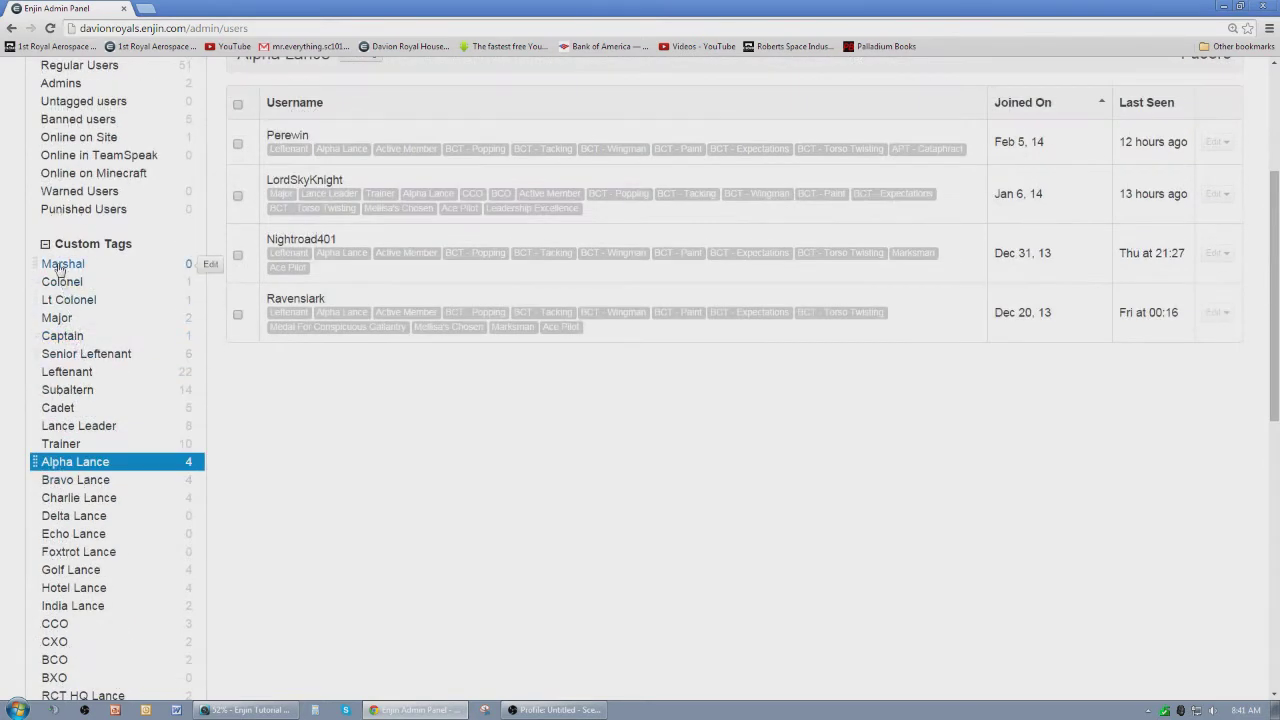
click(56, 317)
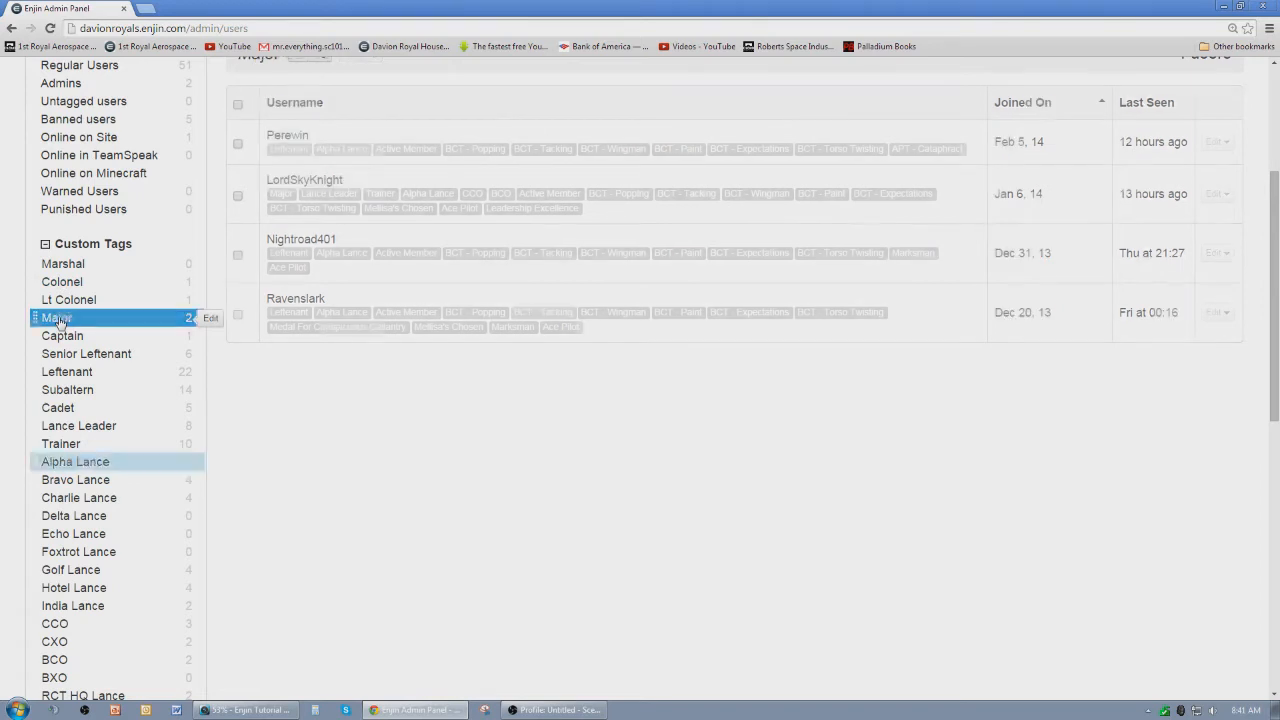
- Filter members by Major, then BCT - Wingman, then Medal For Conspicuous Gallantry
click(56, 317)
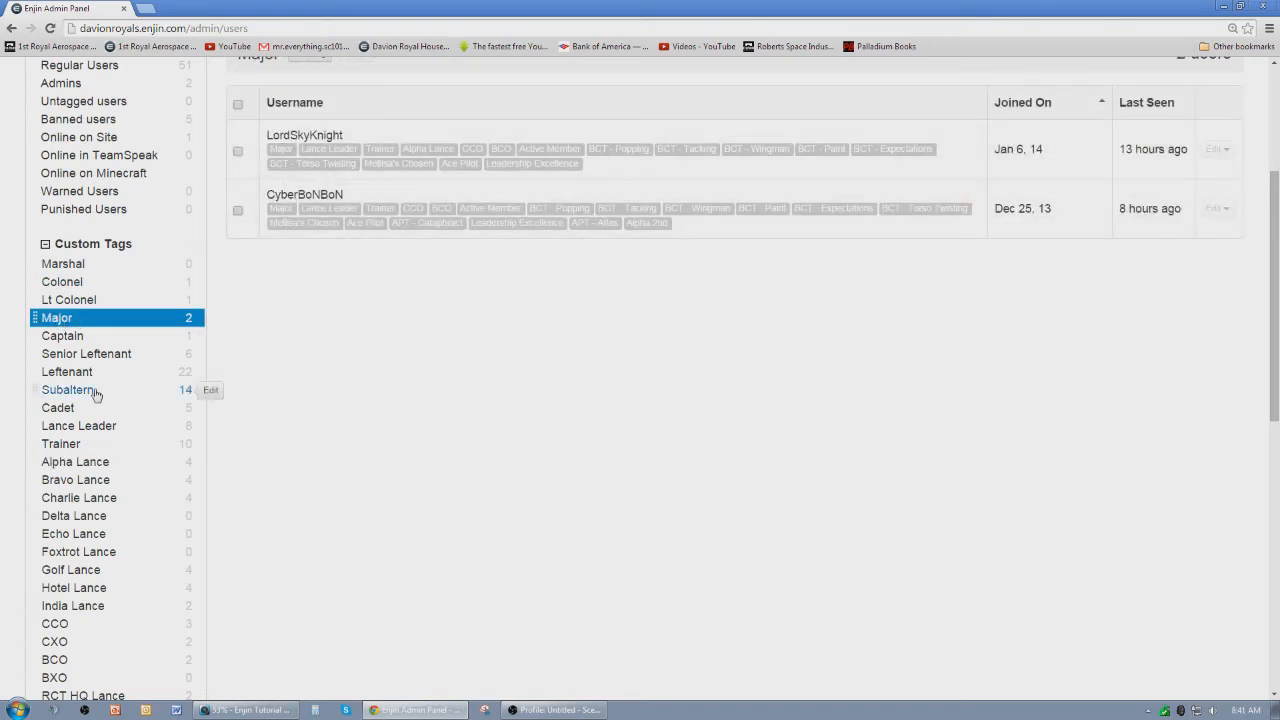
scroll(down, 3)
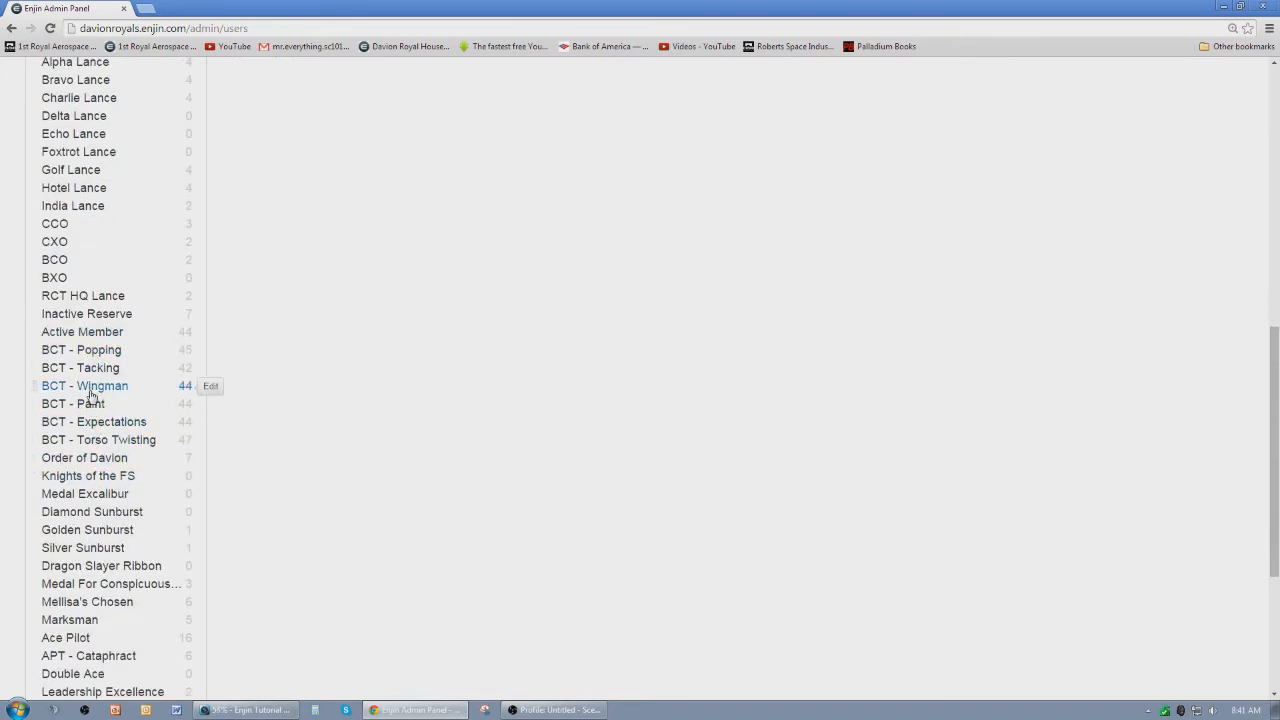
click(85, 386)
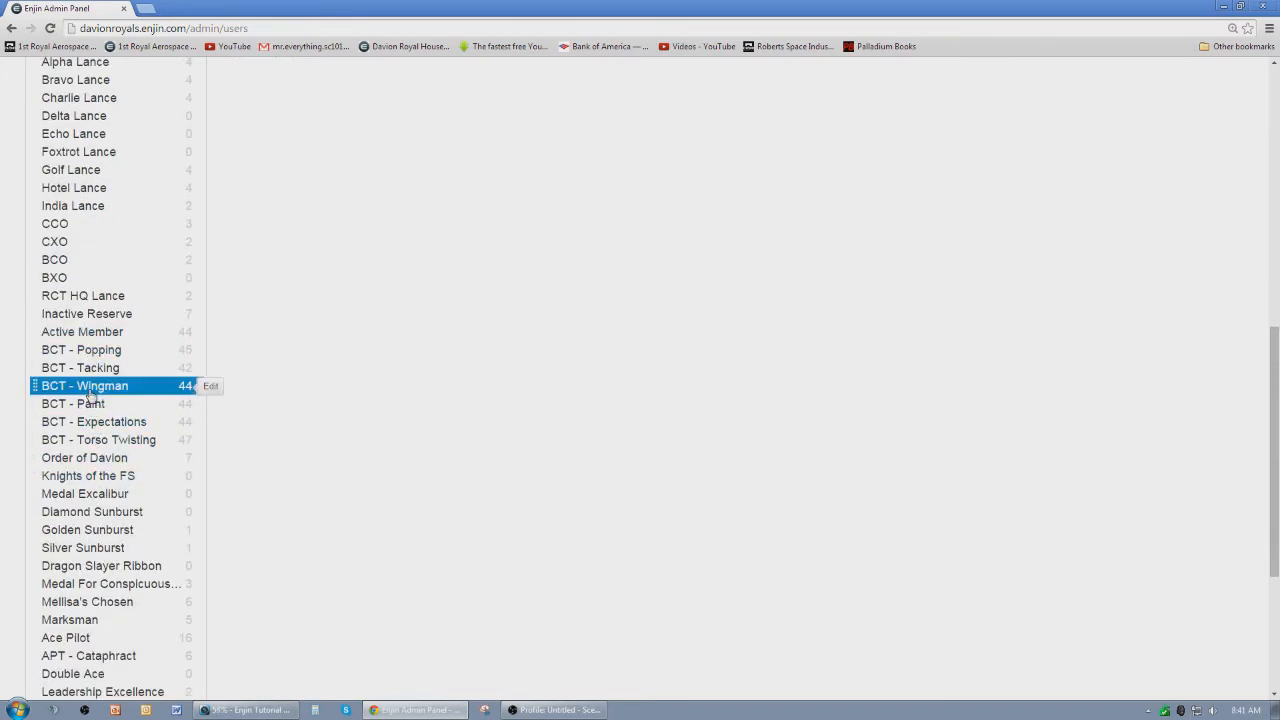
click(85, 385)
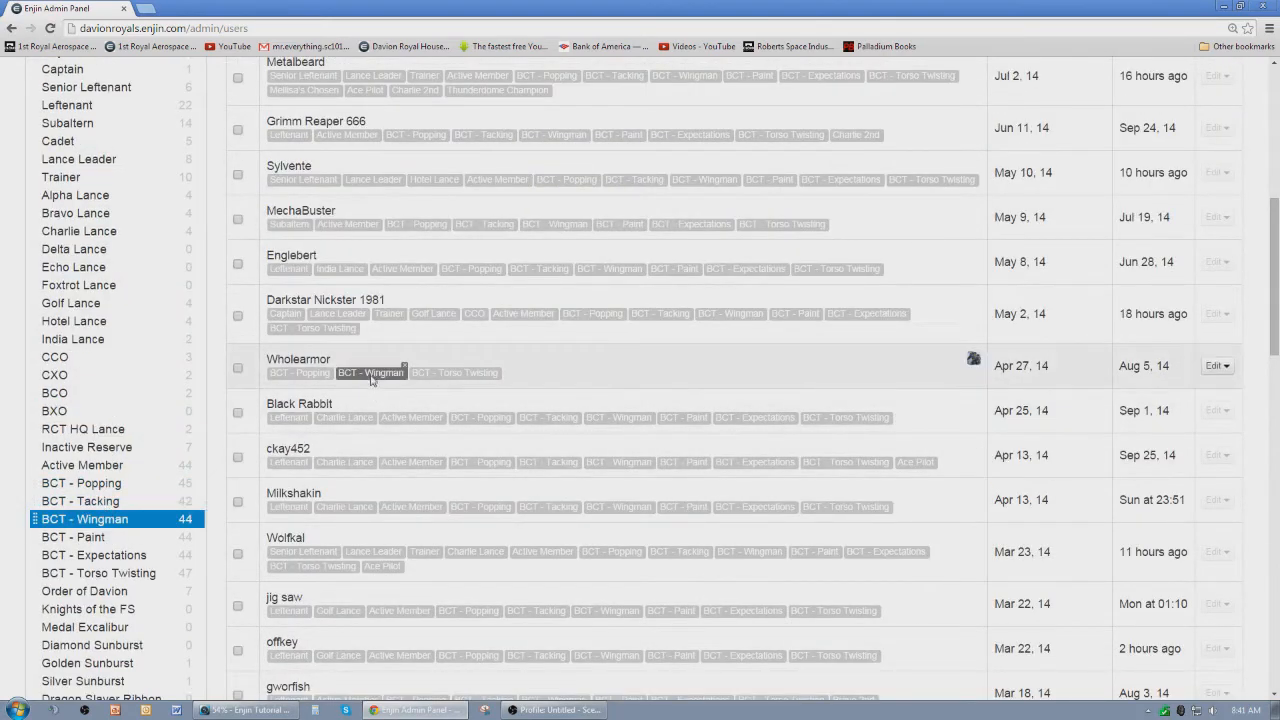
mouse_move(63, 530)
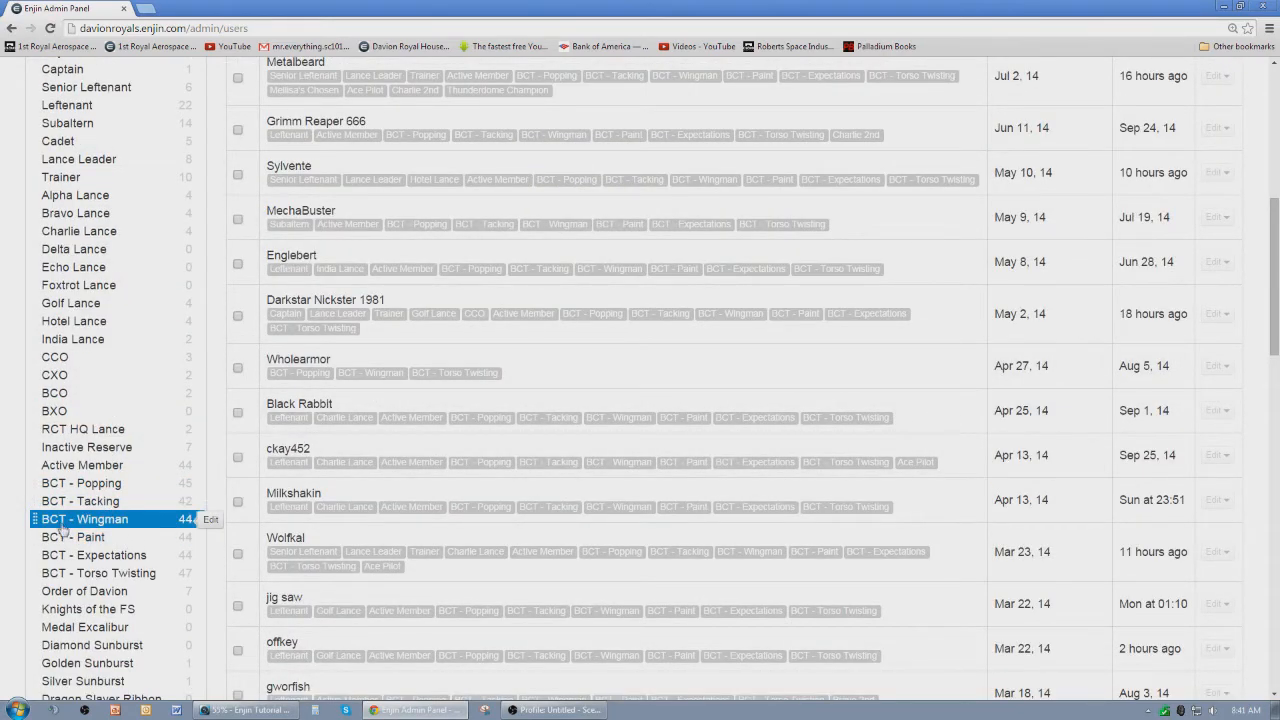
scroll(down, 3)
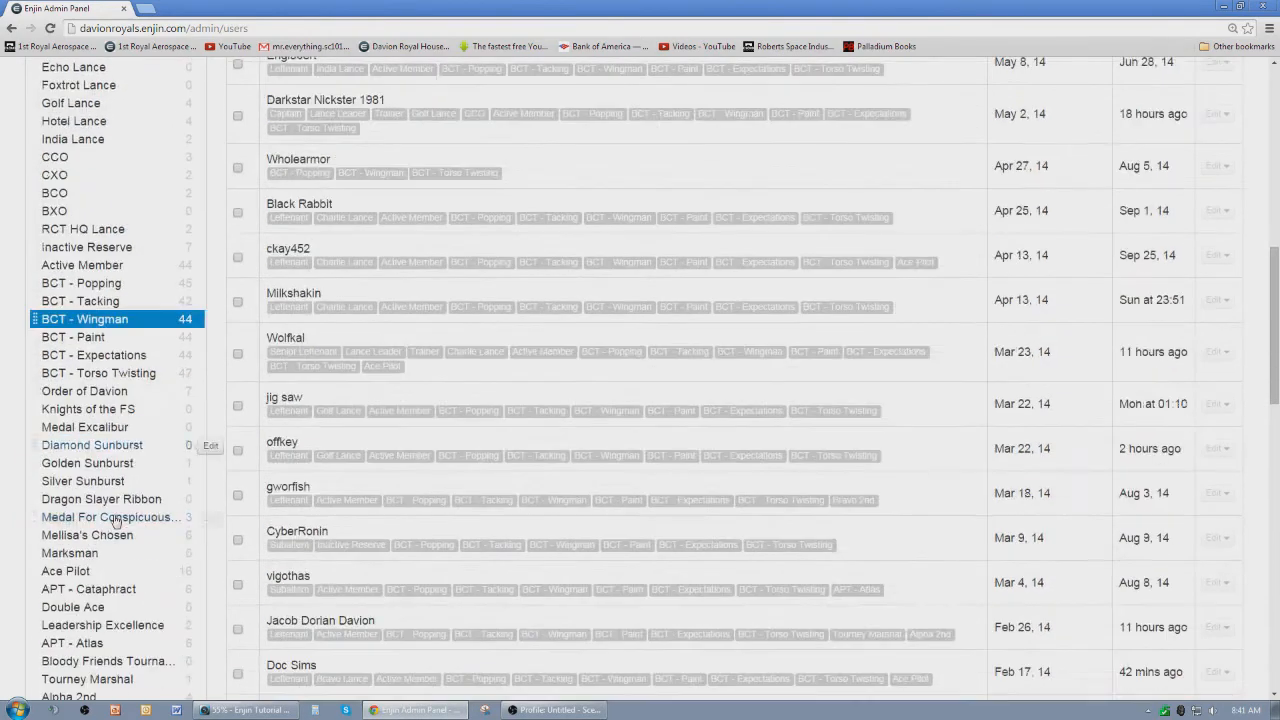
scroll(down, 3)
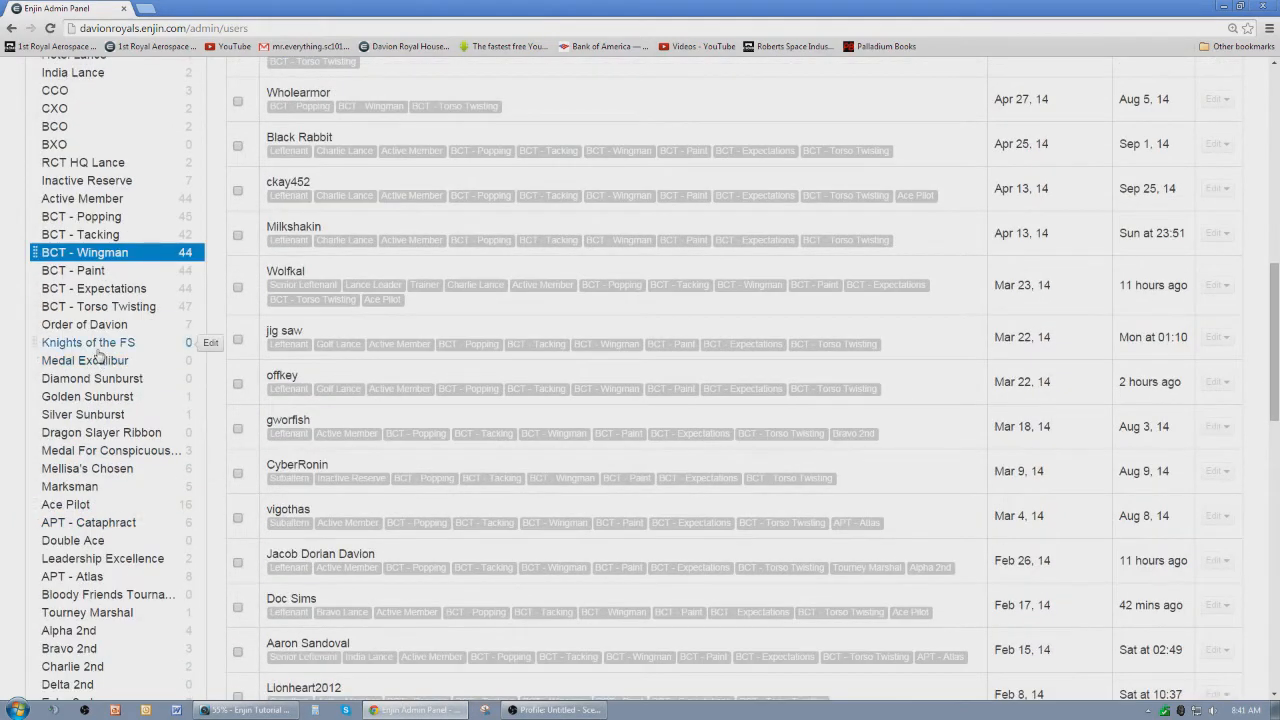
mouse_move(80, 451)
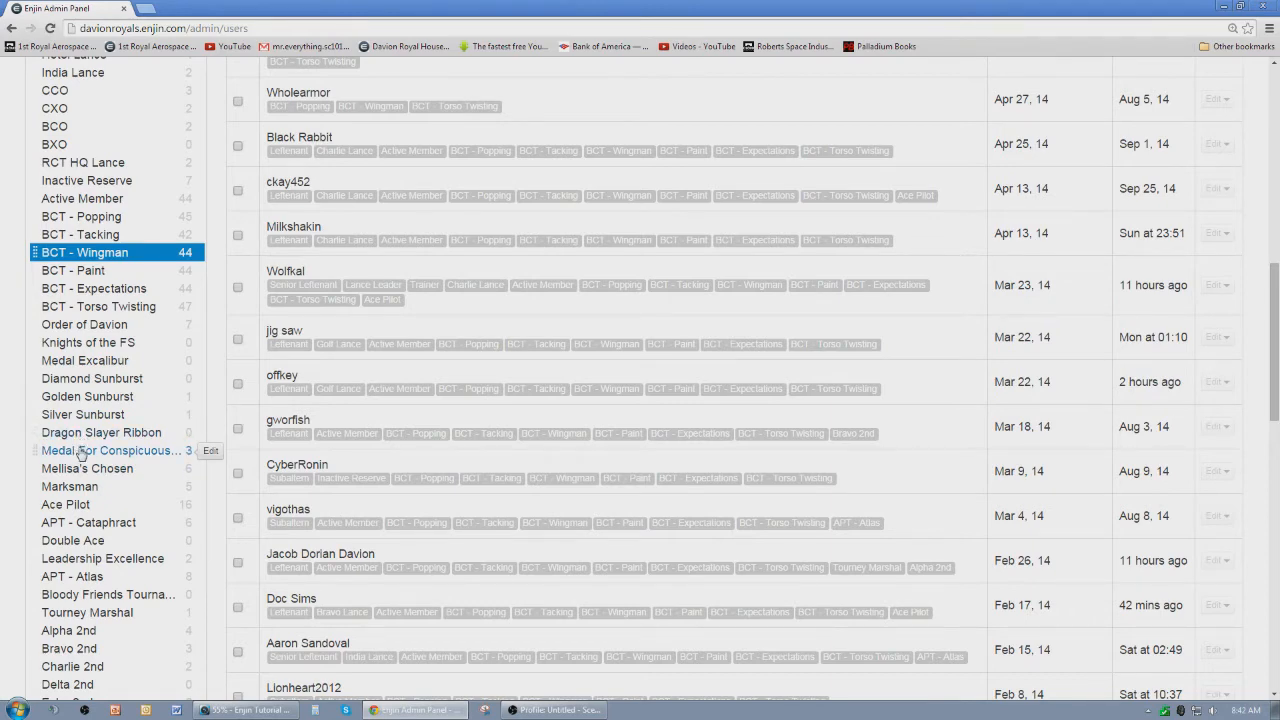
click(108, 450)
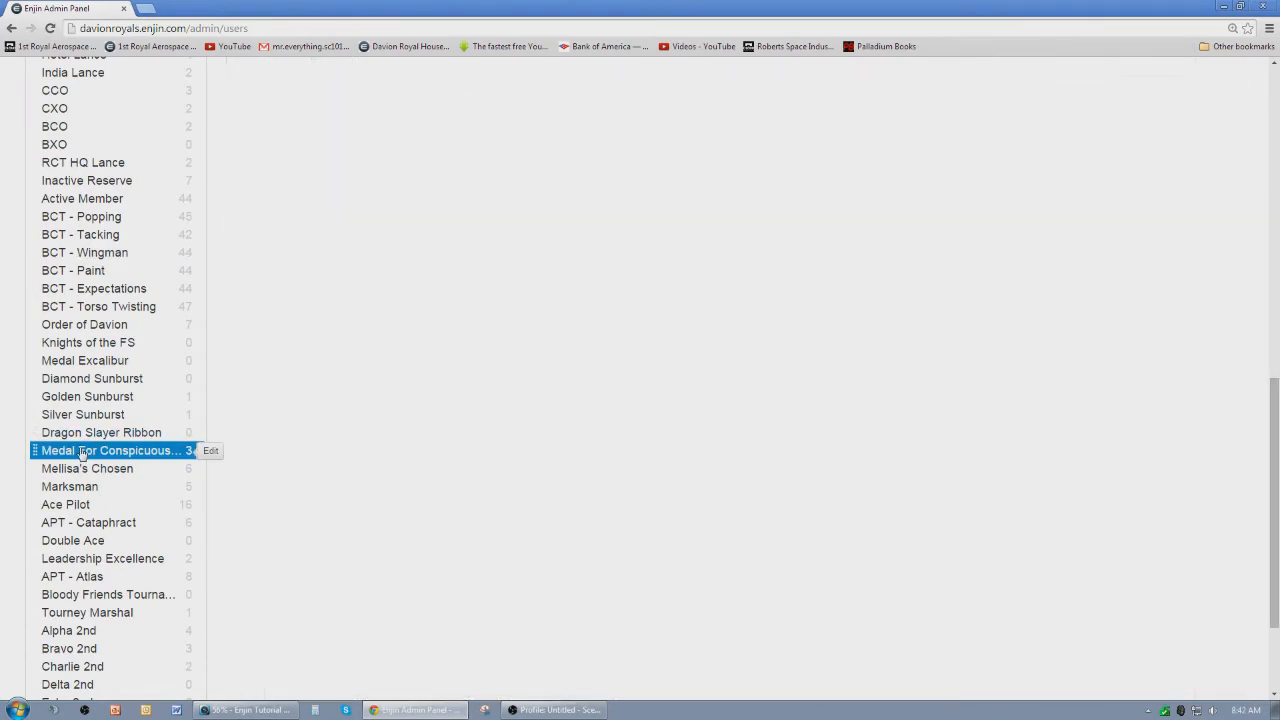
click(110, 450)
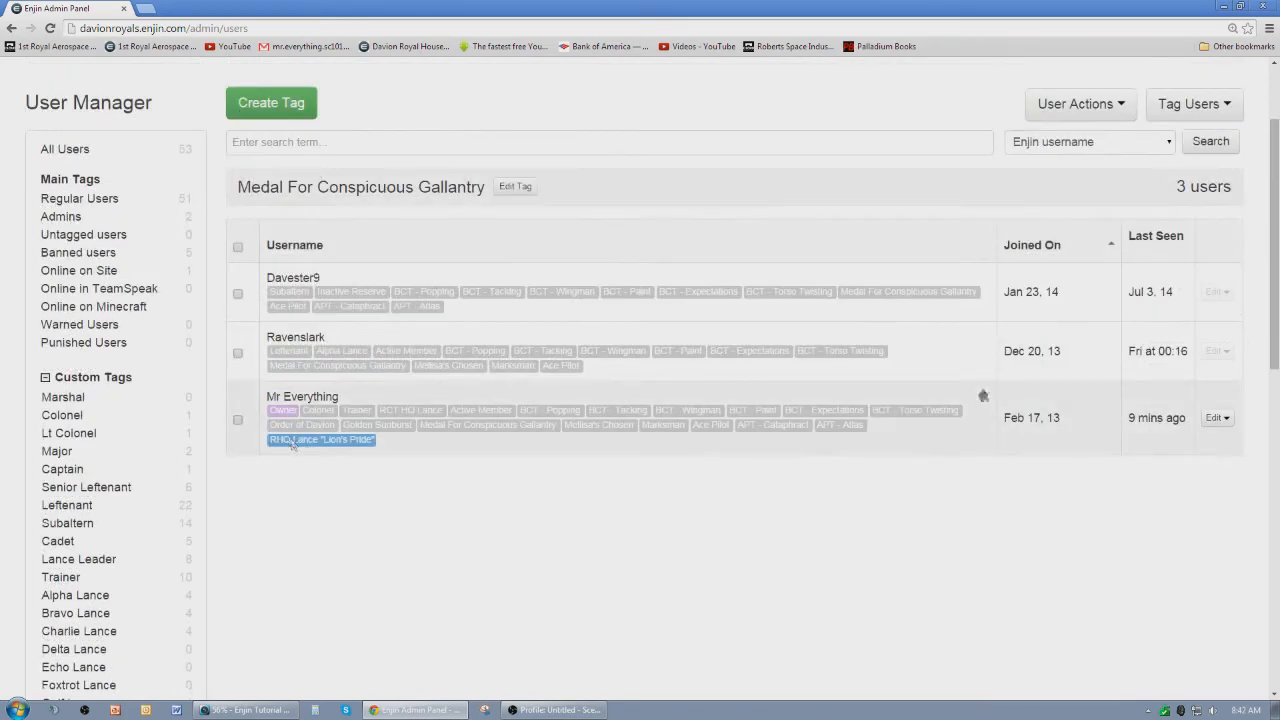
scroll(down, 3)
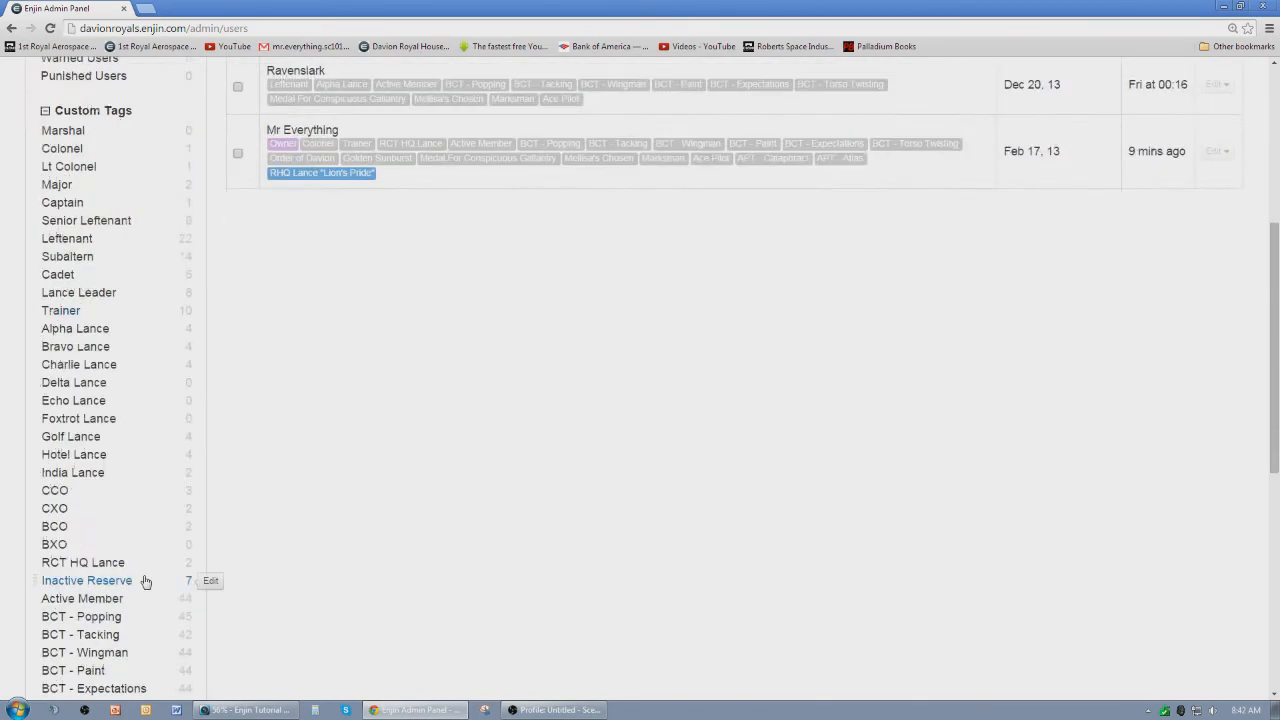
scroll(down, 3)
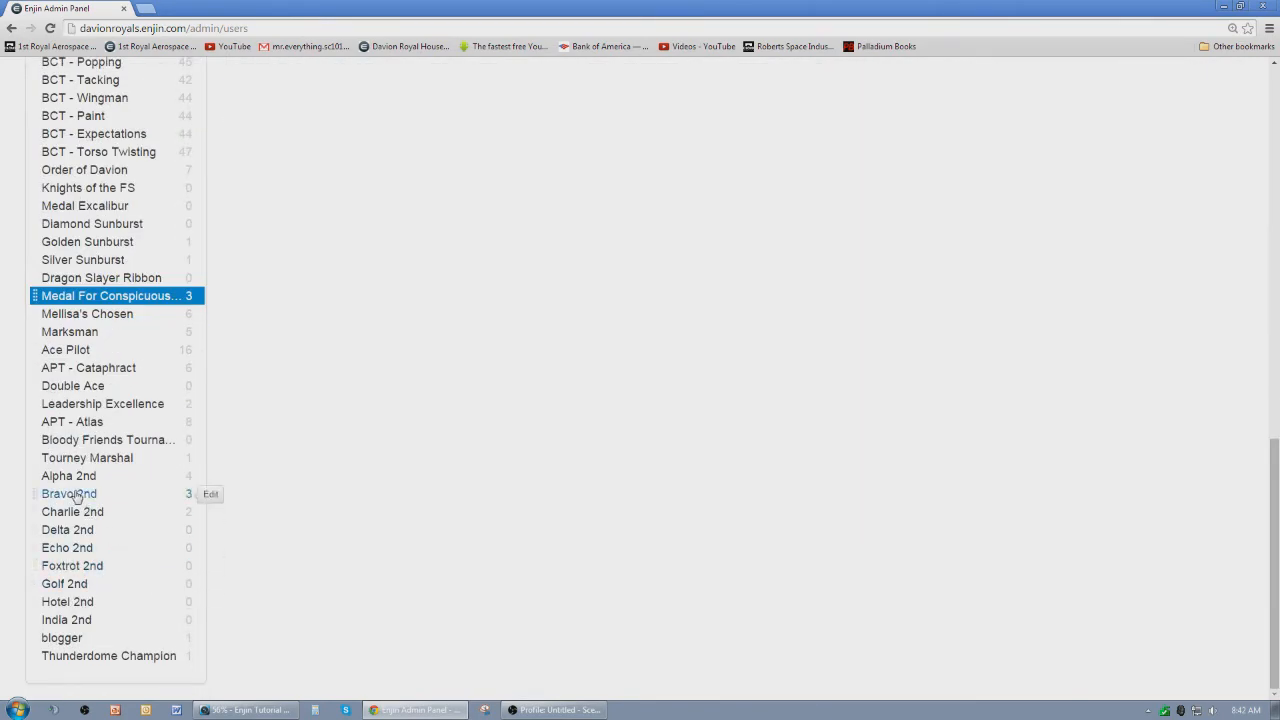
mouse_move(60, 421)
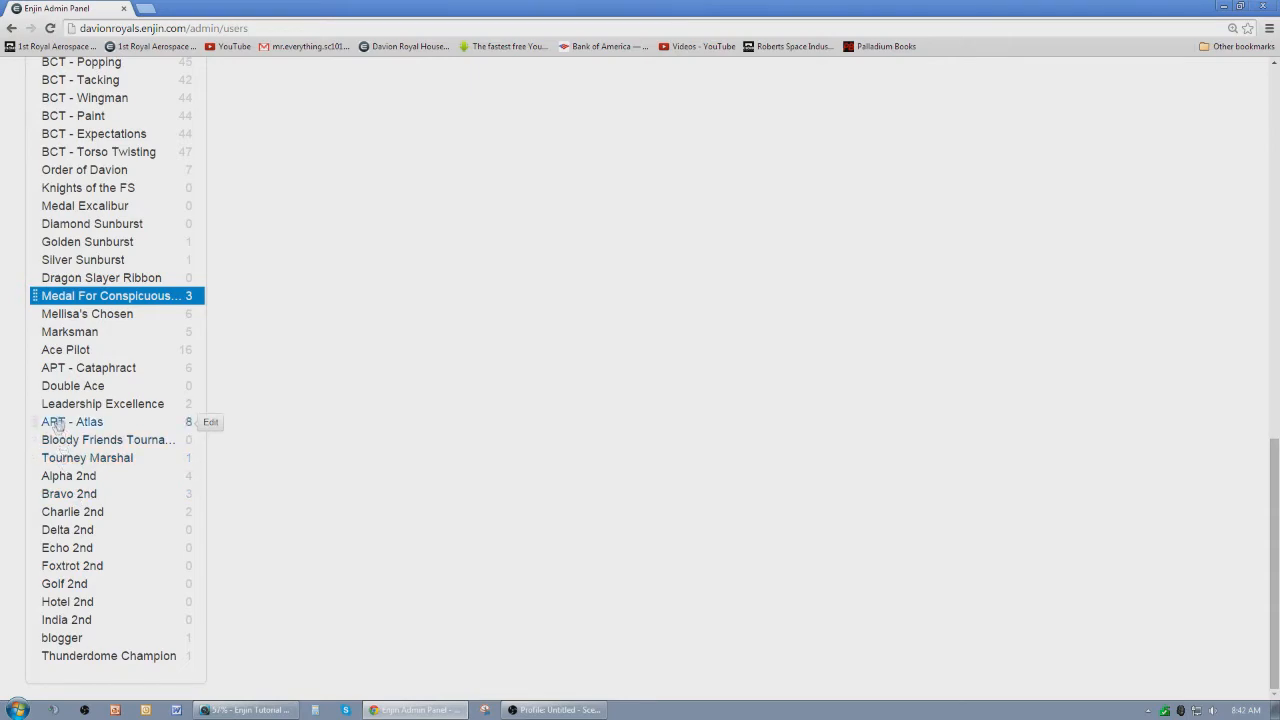
mouse_move(67, 601)
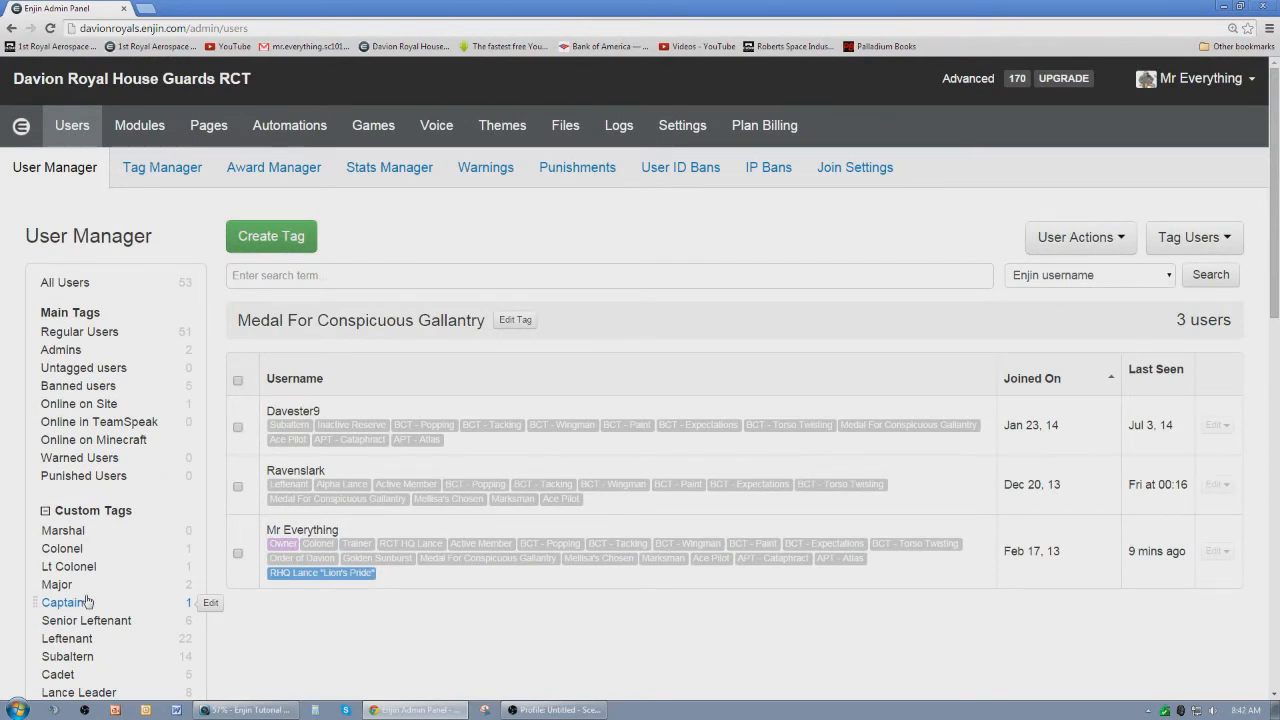
mouse_move(232, 175)
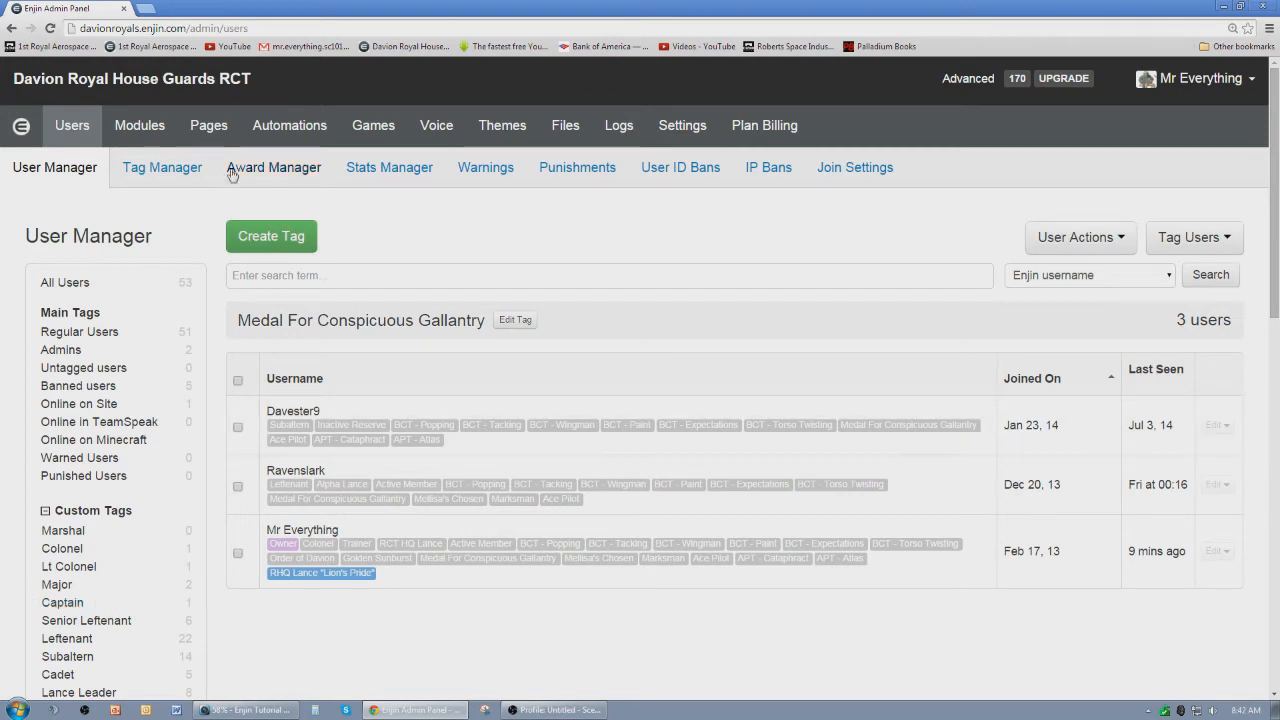
- Open the page editor on 1st Battalion and scroll to its Main section modules
click(208, 125)
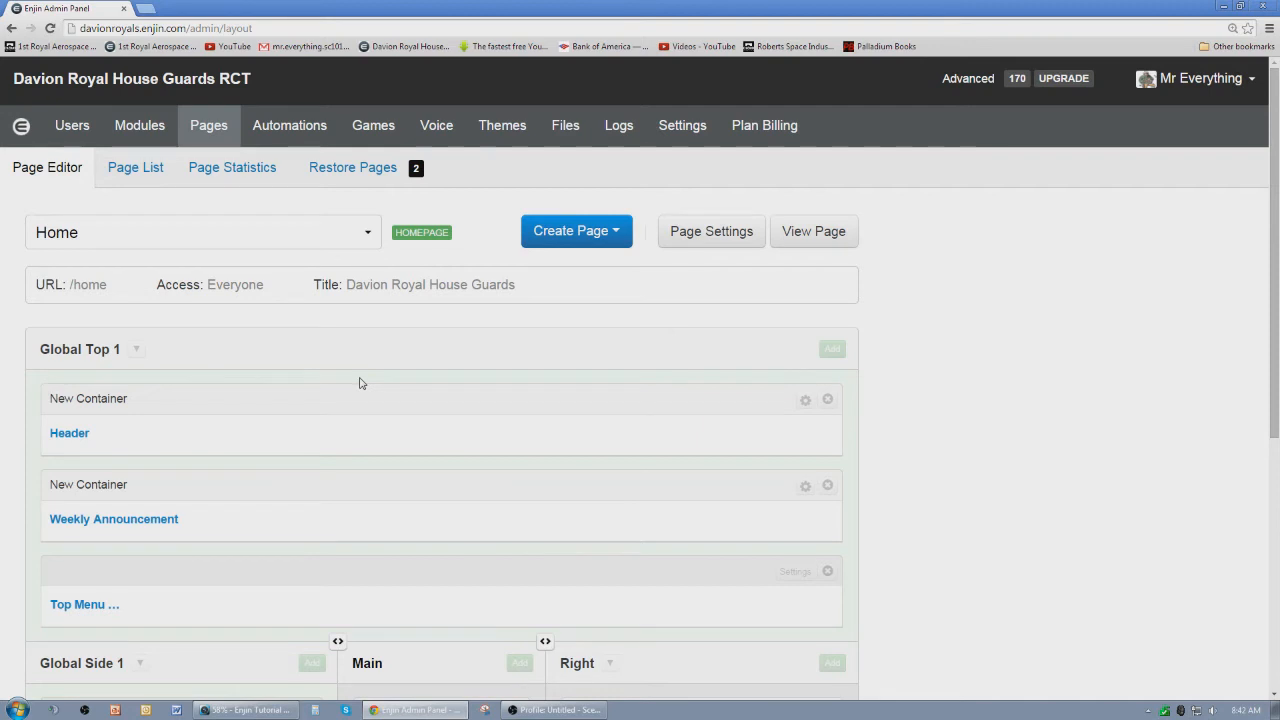
mouse_move(270, 237)
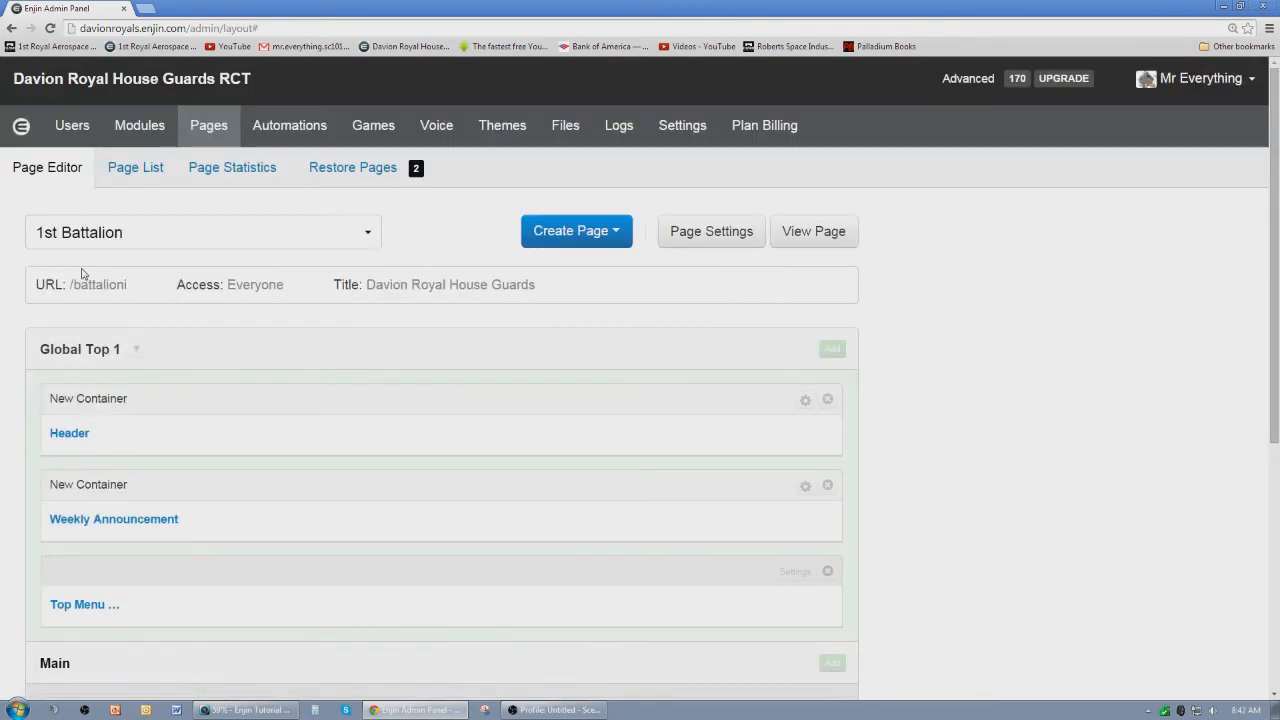
scroll(down, 3)
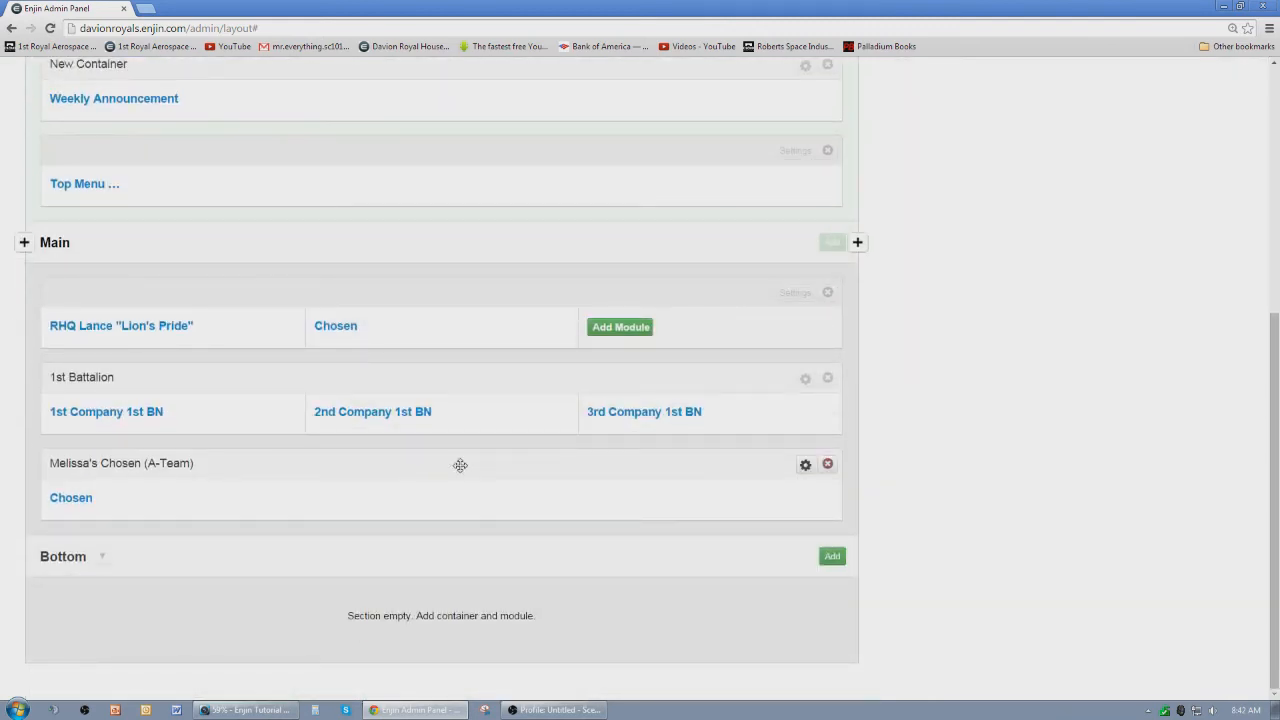
mouse_move(201, 407)
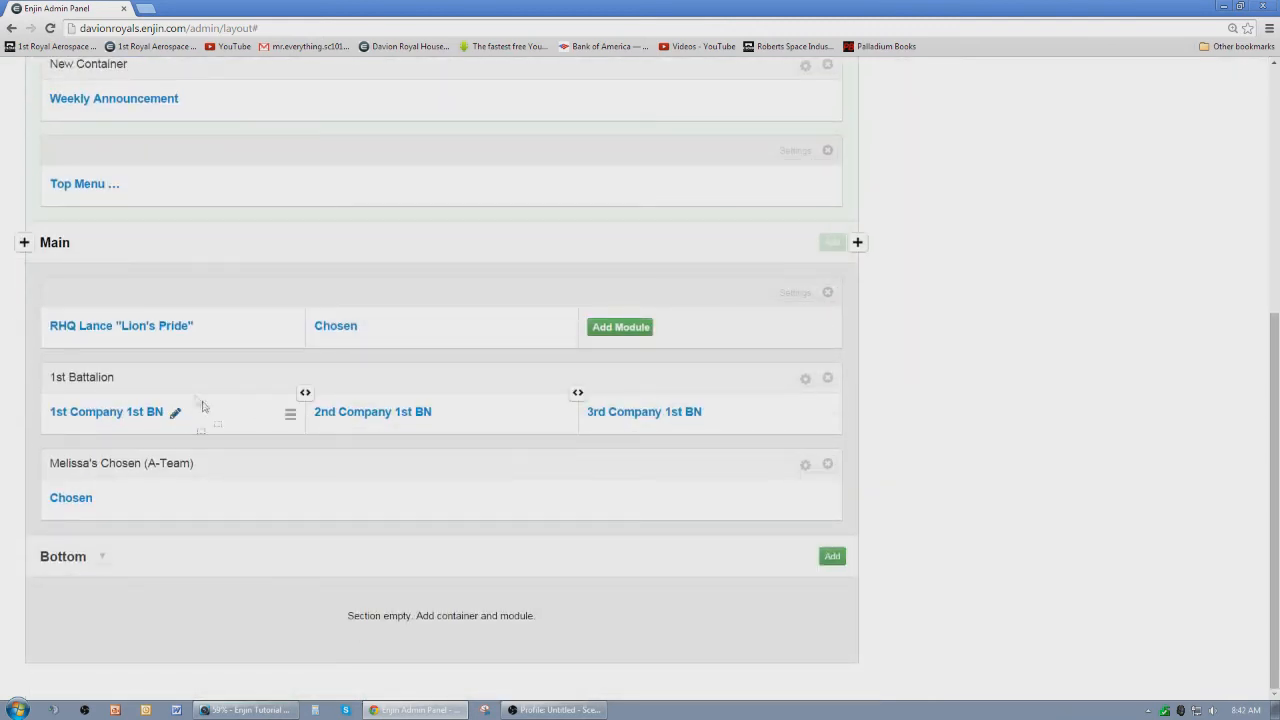
mouse_move(620, 423)
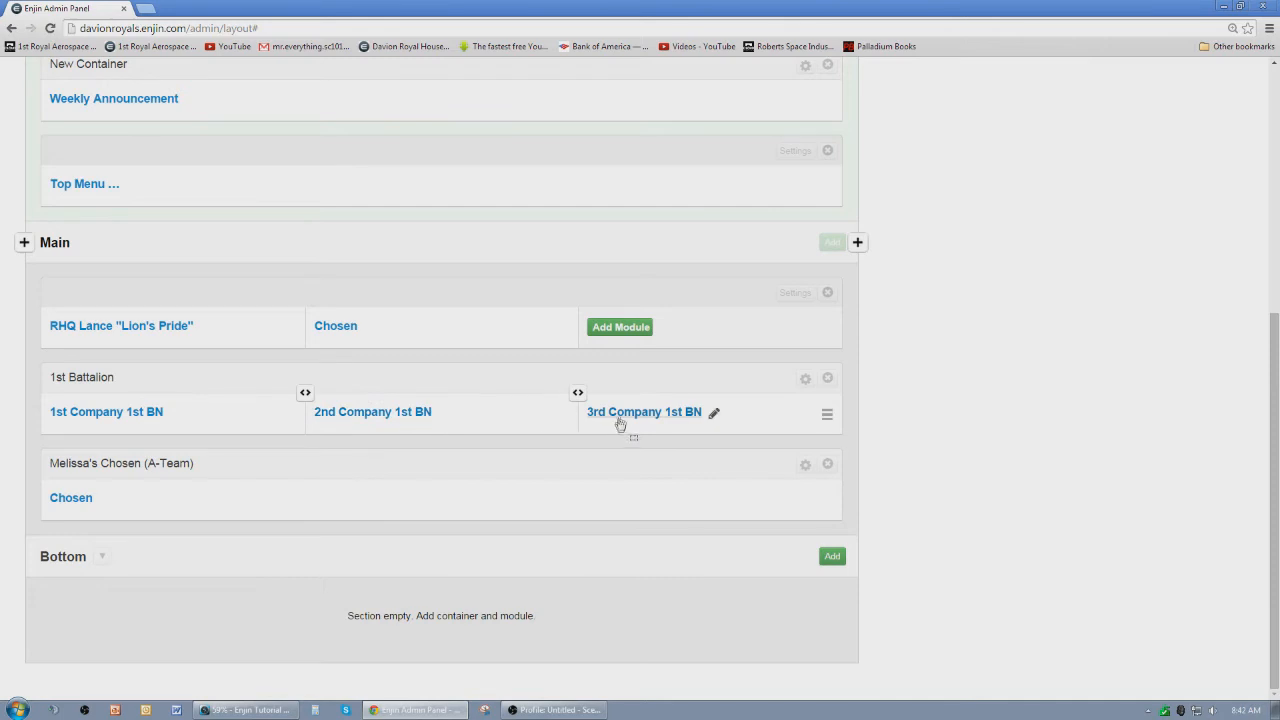
mouse_move(173, 418)
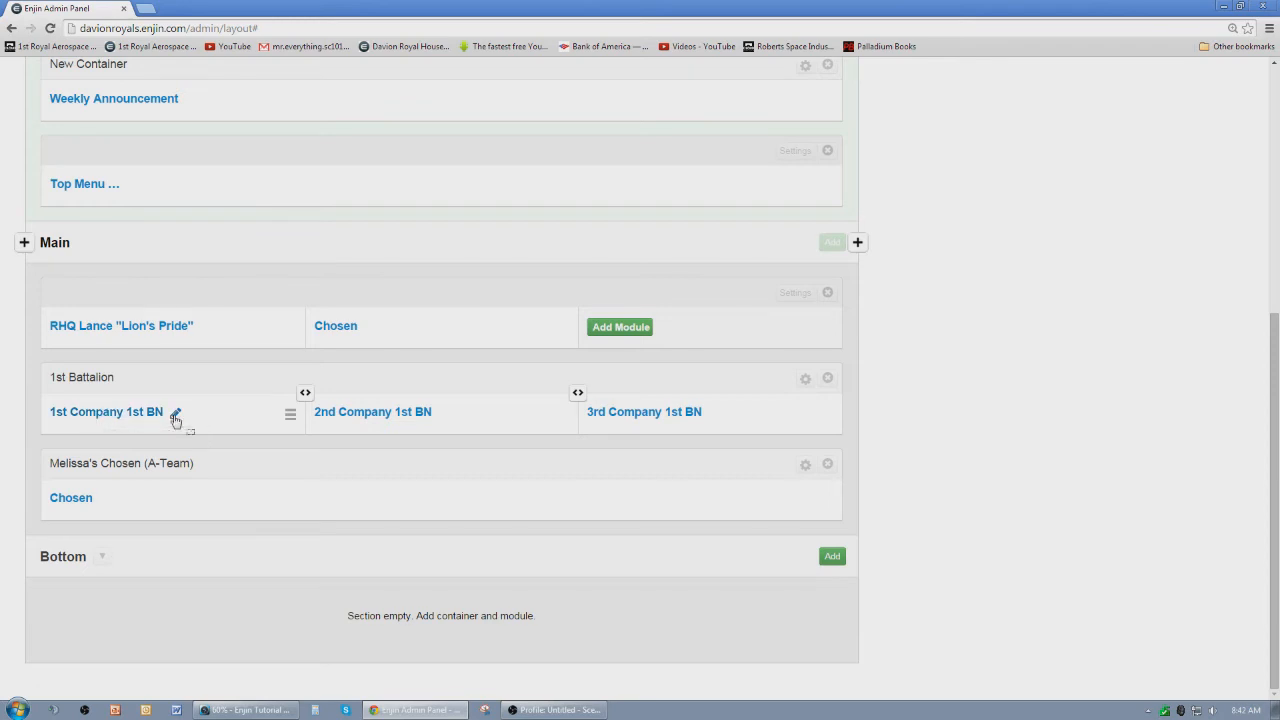
- Review the 1st Company module: Alpha, Bravo, Charlie Lance tags and Rank and Lance columns
click(176, 413)
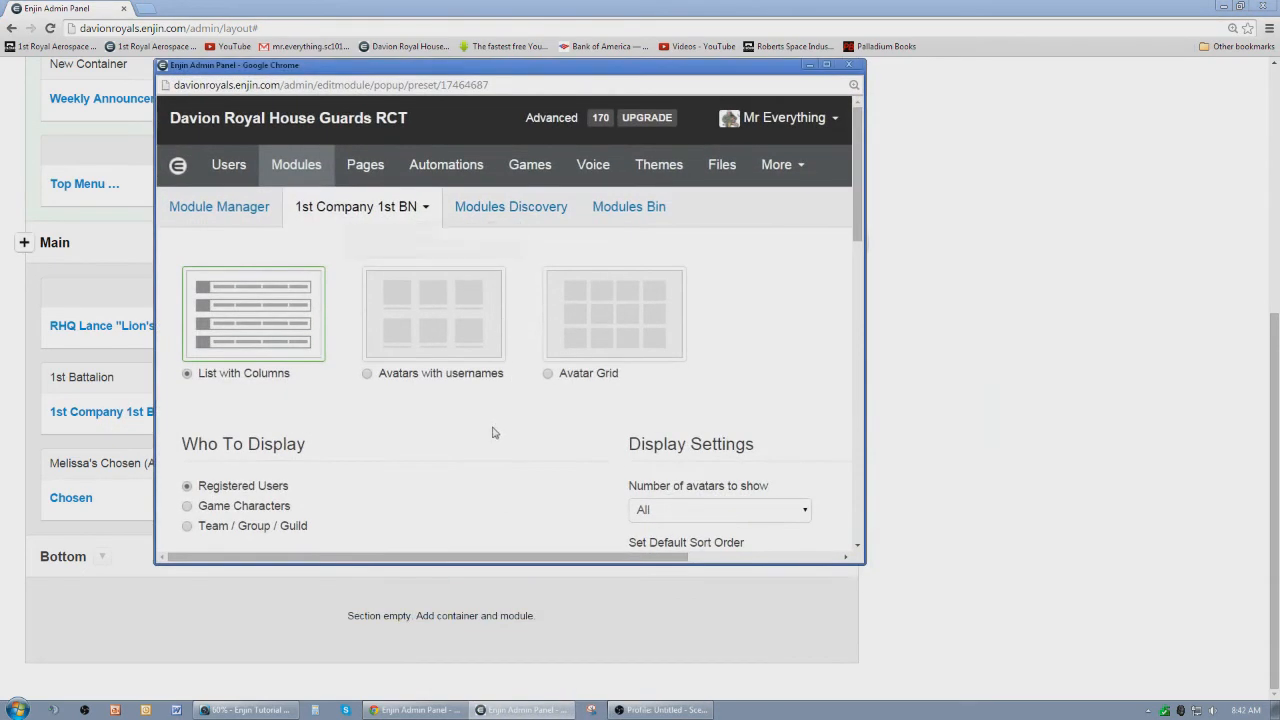
scroll(down, 3)
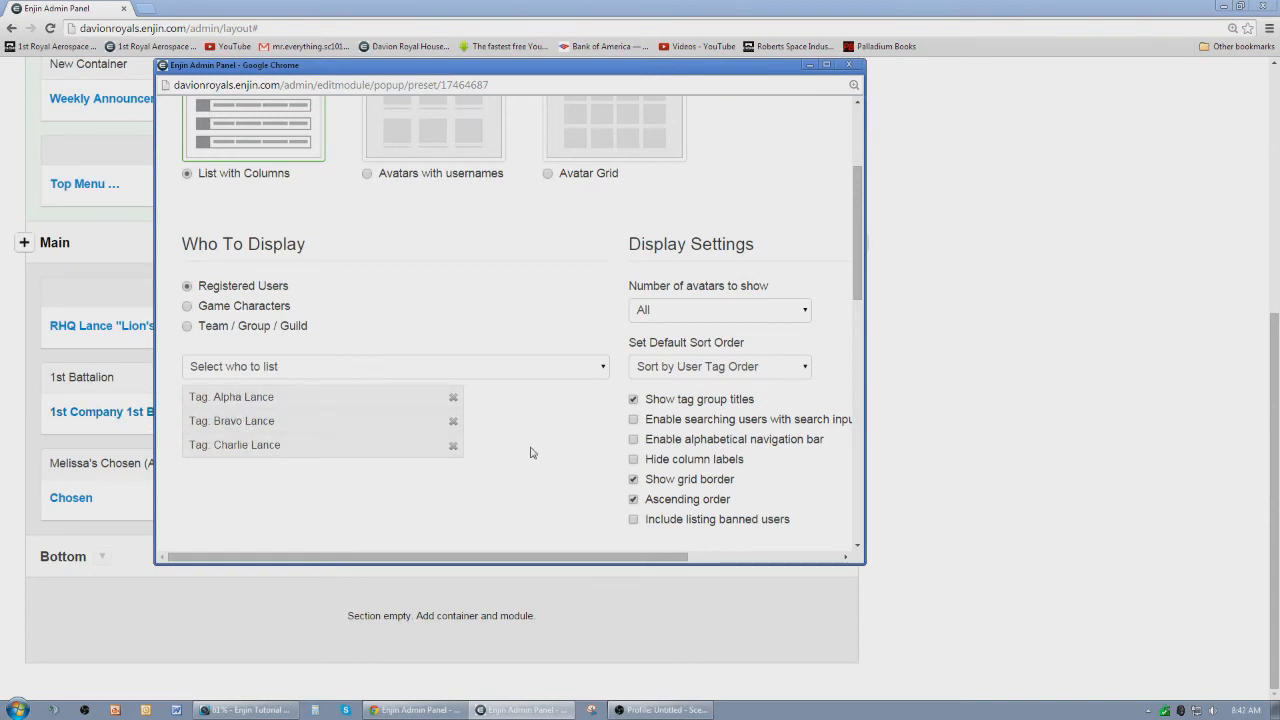
scroll(down, 3)
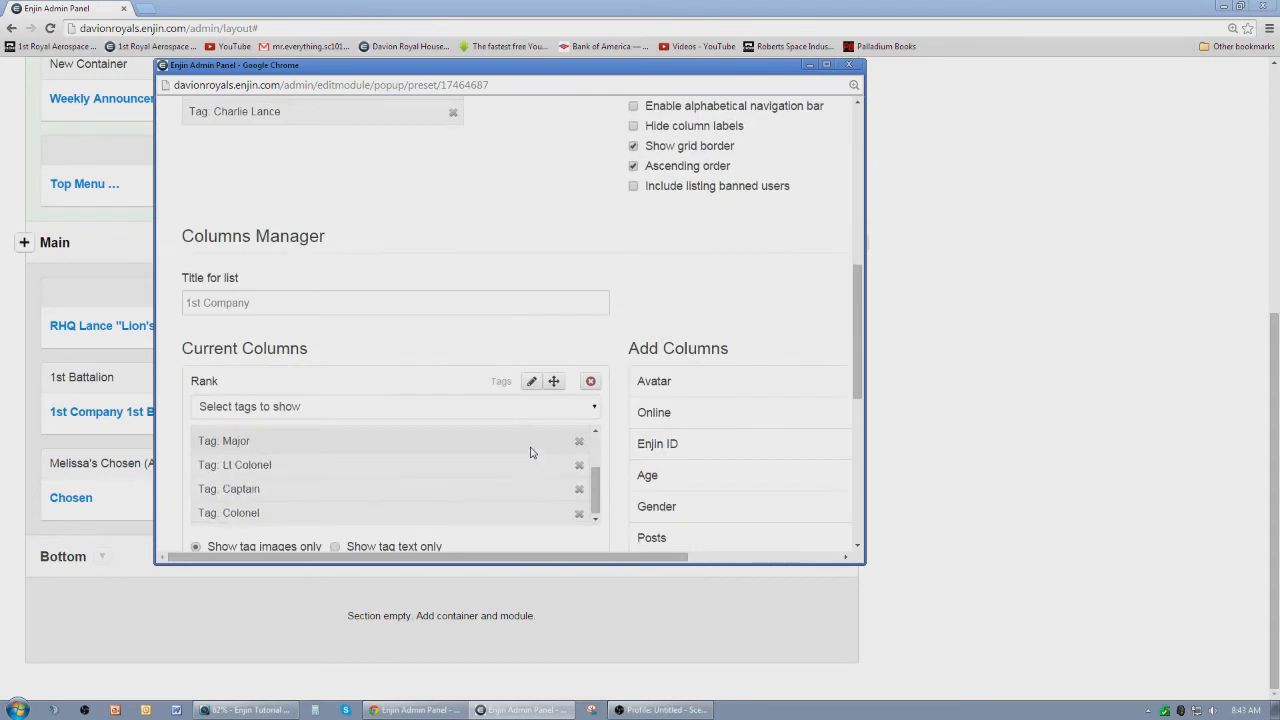
scroll(down, 3)
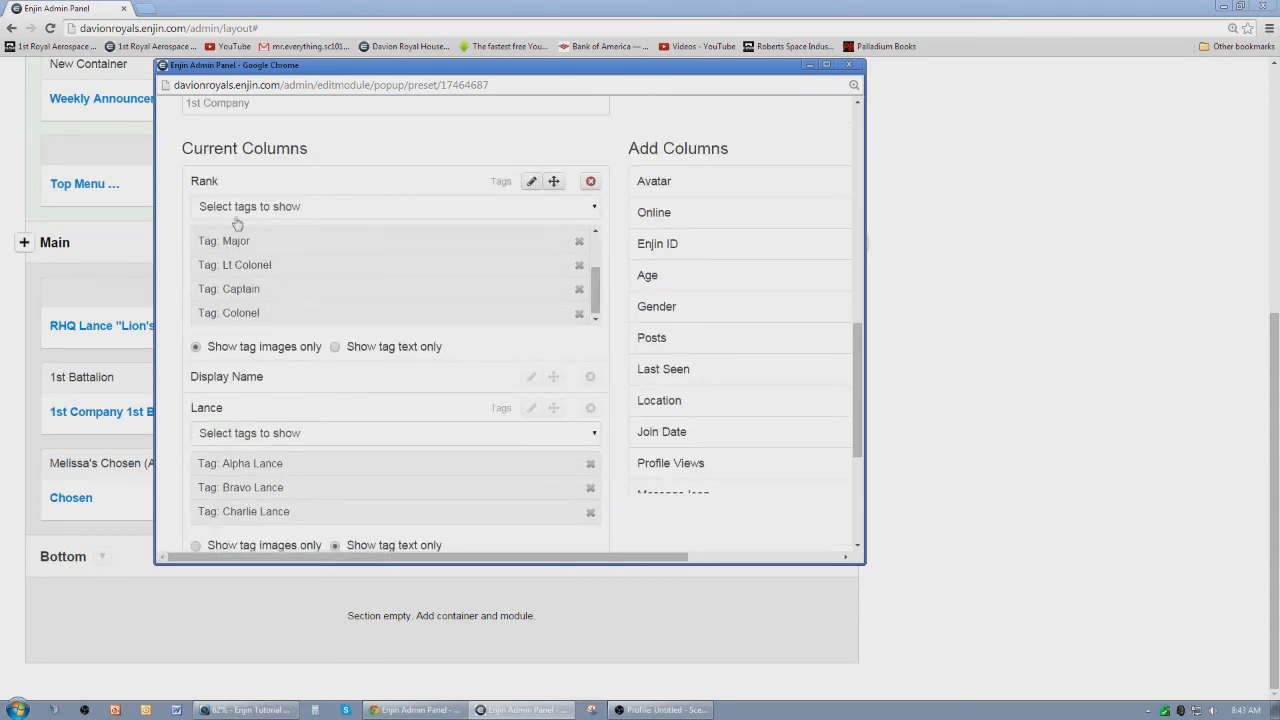
scroll(up, 3)
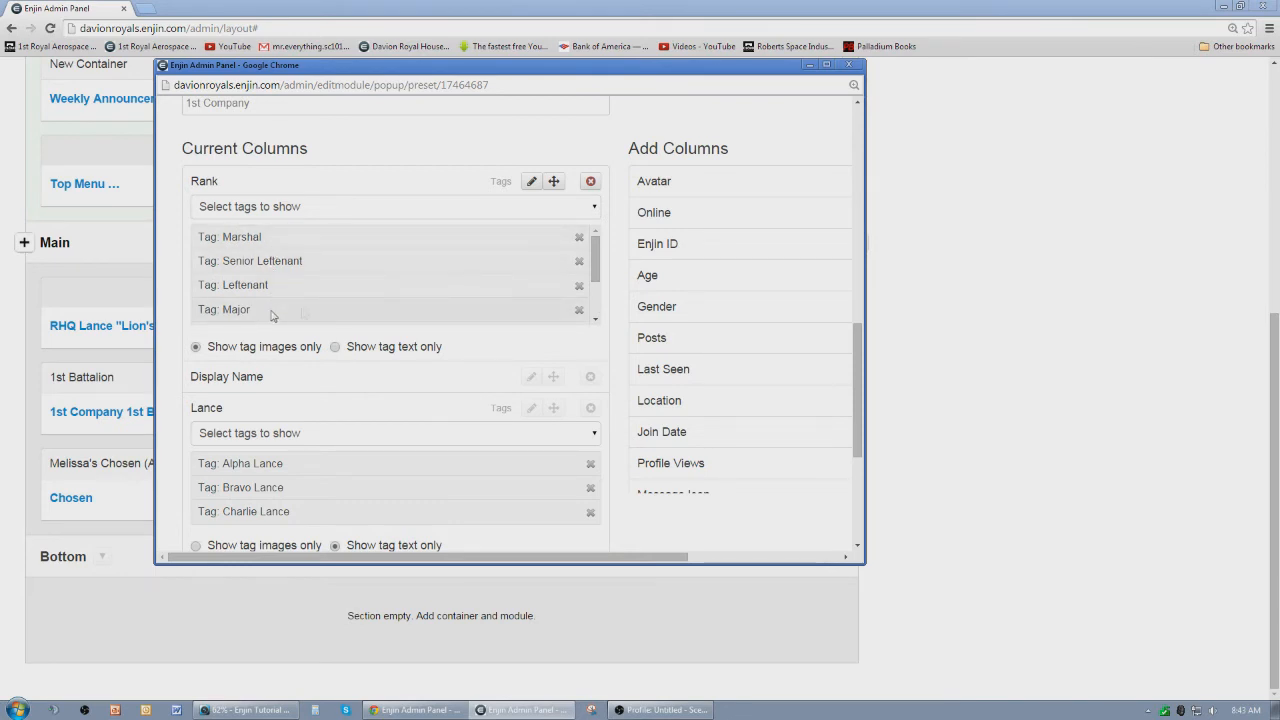
scroll(down, 3)
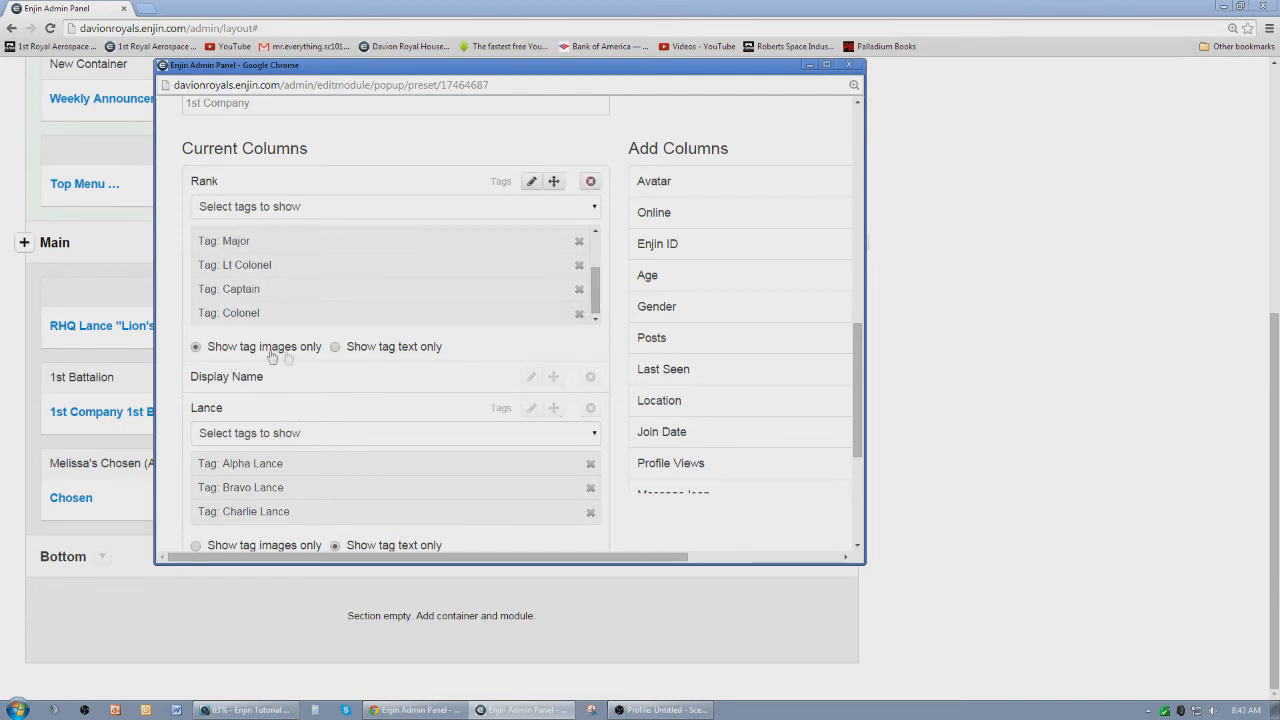
scroll(down, 3)
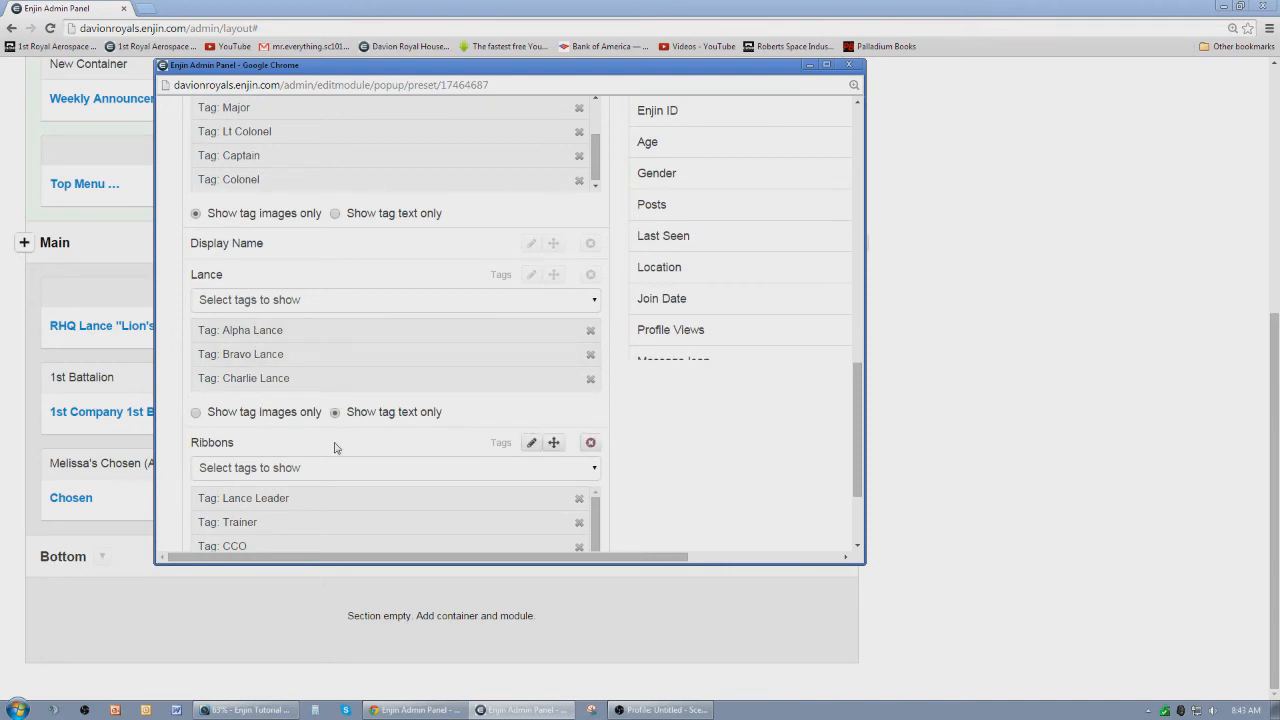
scroll(down, 3)
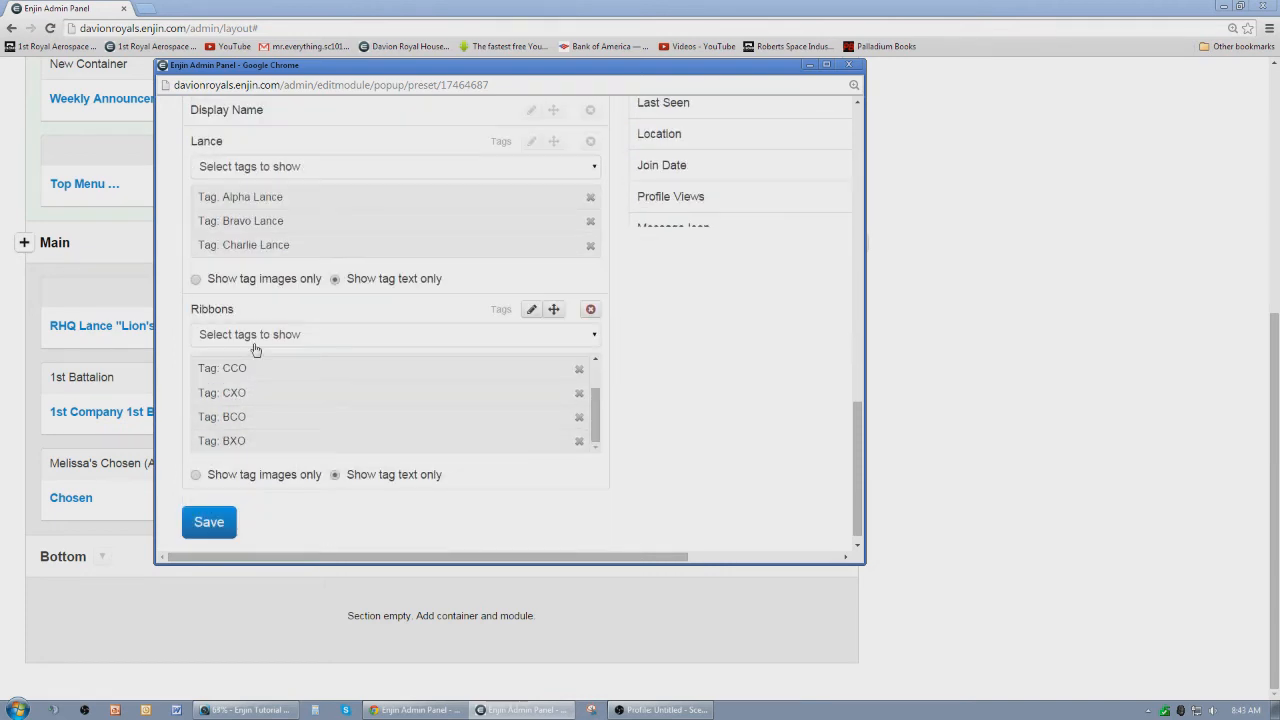
scroll(up, 3)
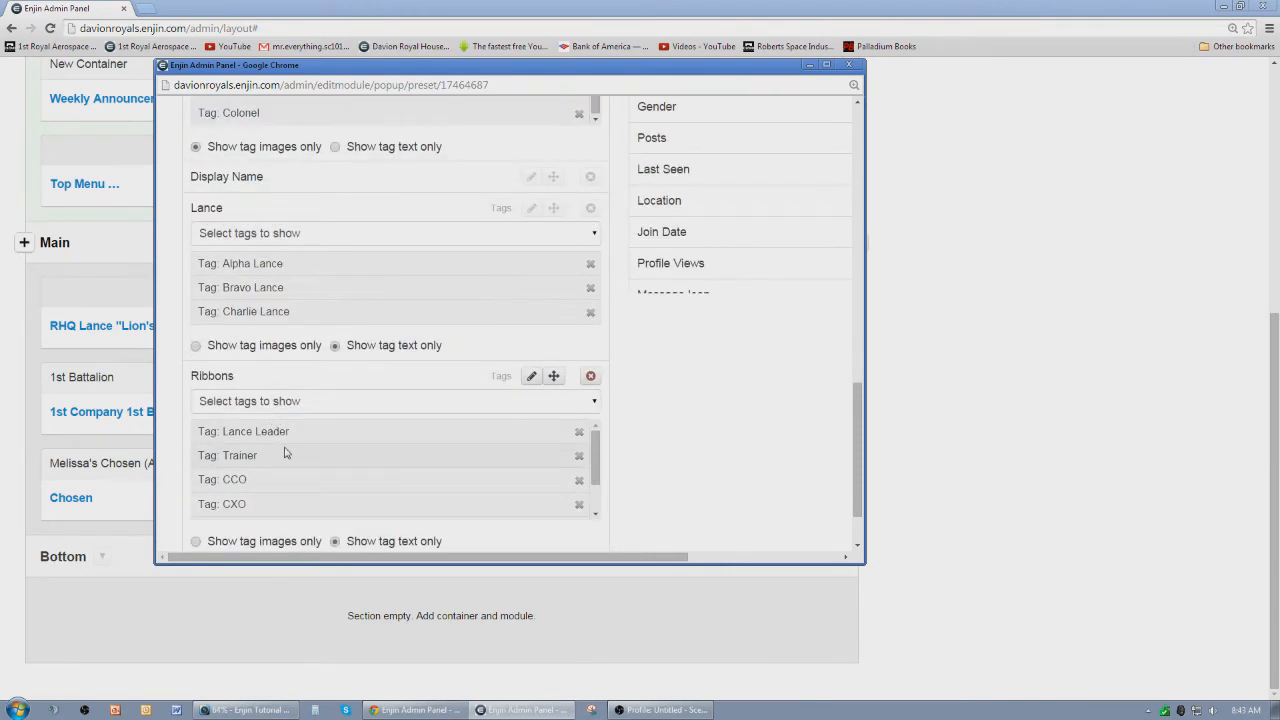
scroll(down, 3)
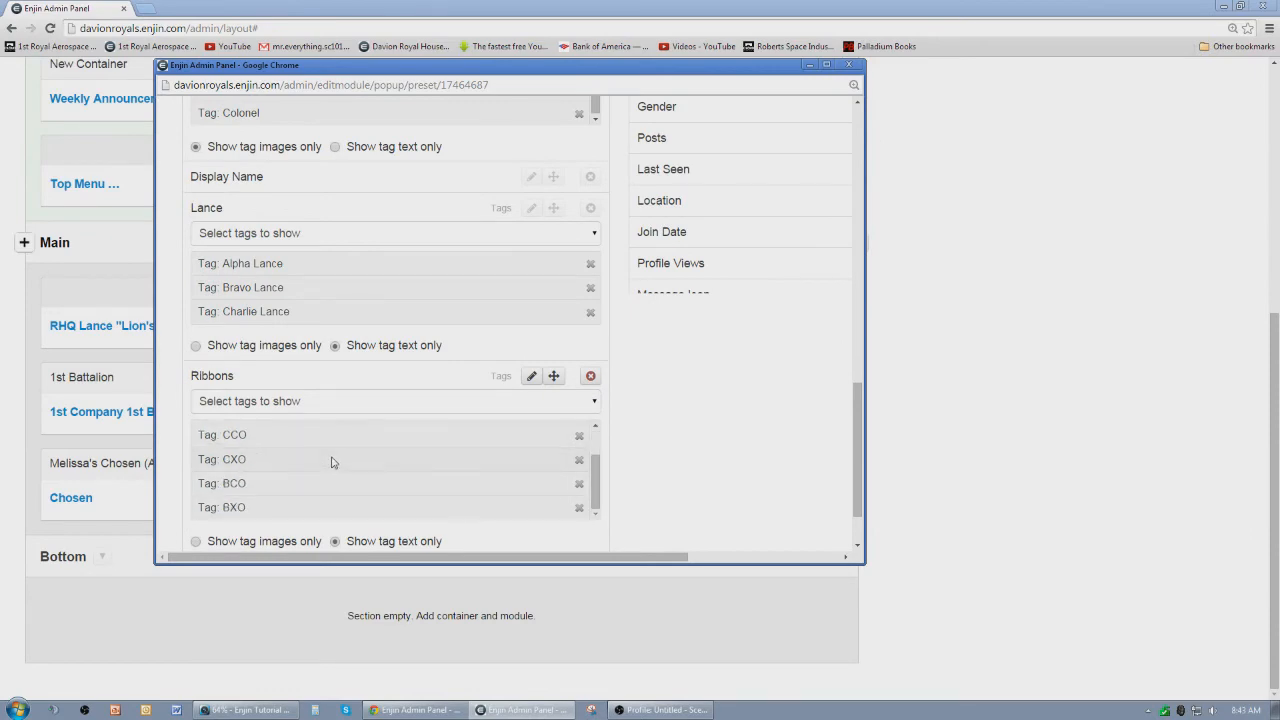
scroll(up, 3)
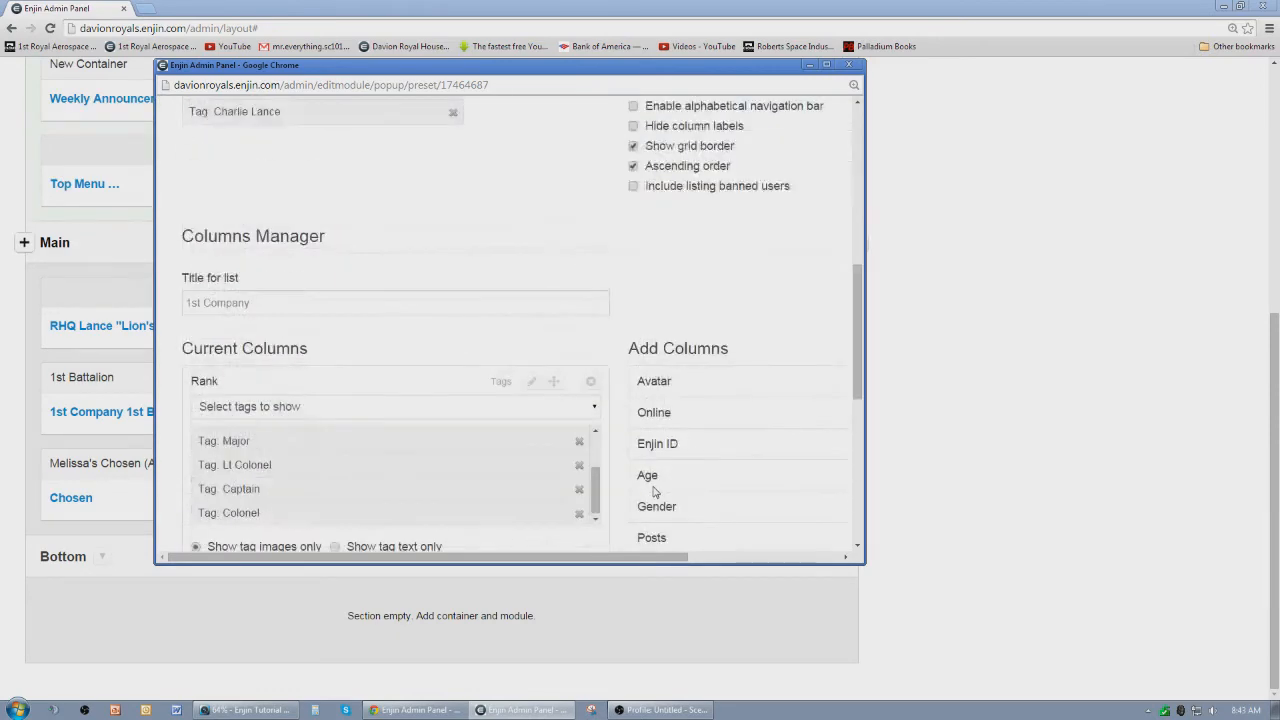
scroll(down, 3)
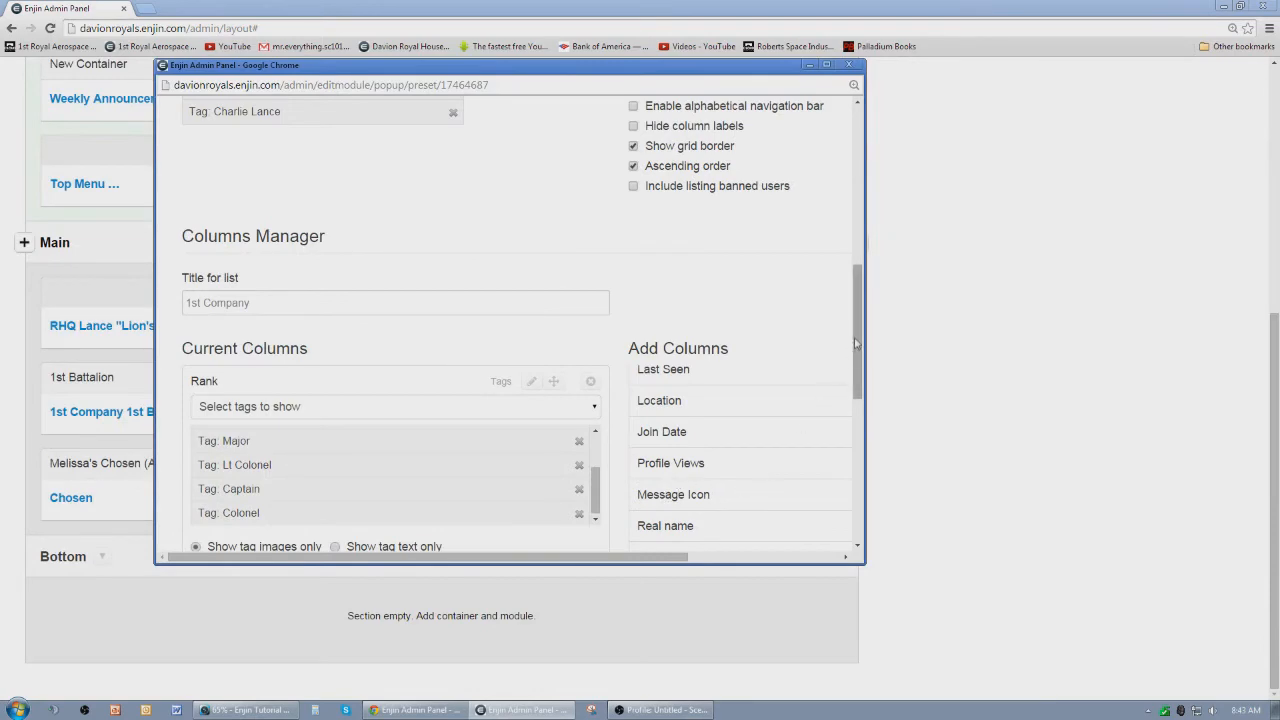
scroll(down, 3)
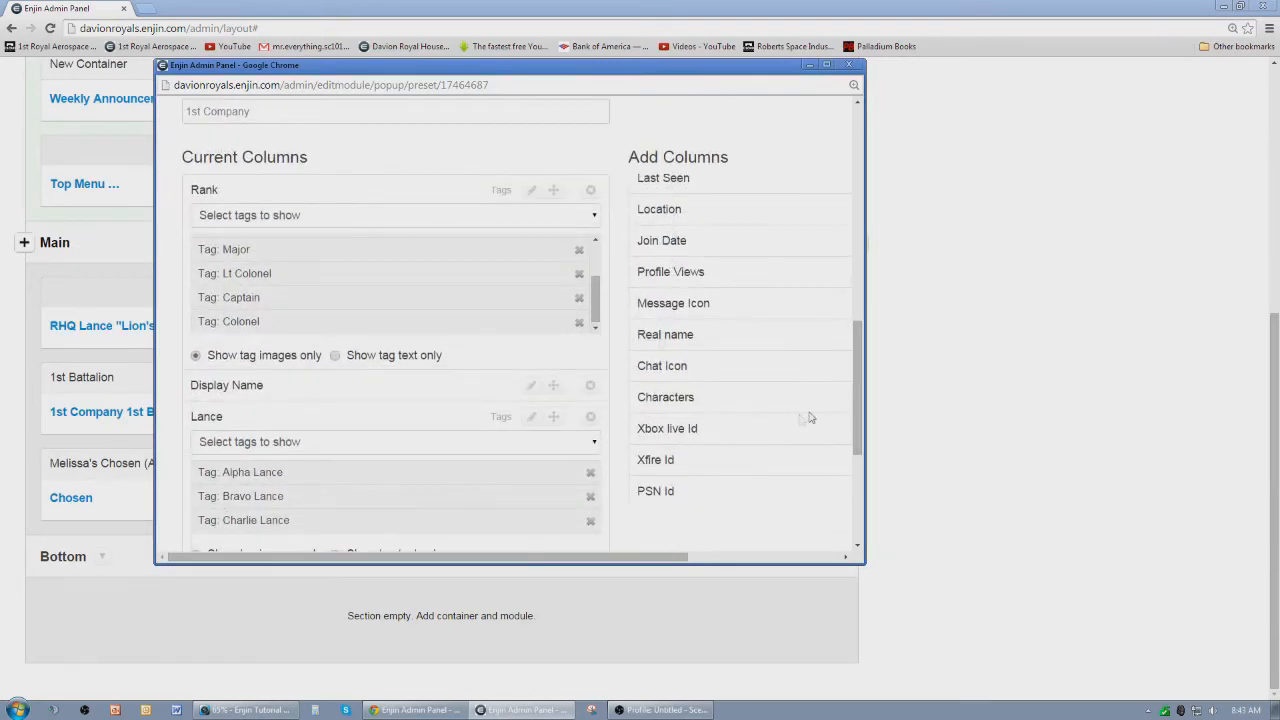
scroll(up, 3)
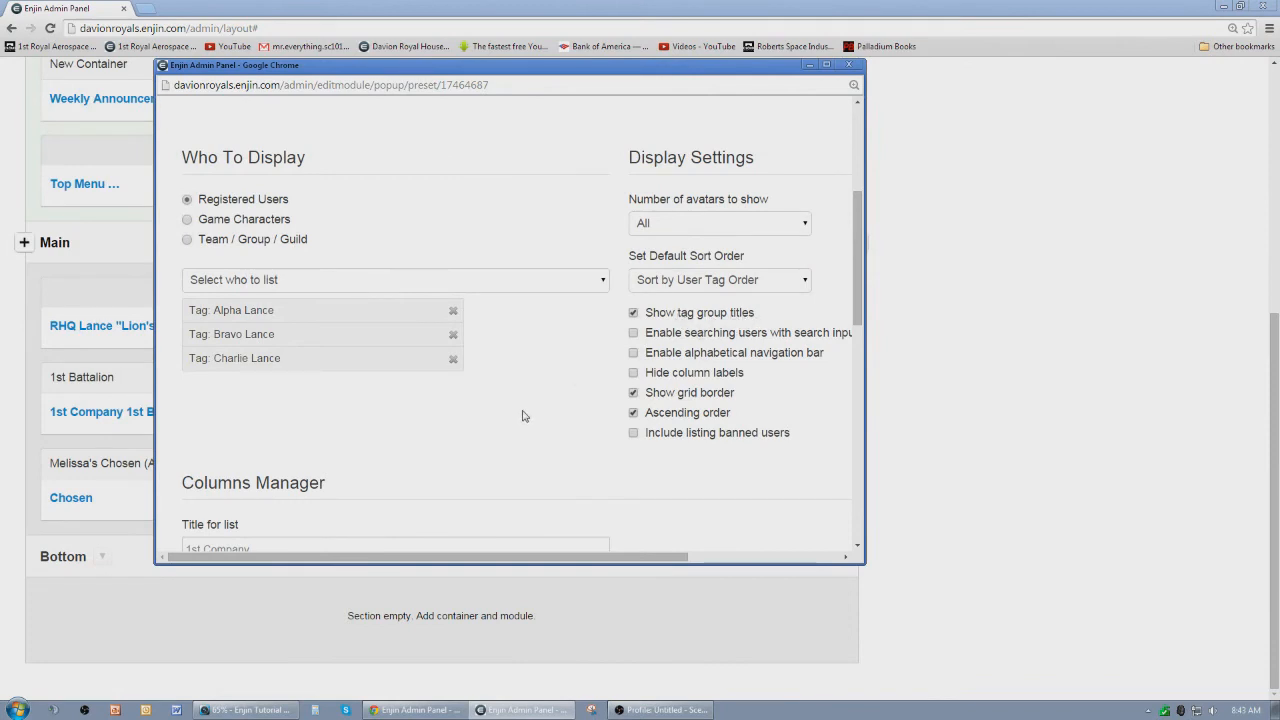
scroll(up, 3)
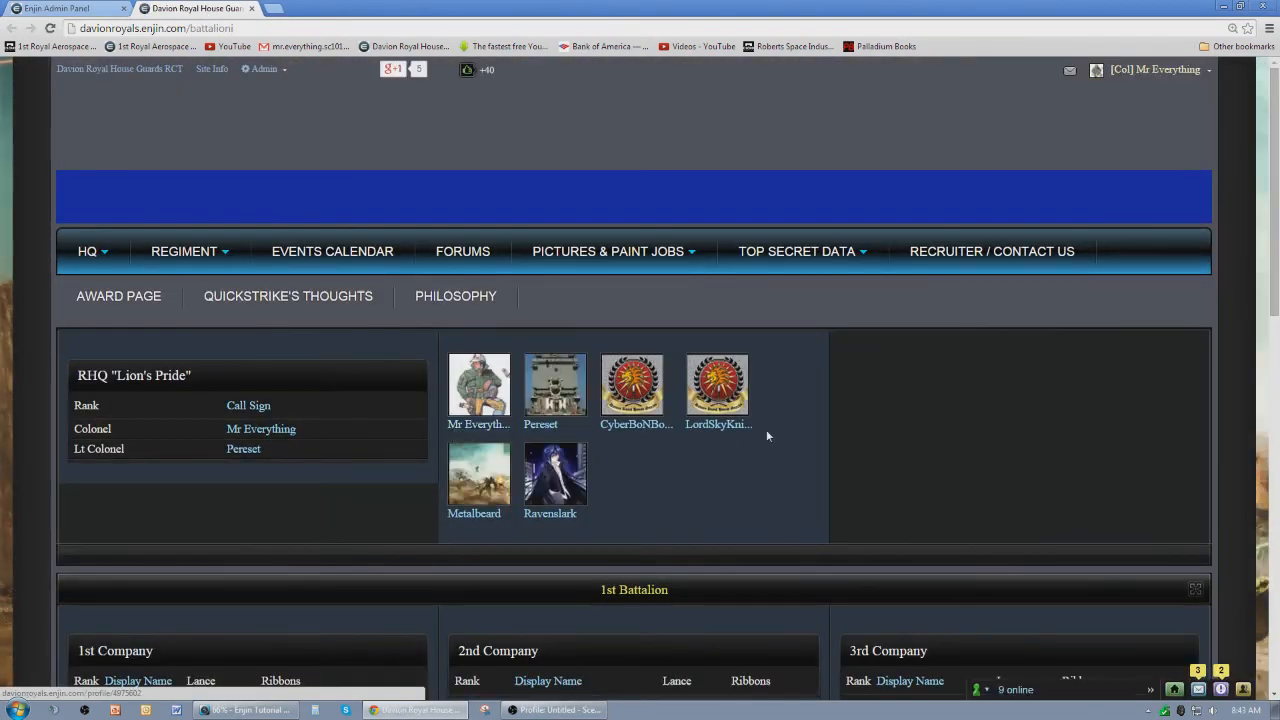
scroll(down, 3)
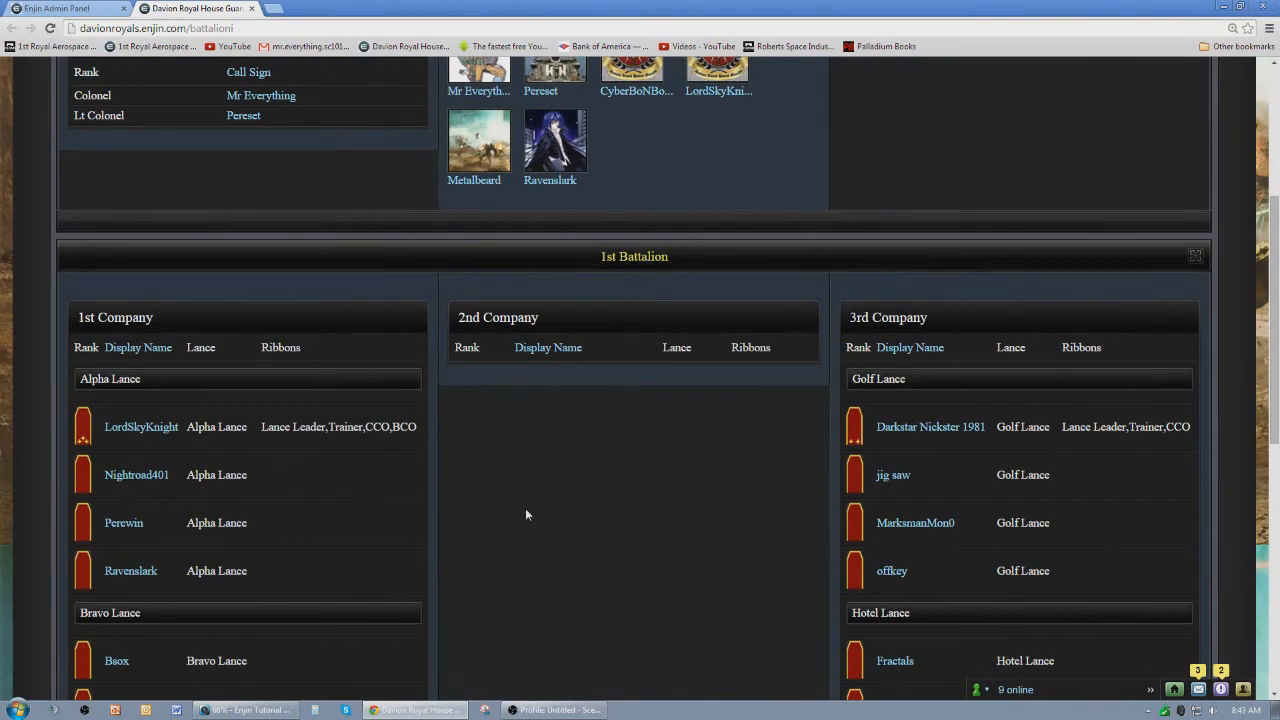
scroll(down, 3)
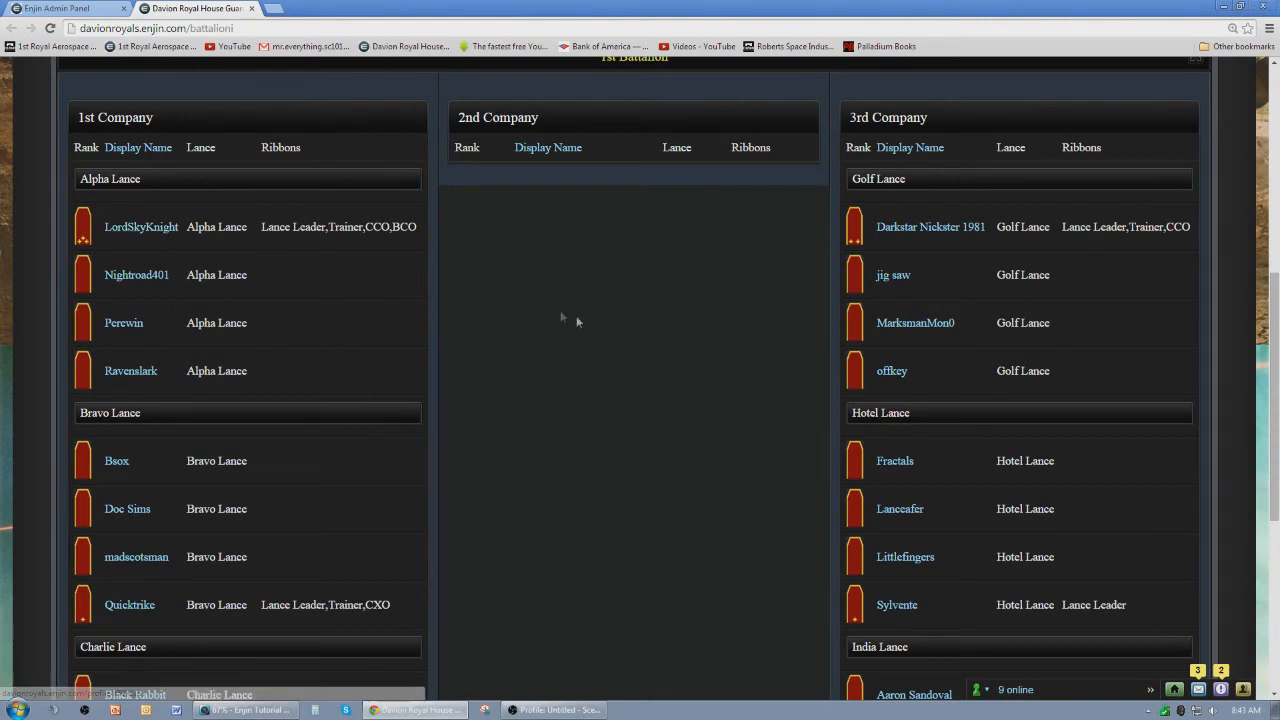
mouse_move(160, 216)
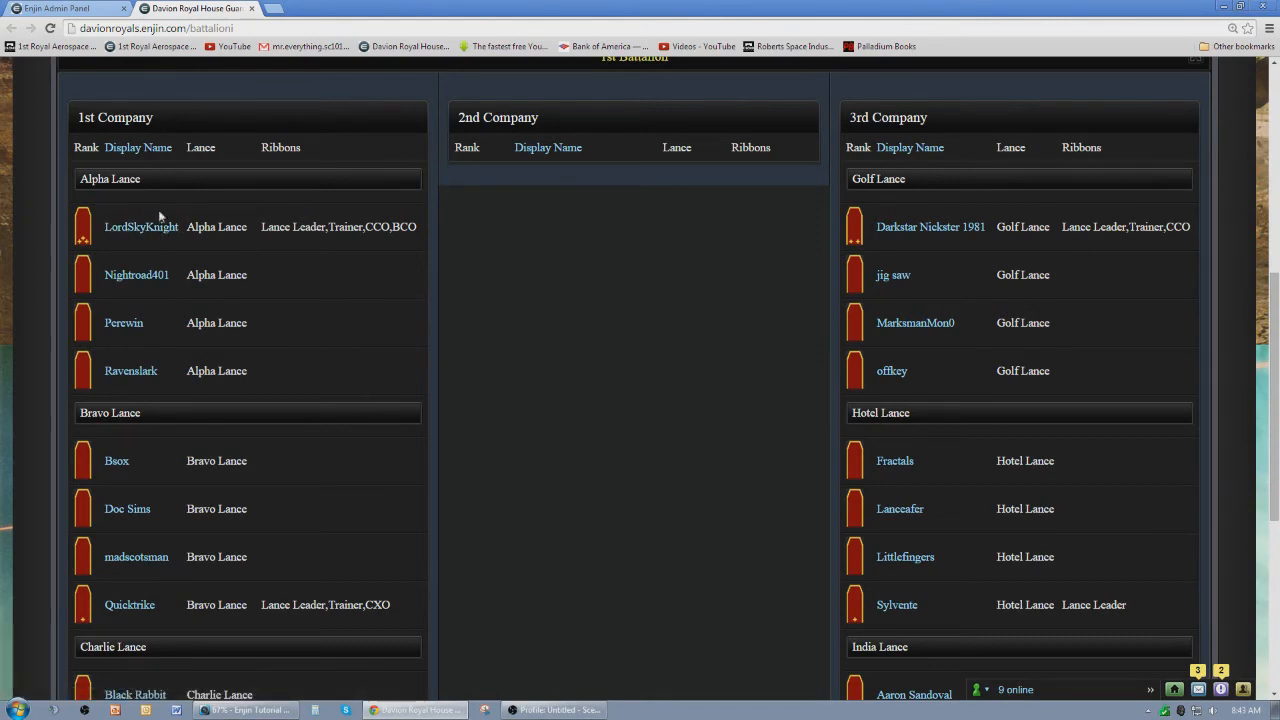
scroll(down, 3)
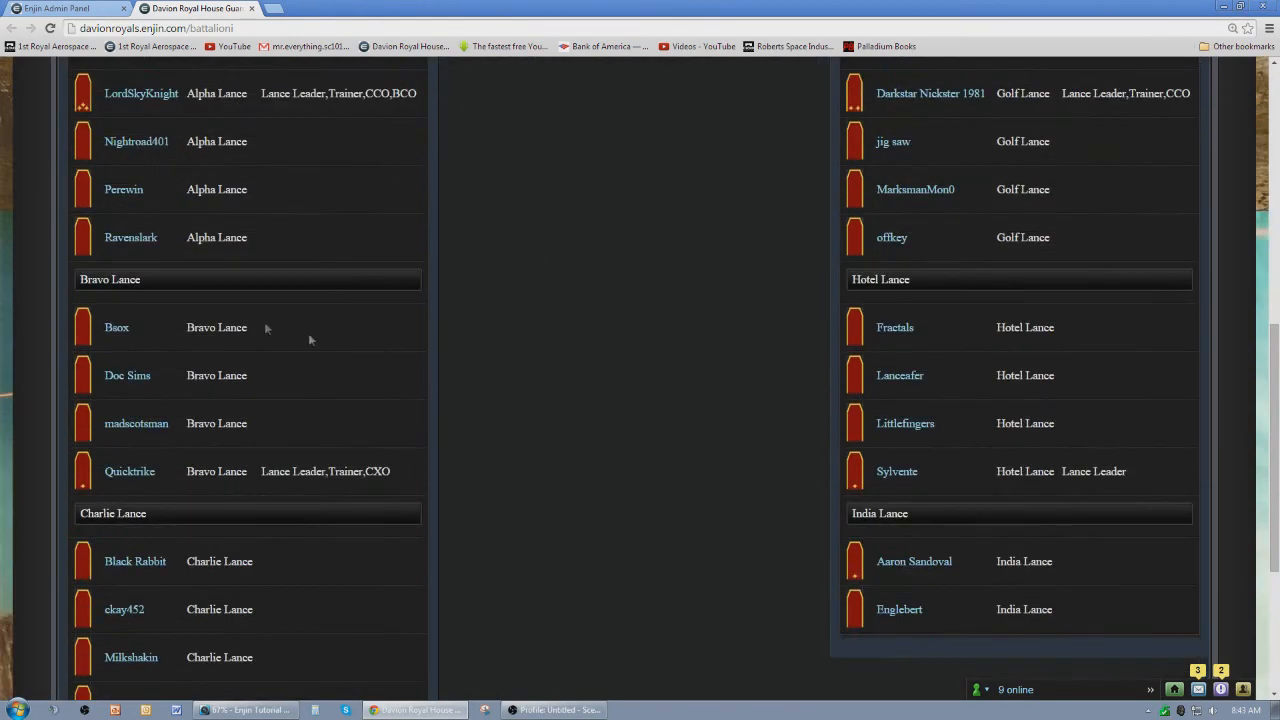
scroll(up, 3)
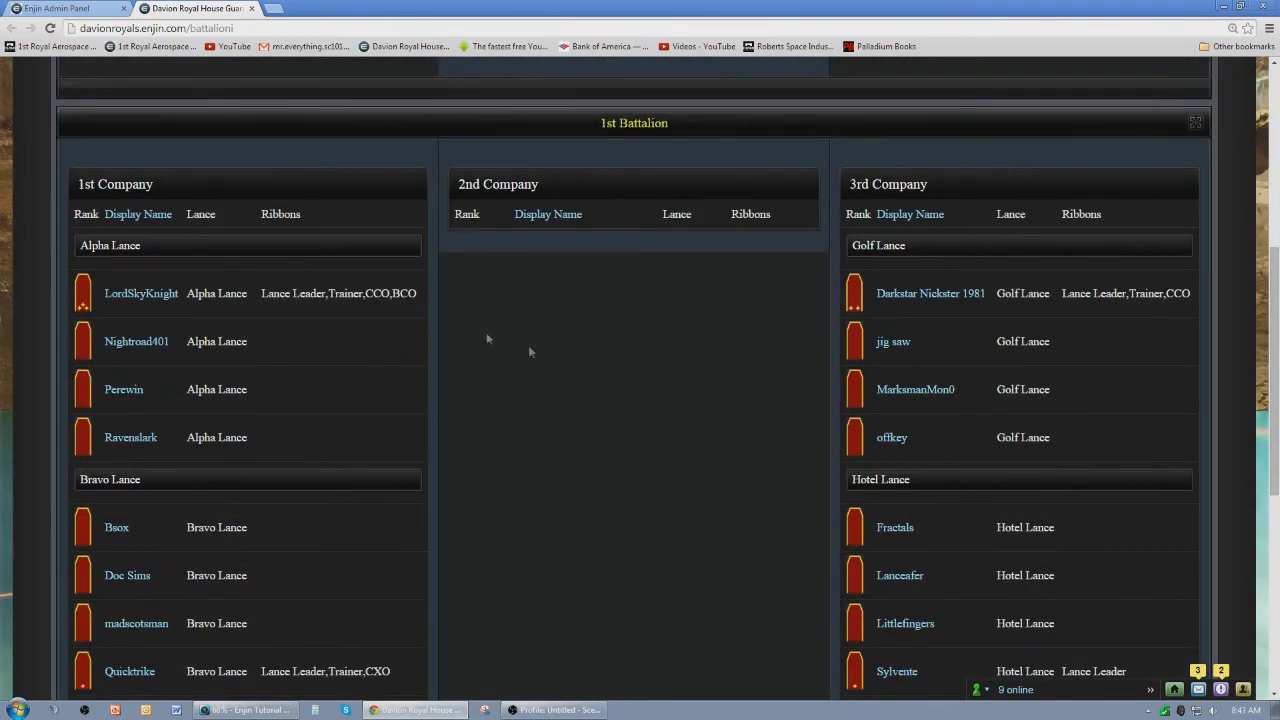
mouse_move(535, 392)
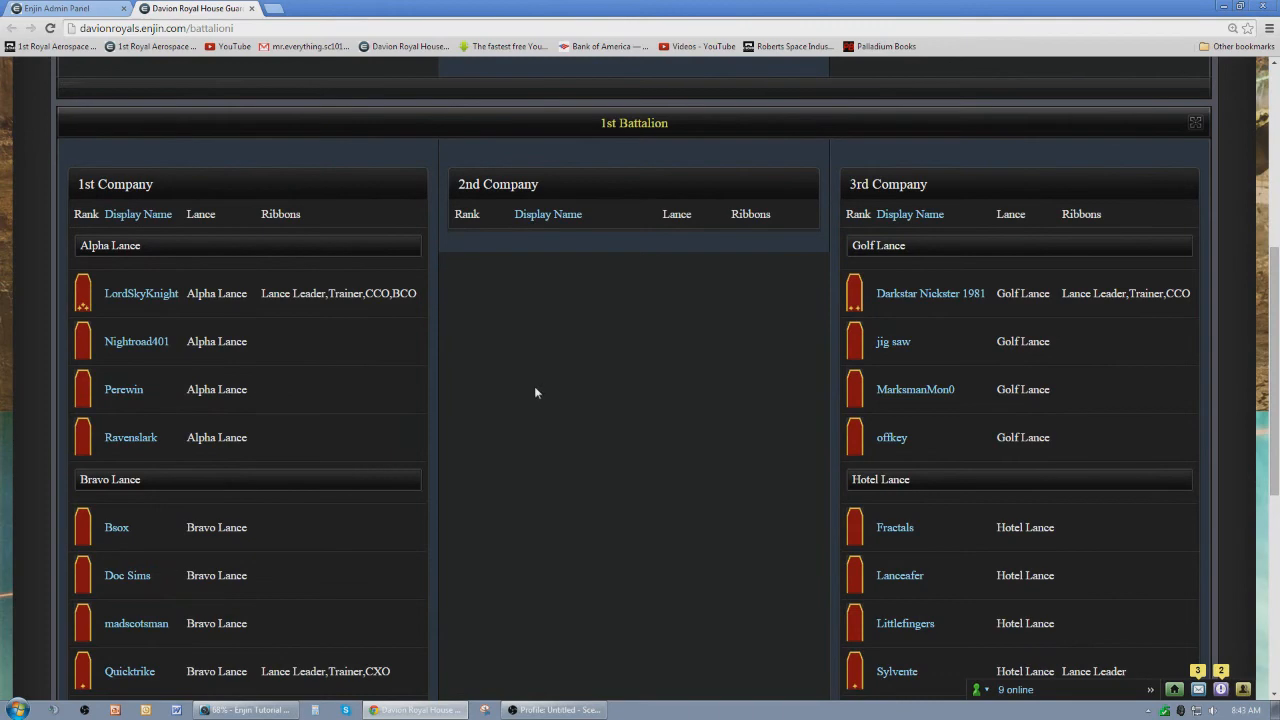
scroll(down, 3)
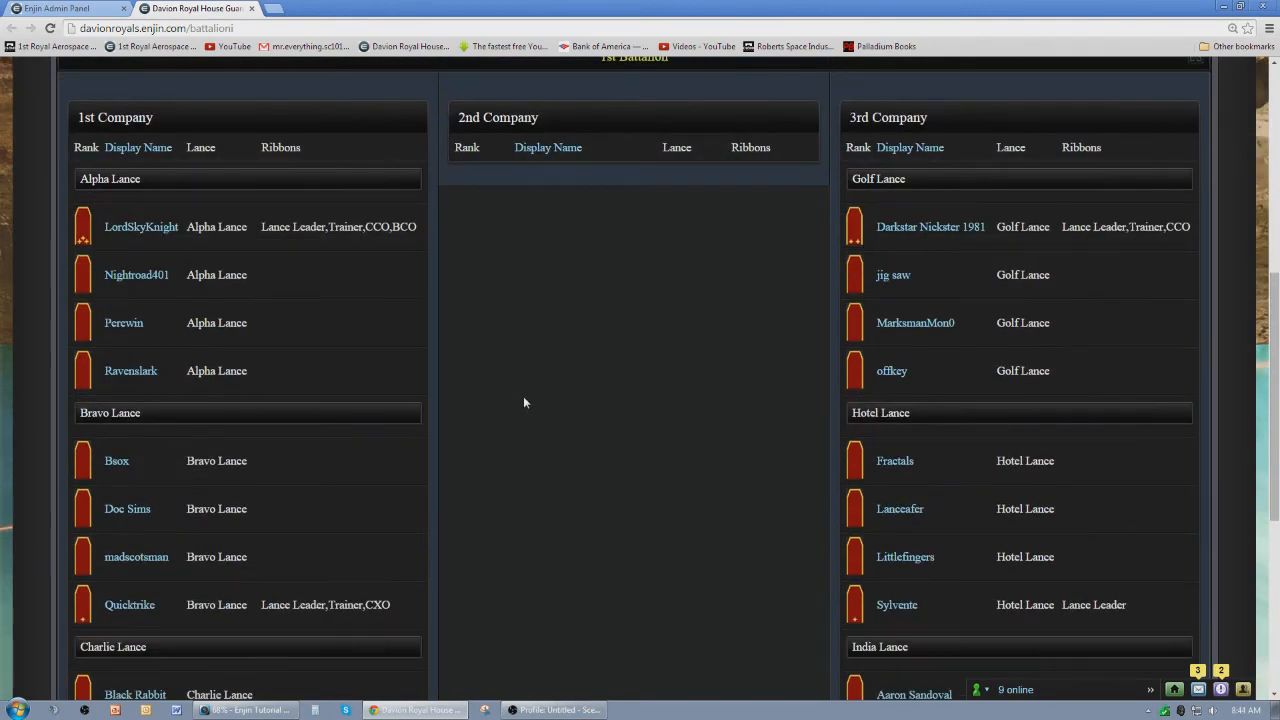
scroll(up, 3)
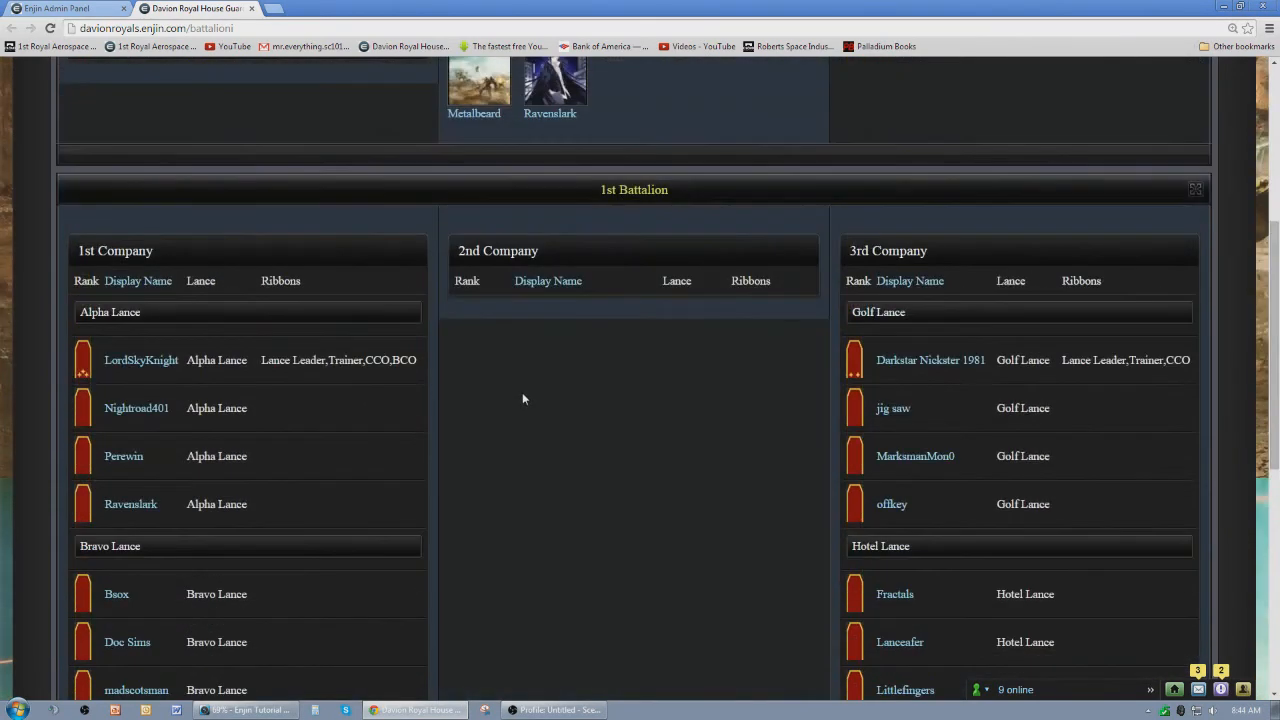
mouse_move(88, 525)
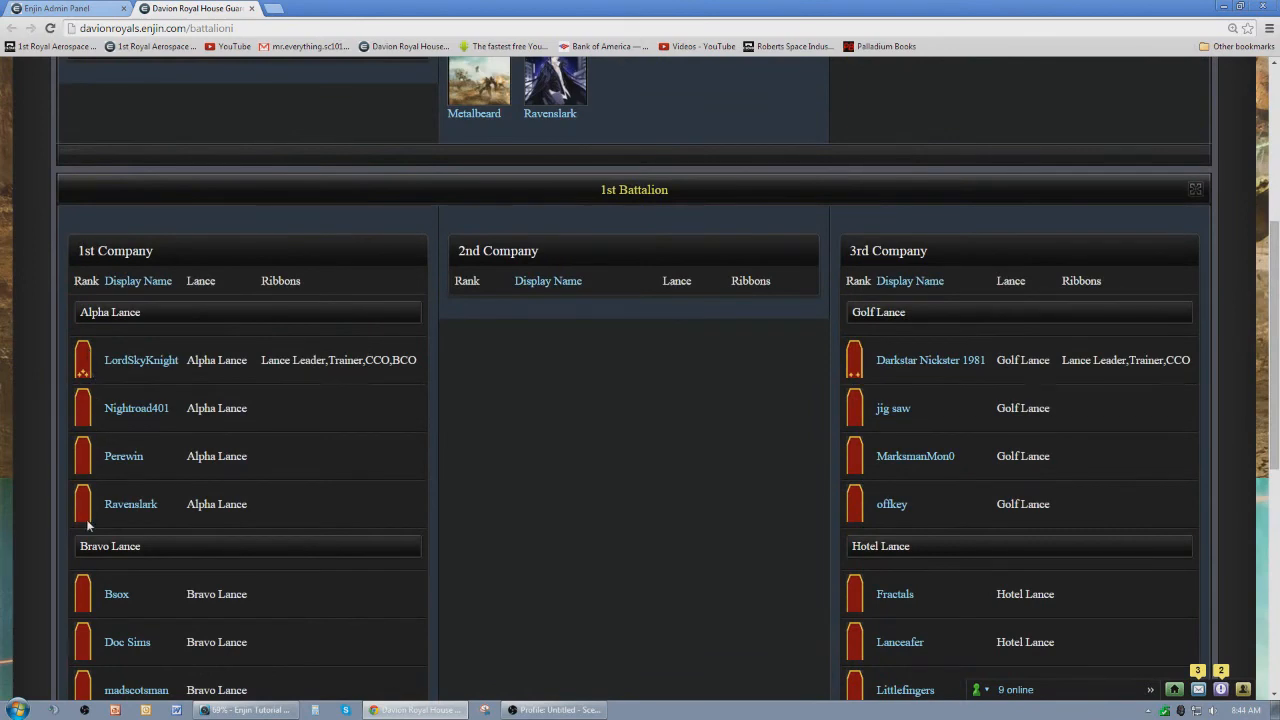
mouse_move(464, 475)
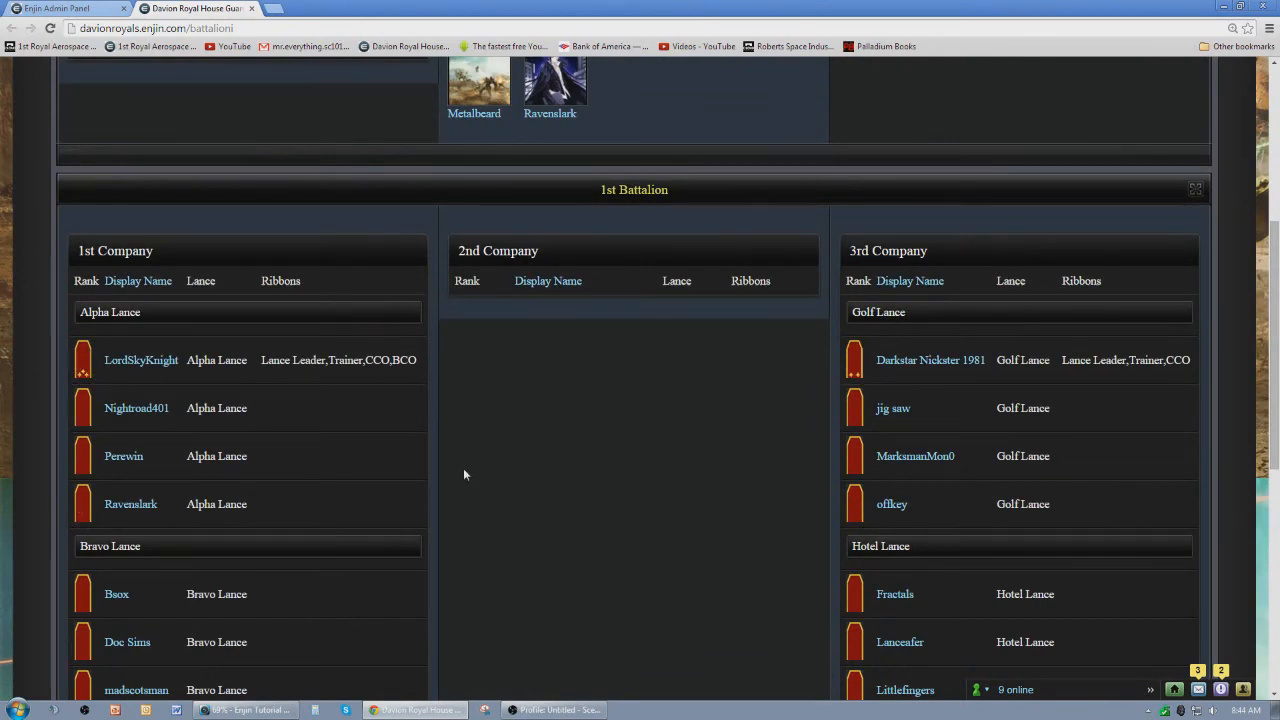
scroll(down, 3)
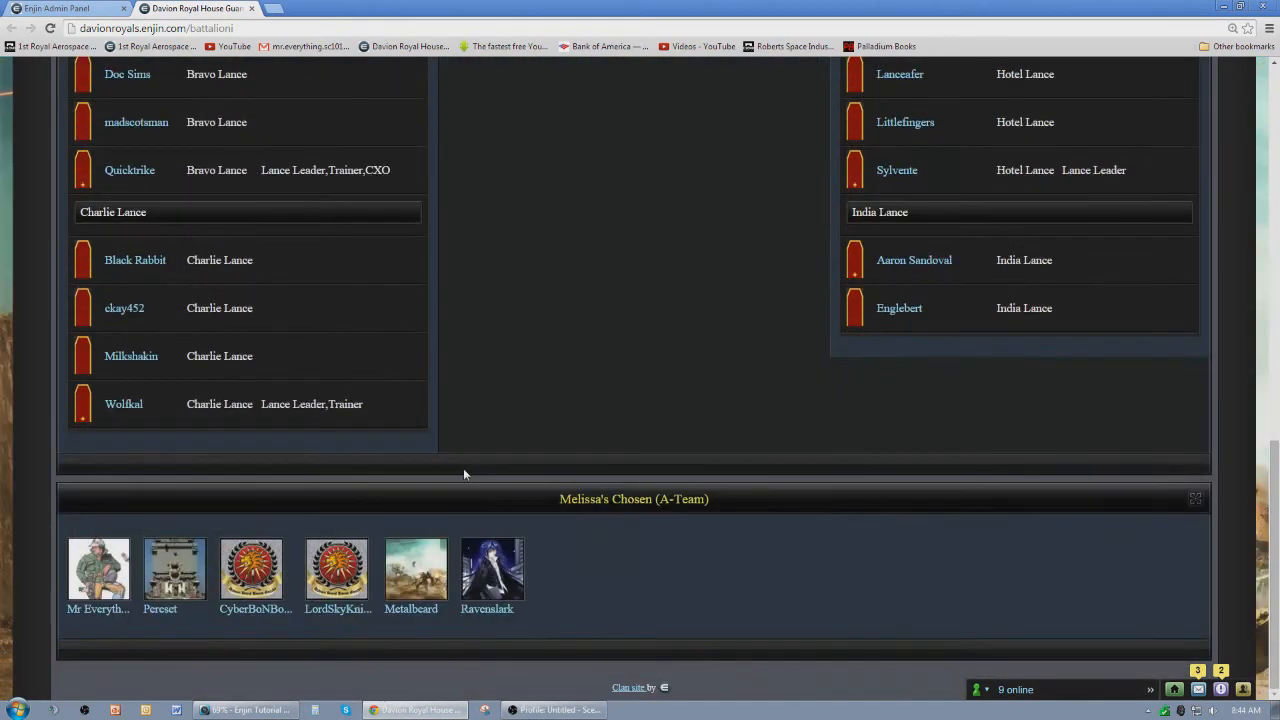
scroll(up, 3)
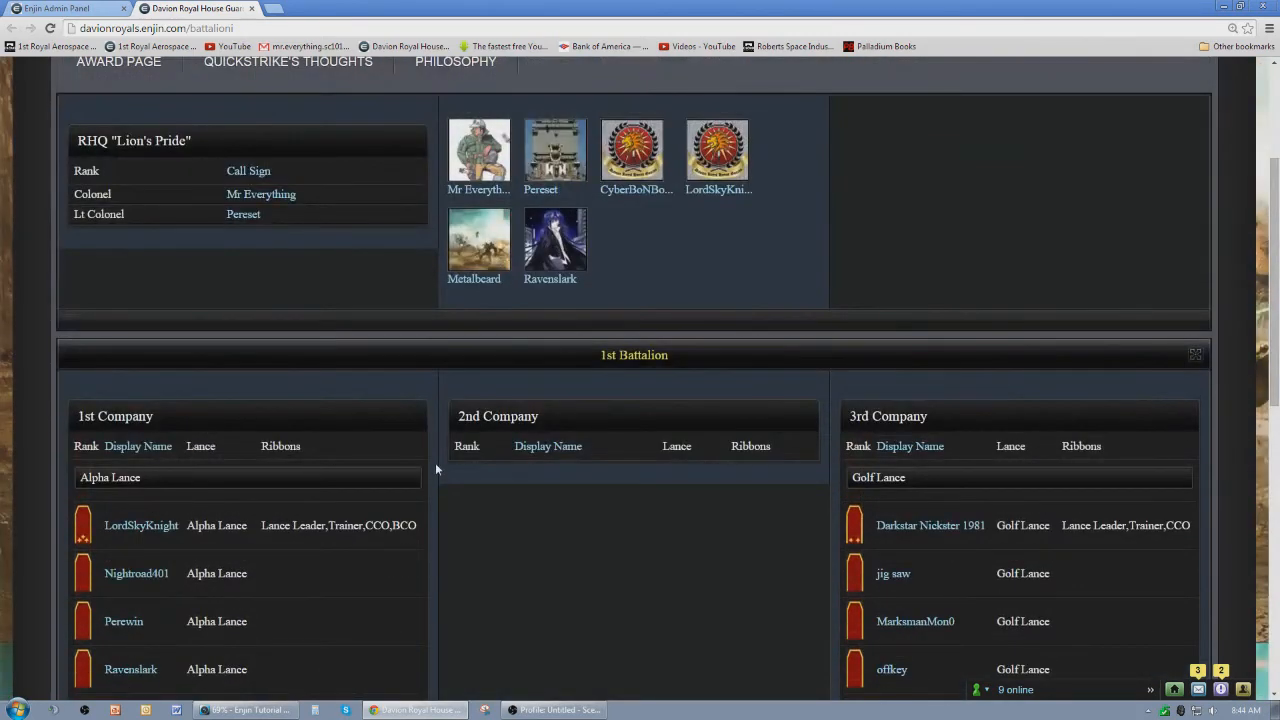
scroll(up, 3)
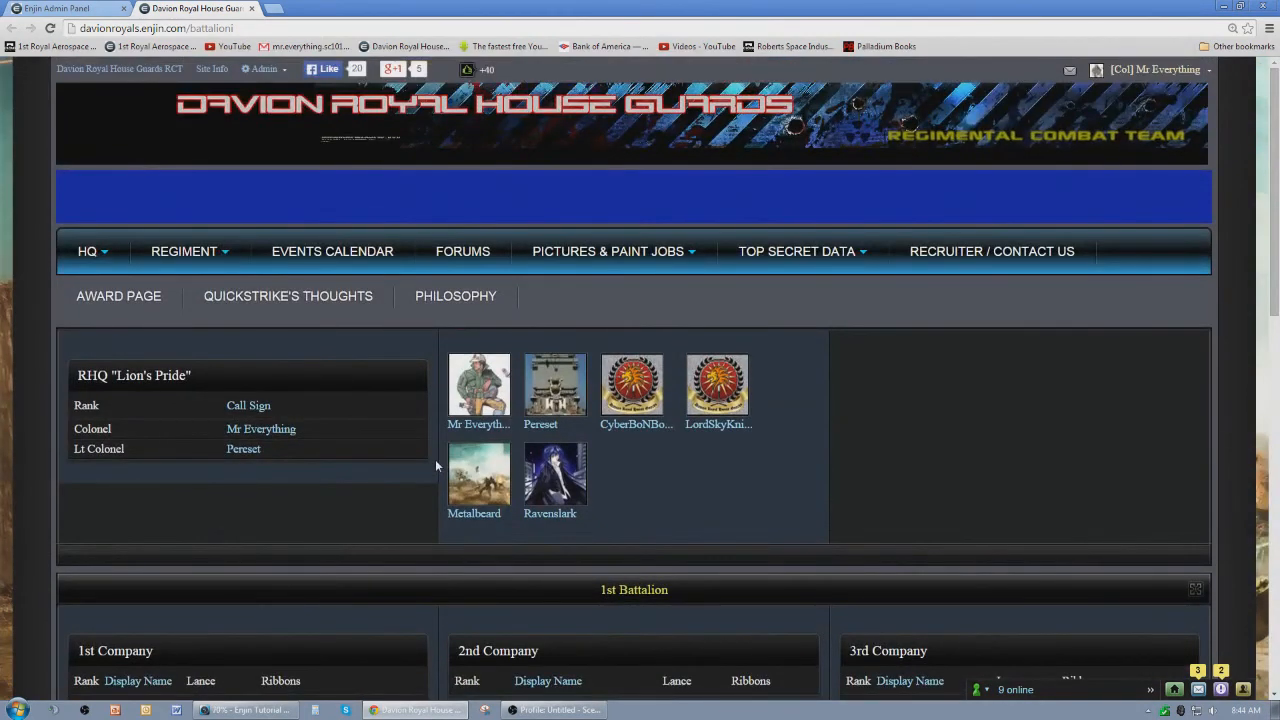
mouse_move(112, 105)
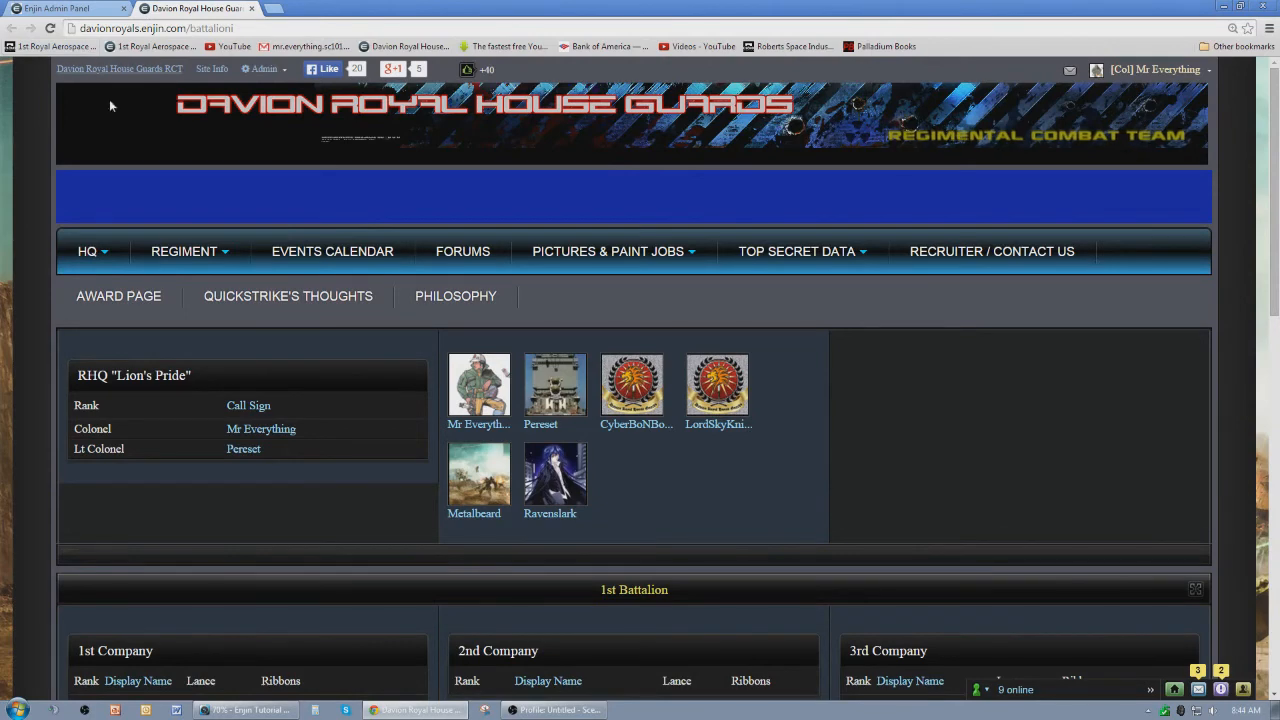
- Return to the HQ home page and reopen the admin User Manager
click(88, 251)
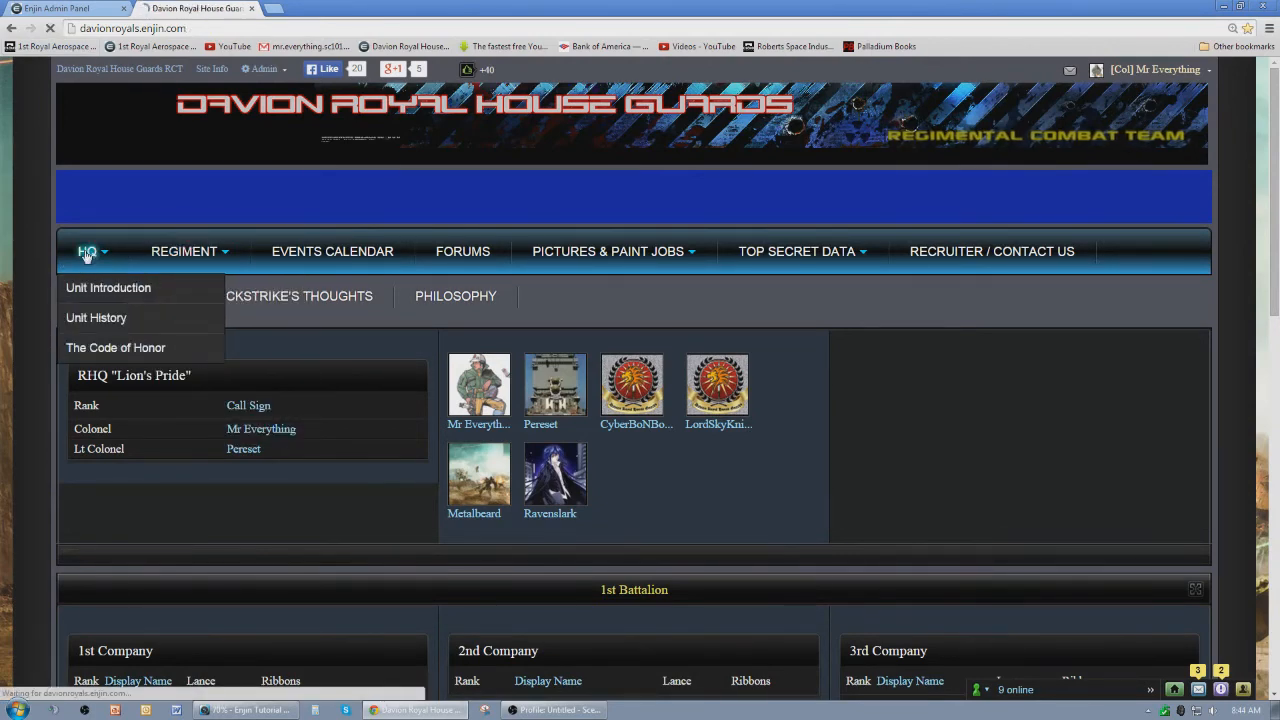
click(108, 288)
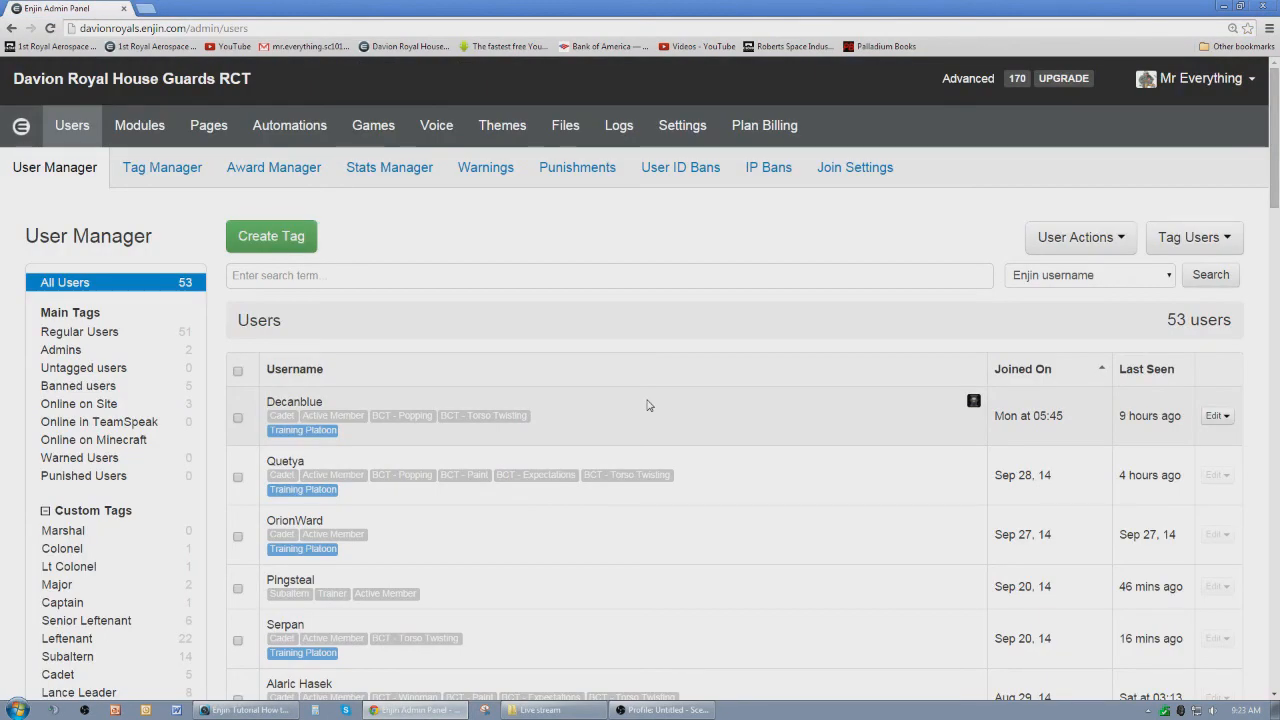
scroll(down, 3)
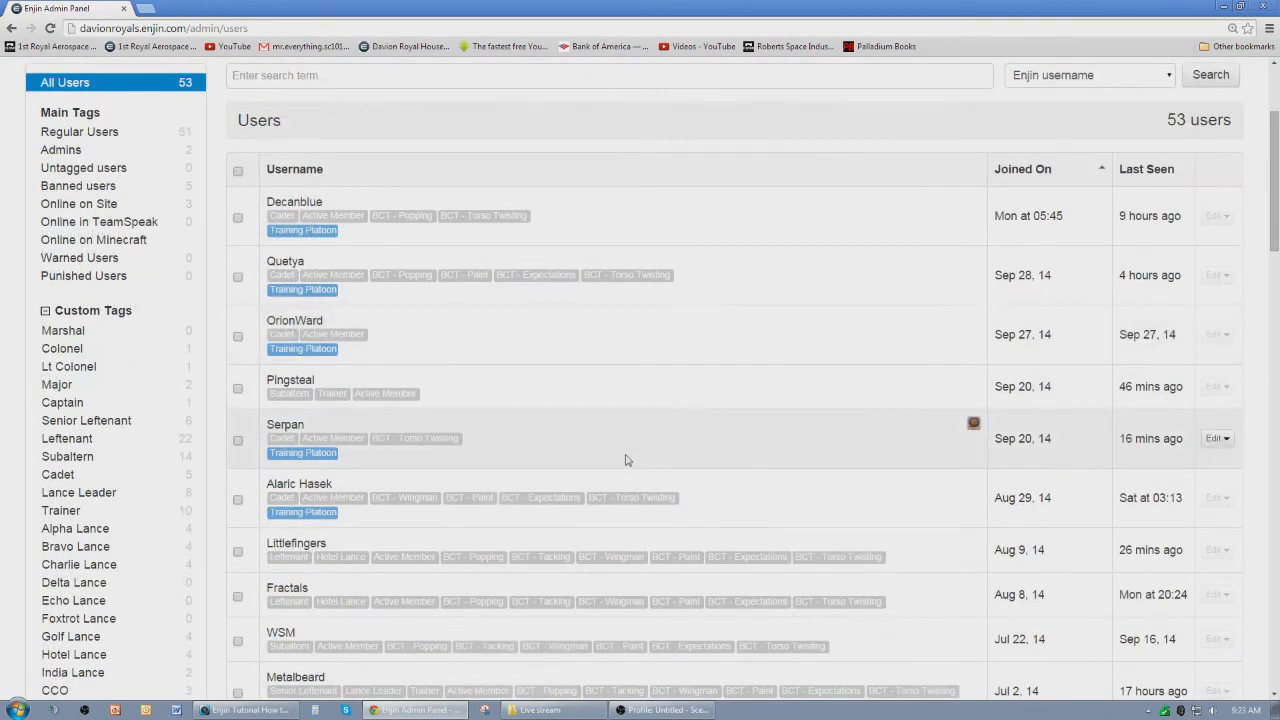
scroll(down, 3)
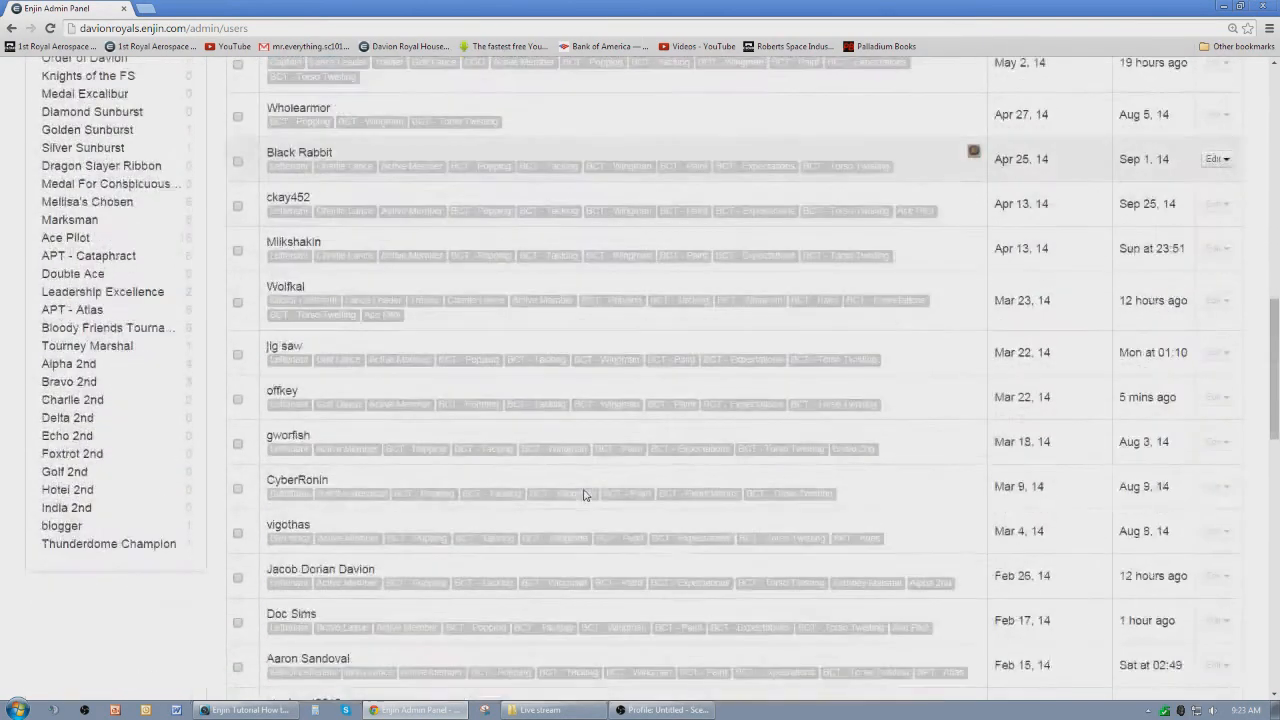
scroll(up, 3)
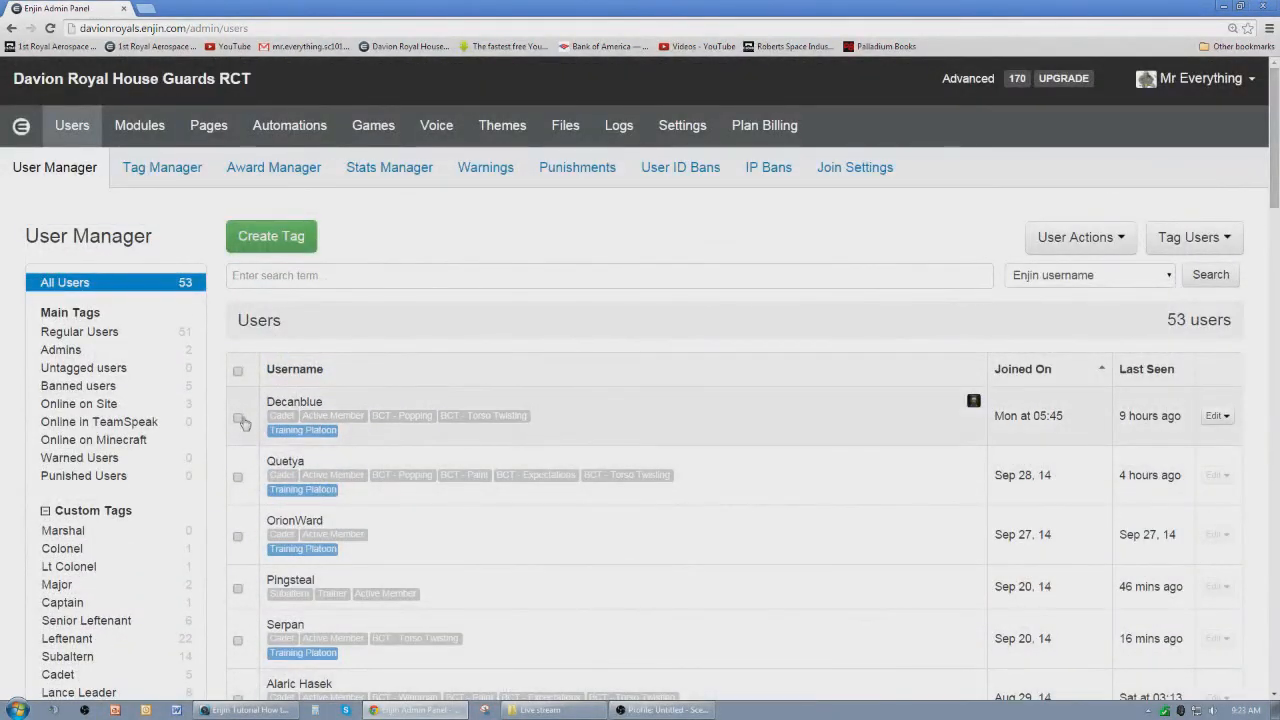
click(238, 418)
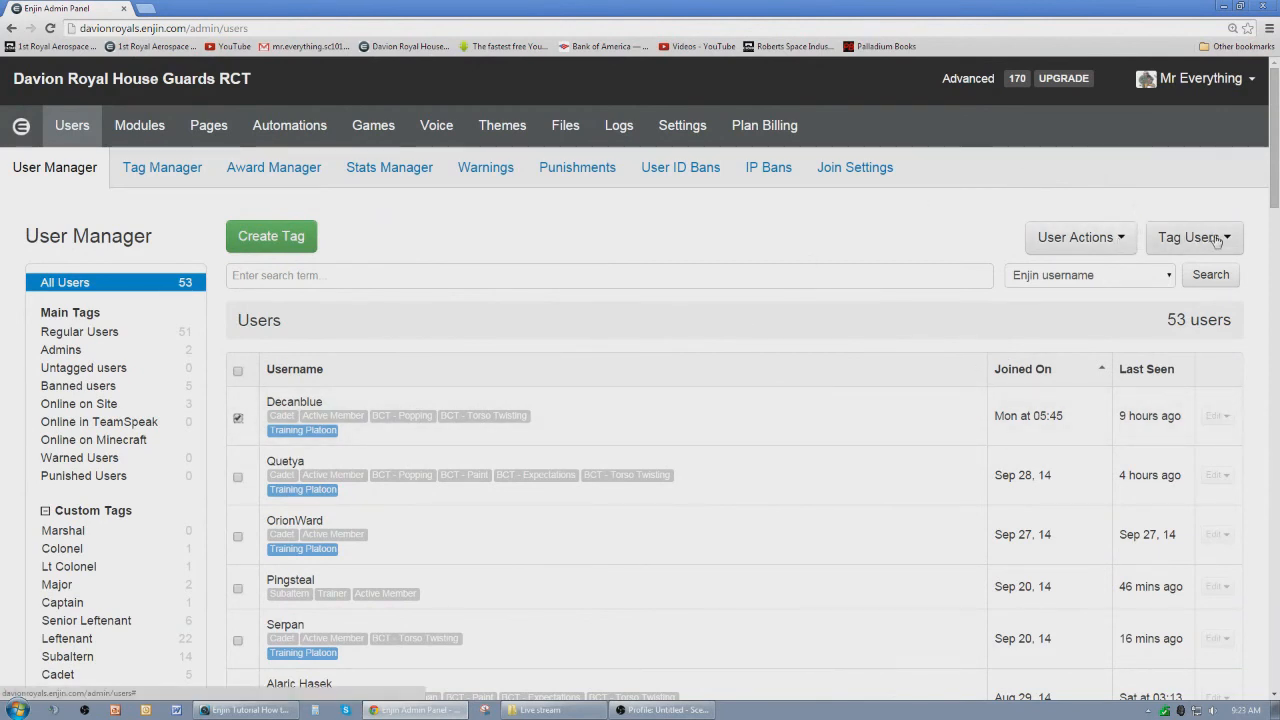
click(1195, 237)
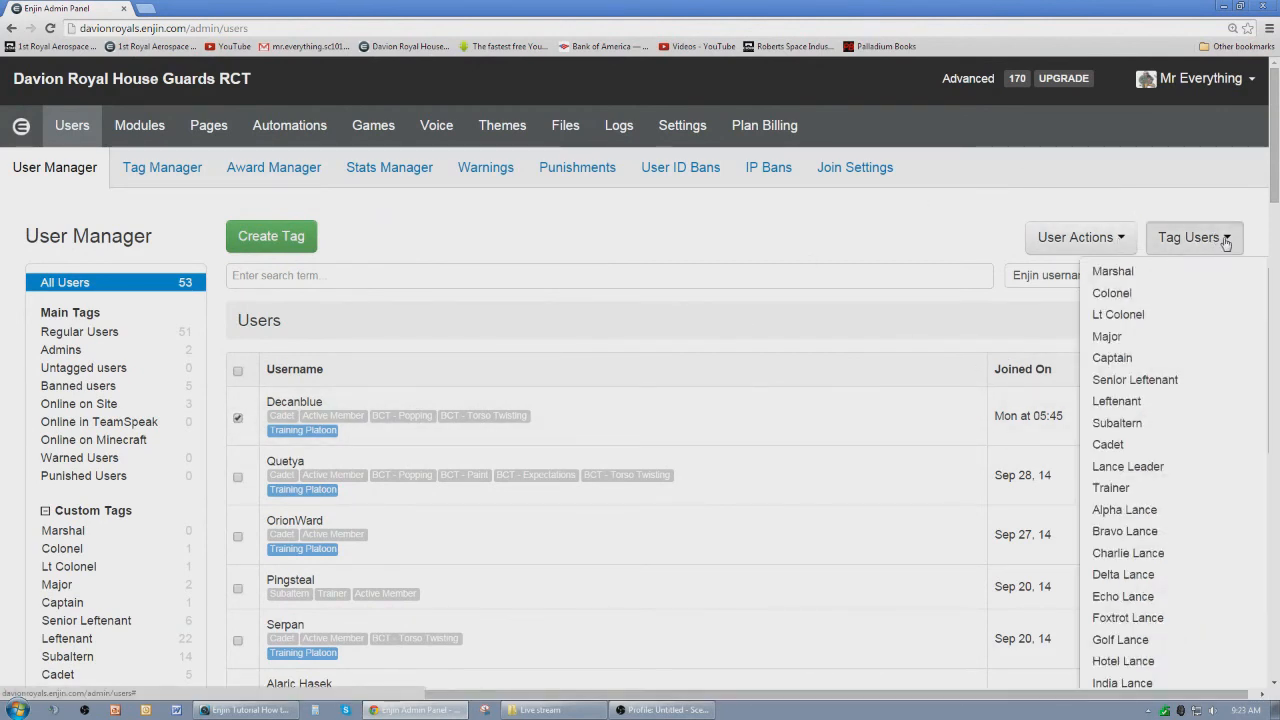
scroll(down, 3)
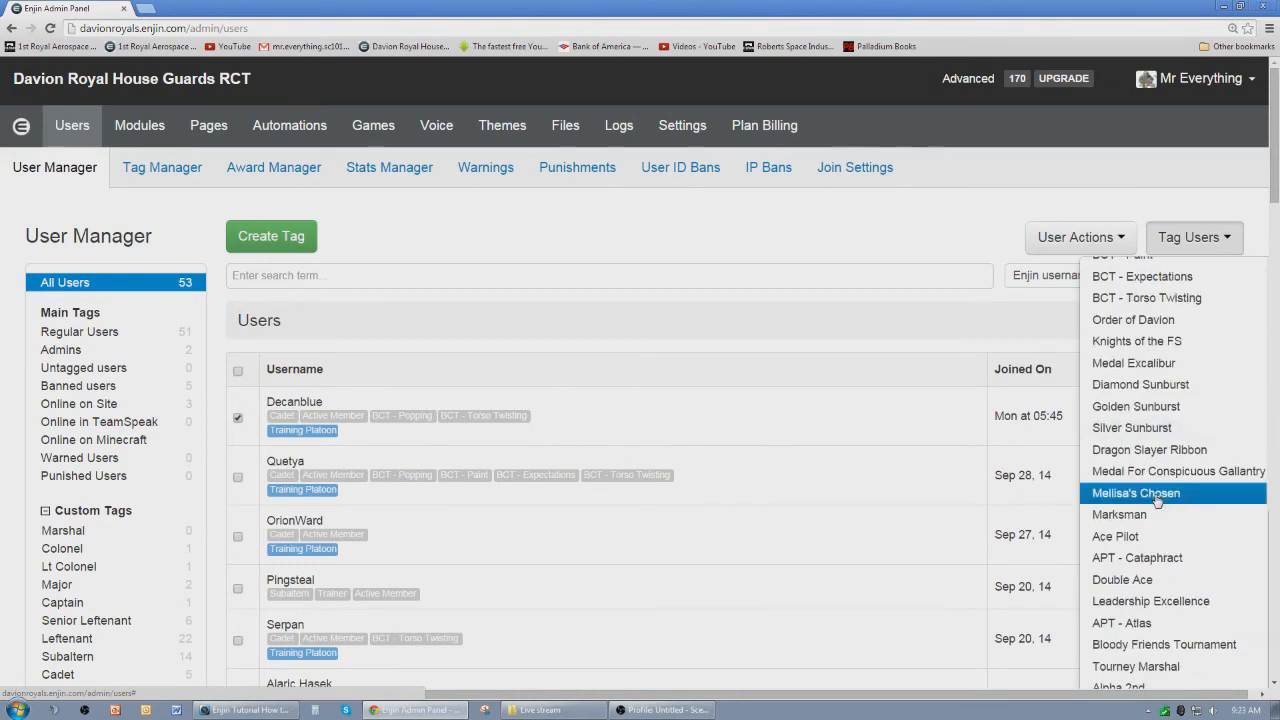
click(1136, 492)
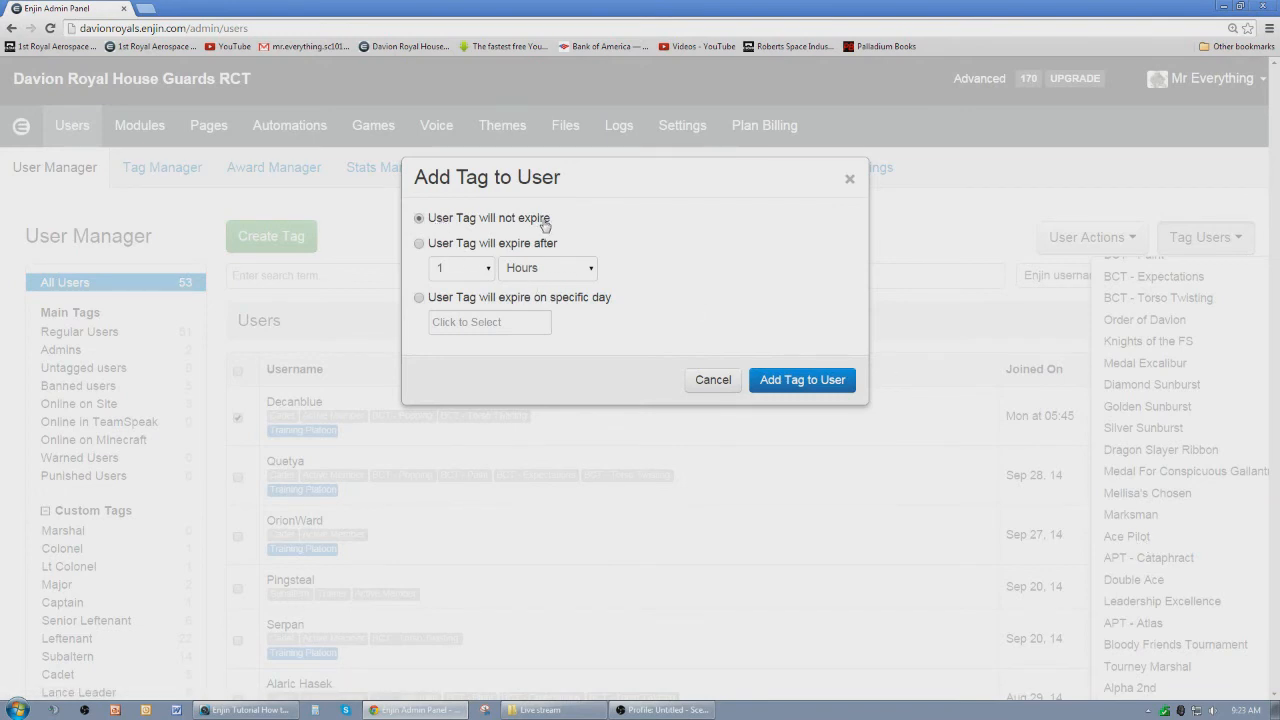
mouse_move(502, 261)
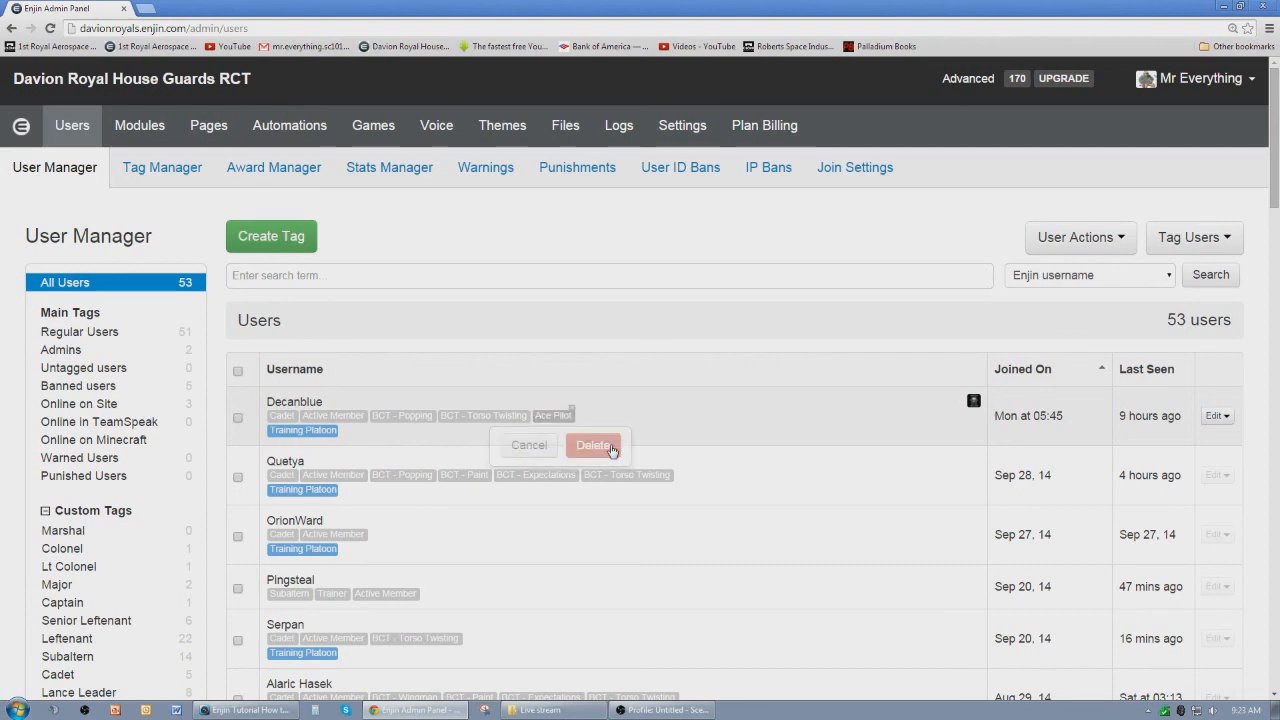
- Add the never-expiring Ace Pilot tag to Decanblue and show the site's Regiment battalion list
click(593, 445)
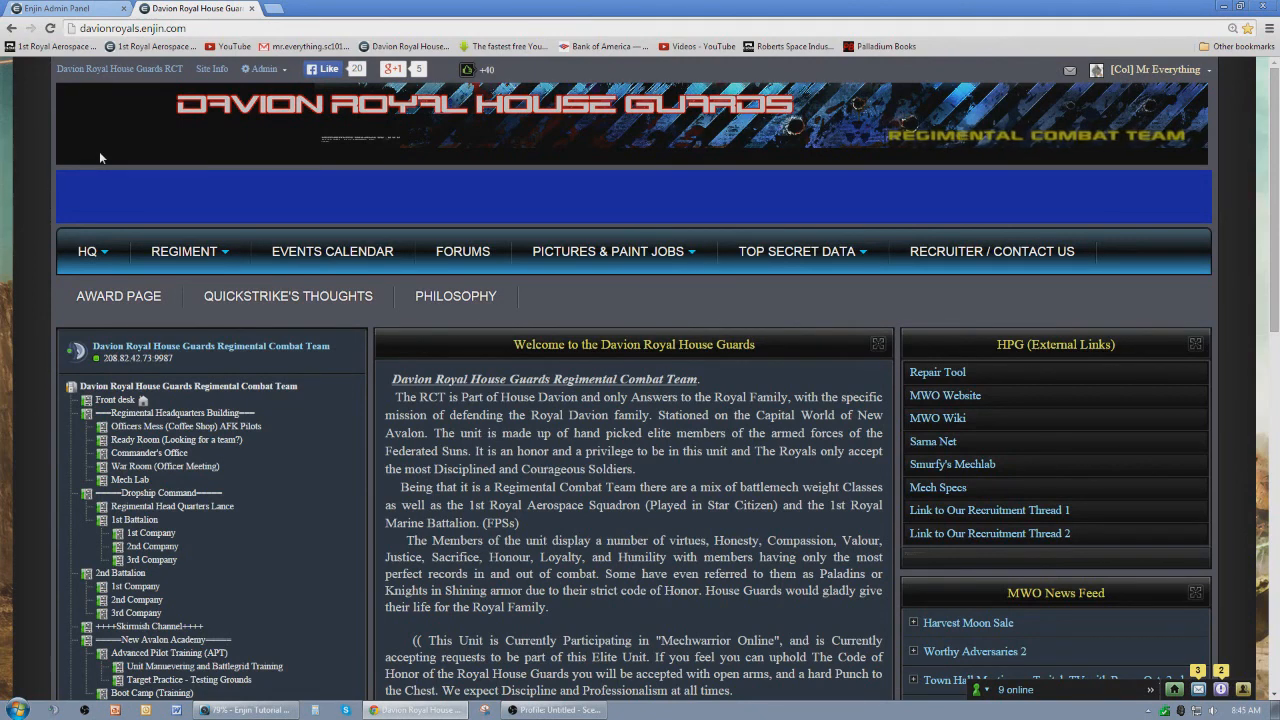
click(184, 251)
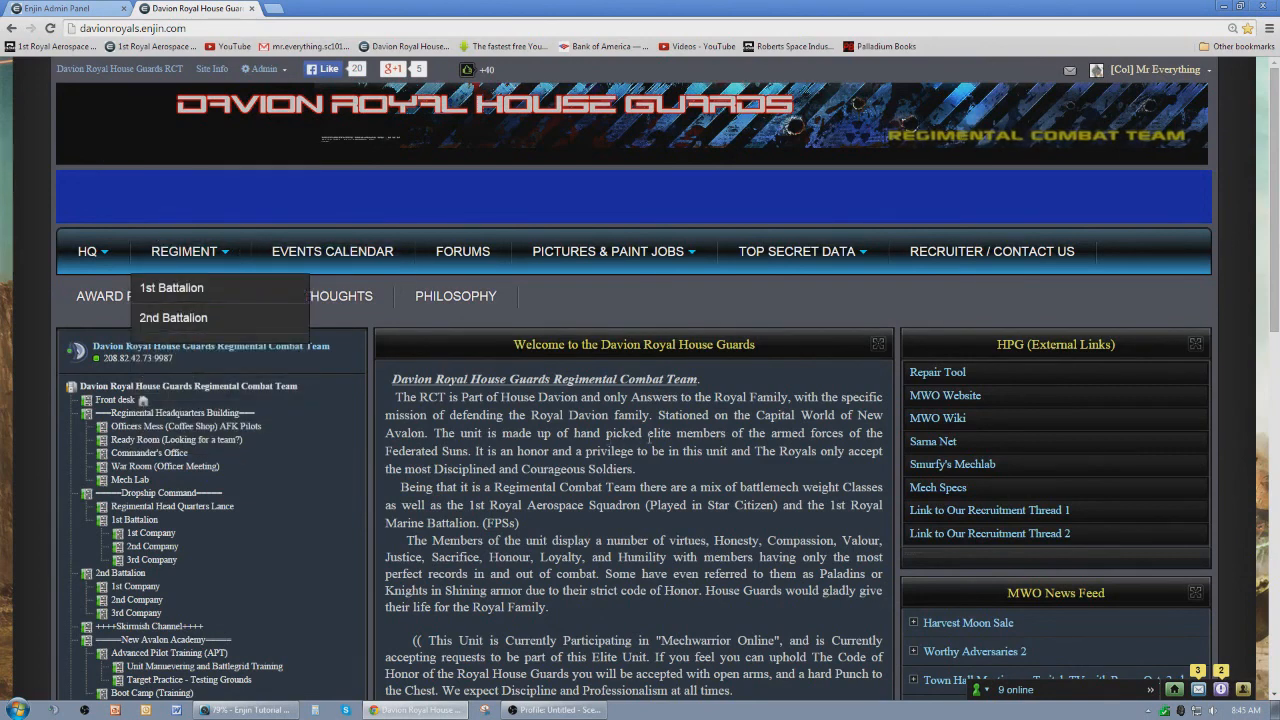